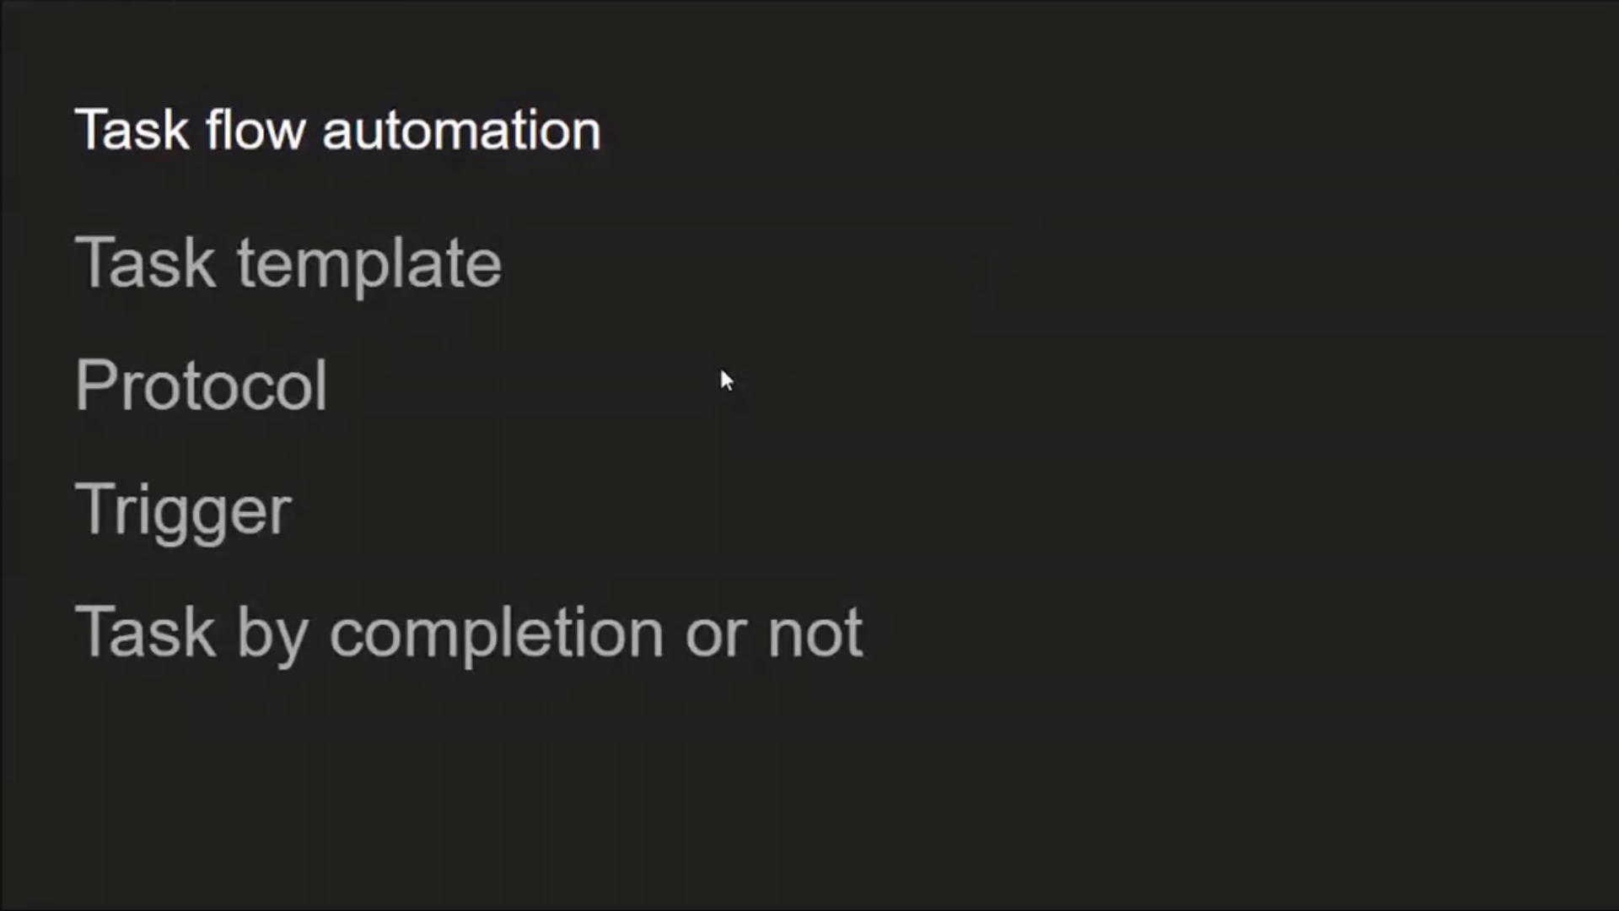
mouse_move(1501, 657)
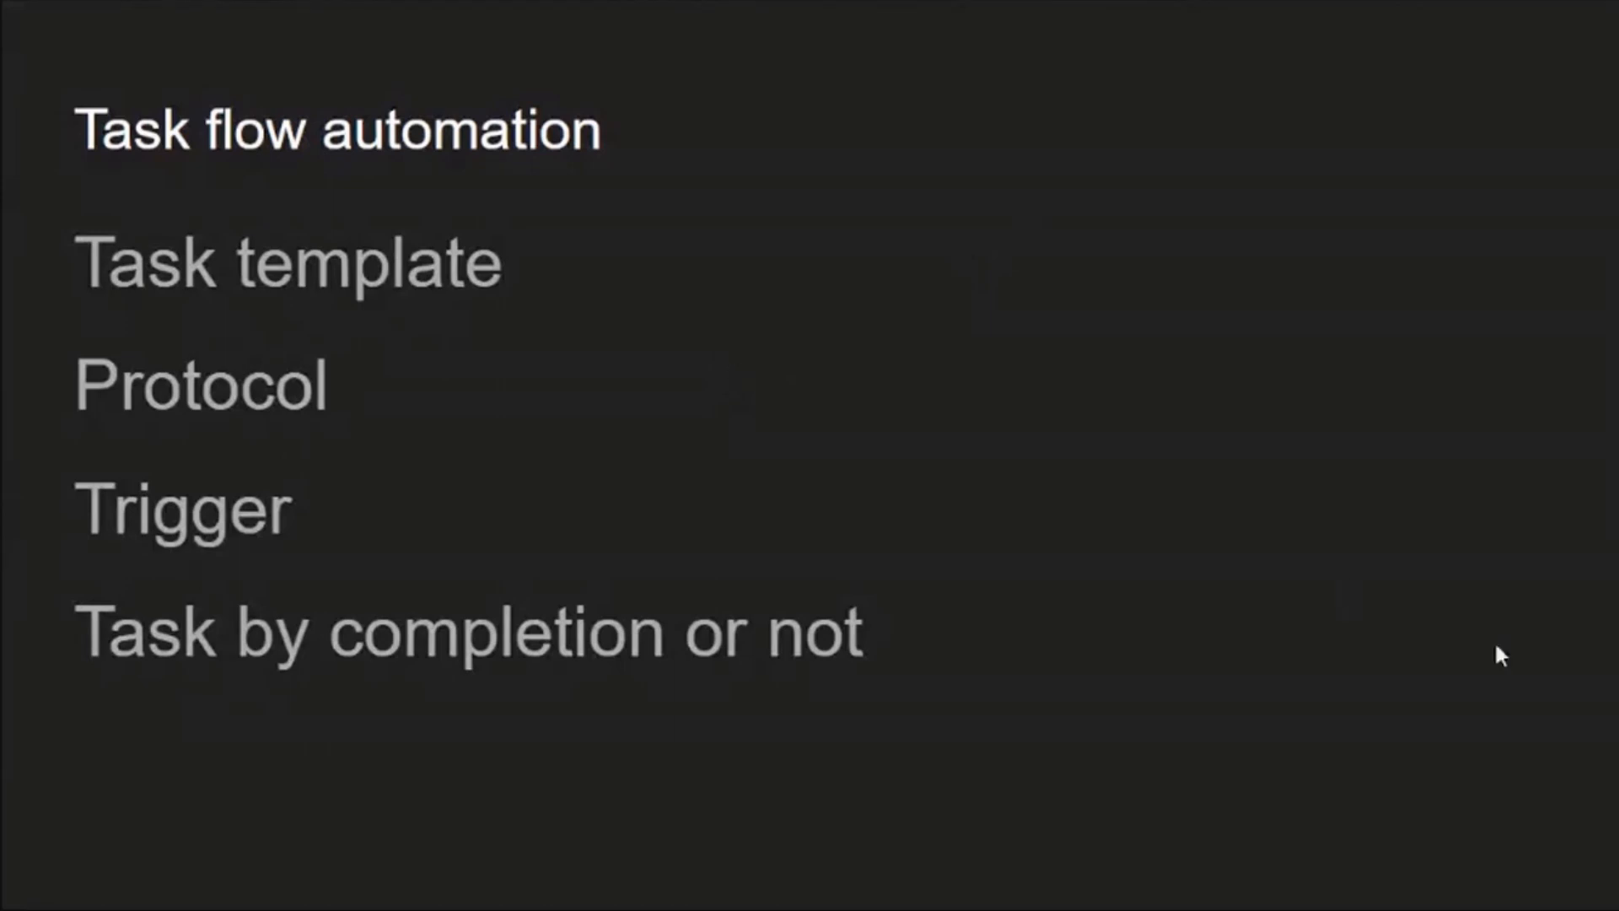
mouse_move(1257, 548)
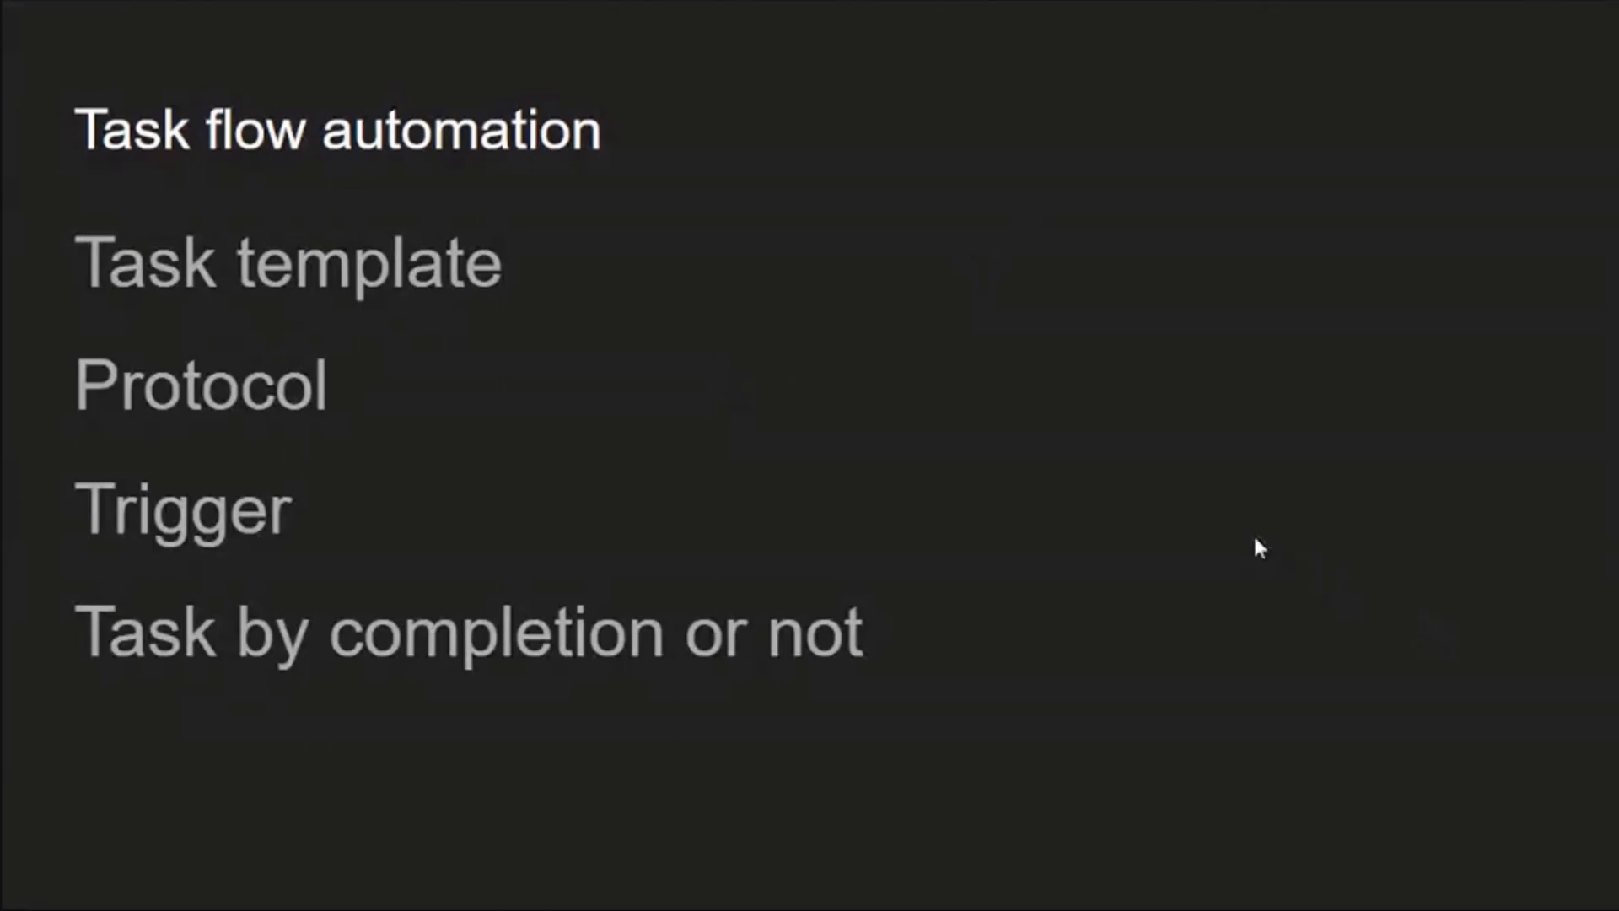
mouse_move(1220, 521)
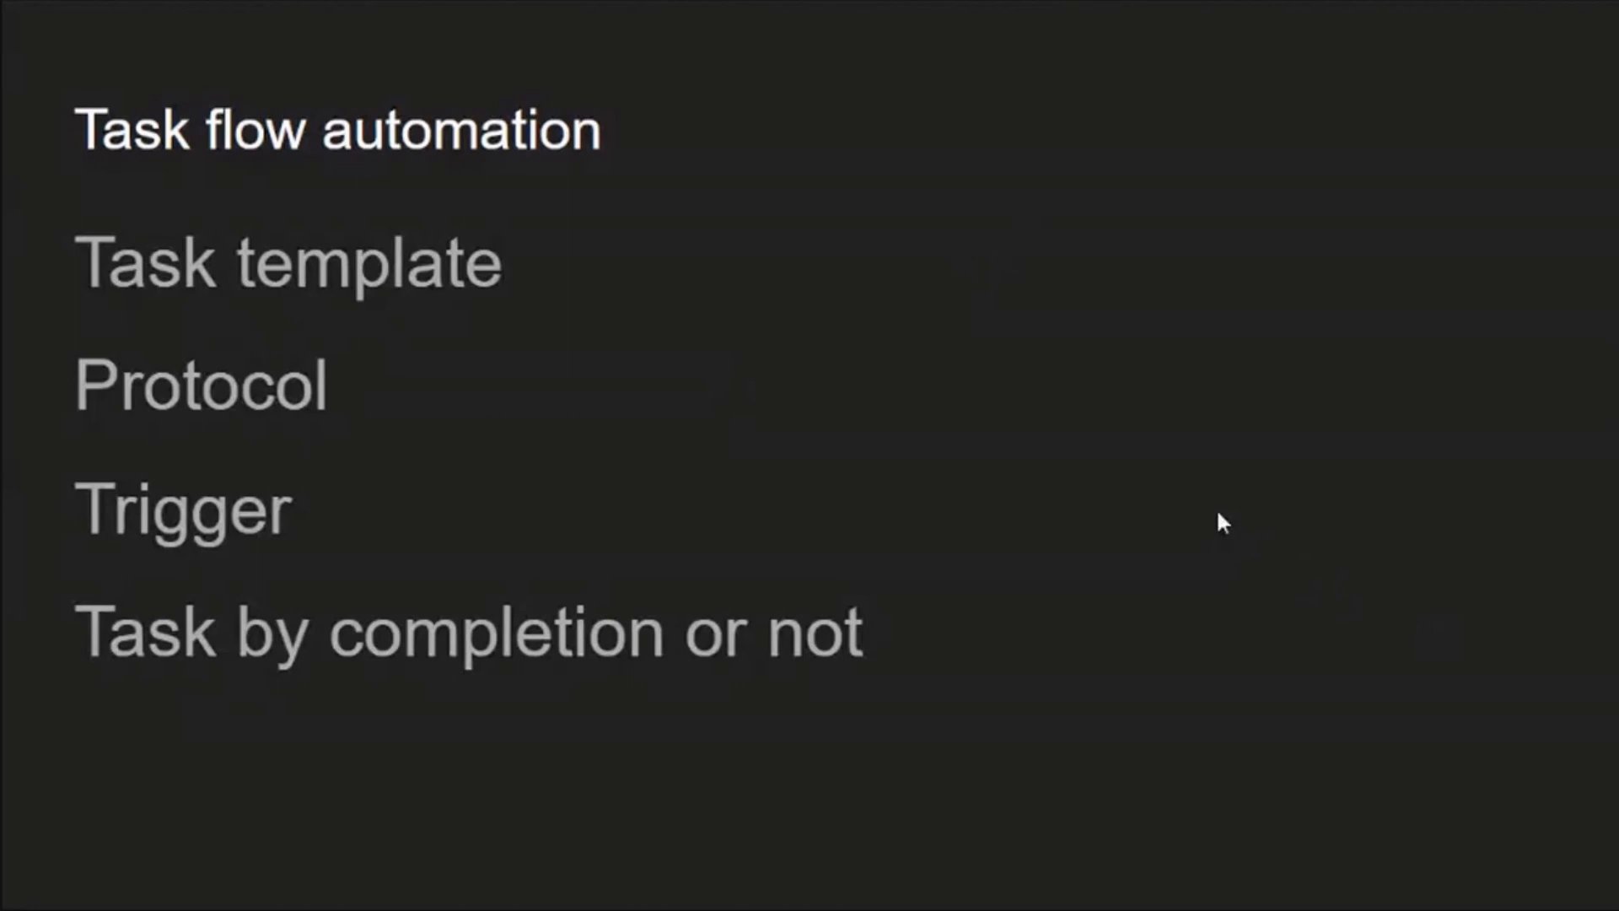
mouse_move(1222, 516)
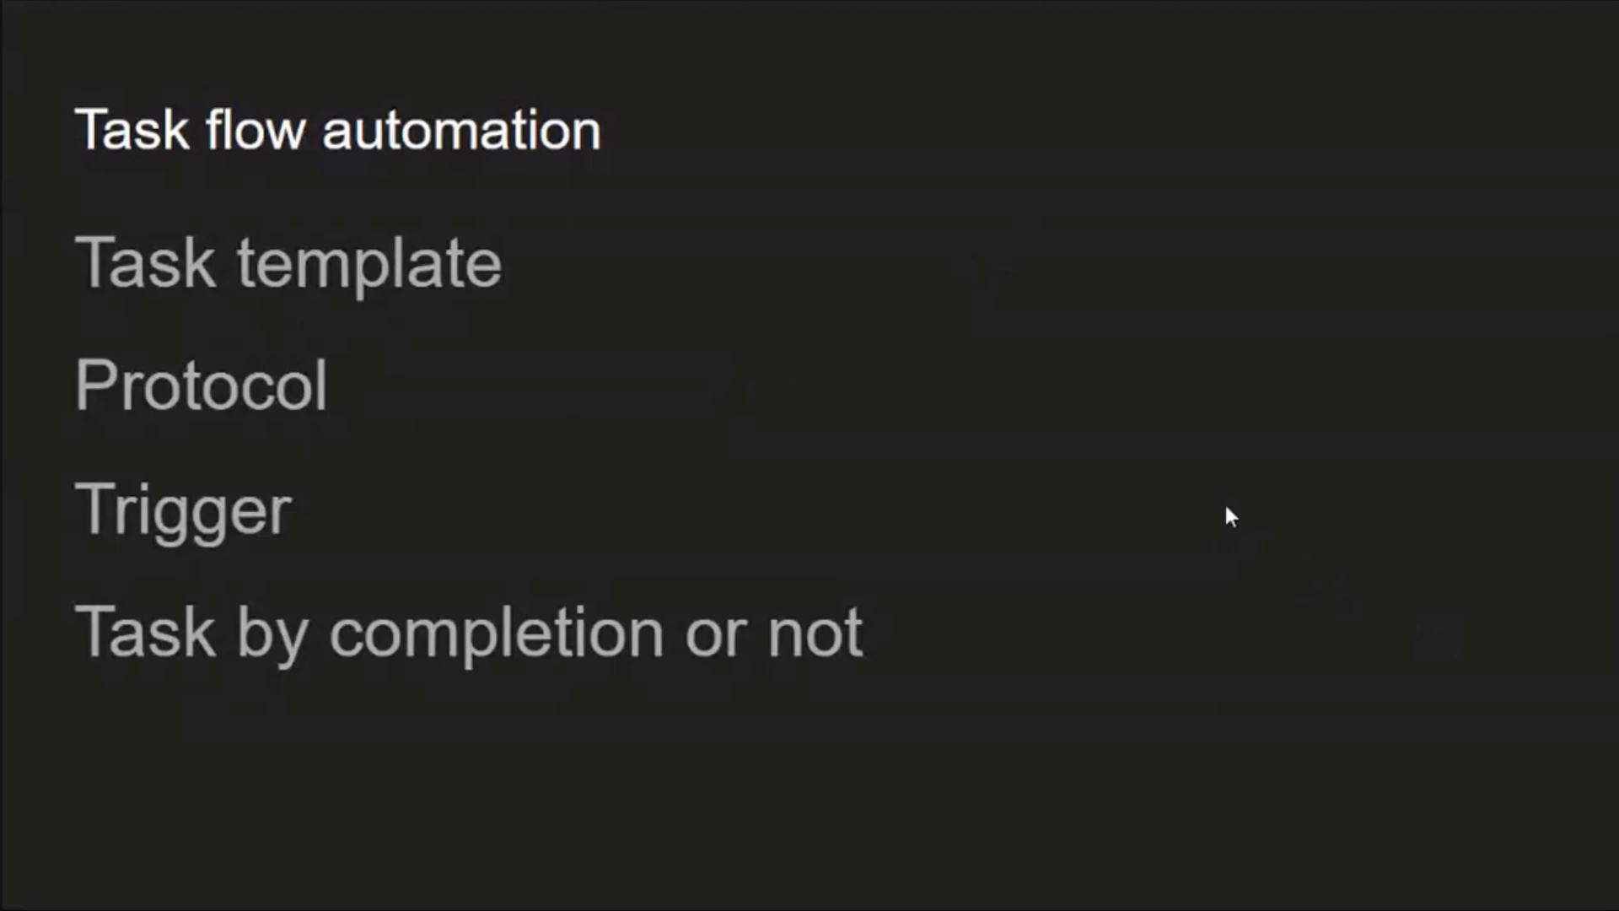
mouse_move(1275, 498)
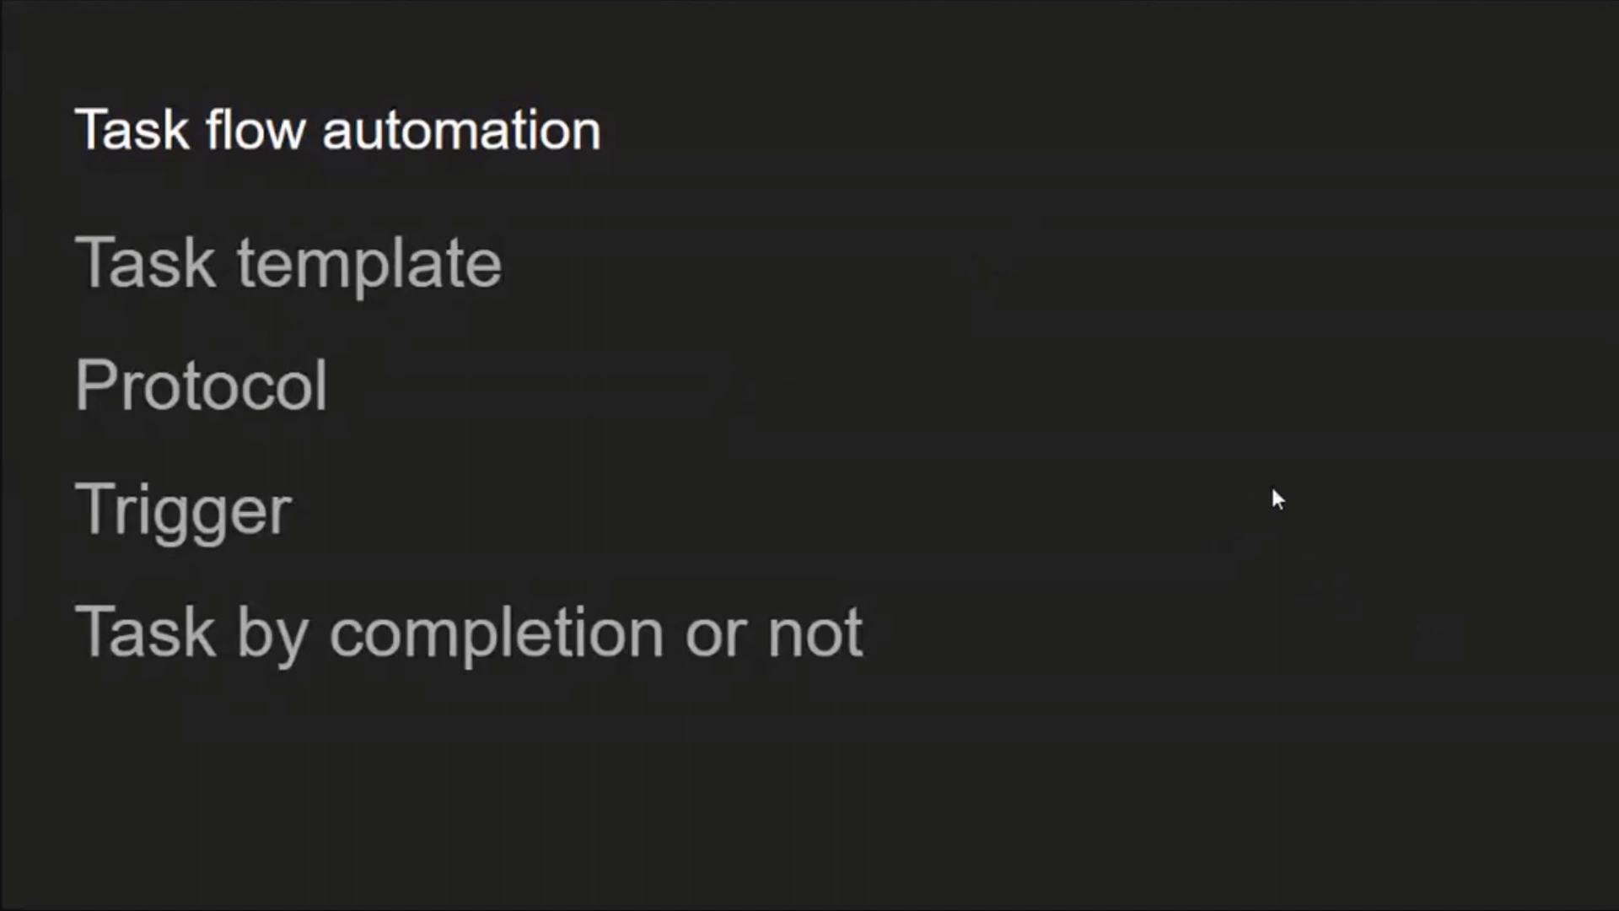
mouse_move(1285, 499)
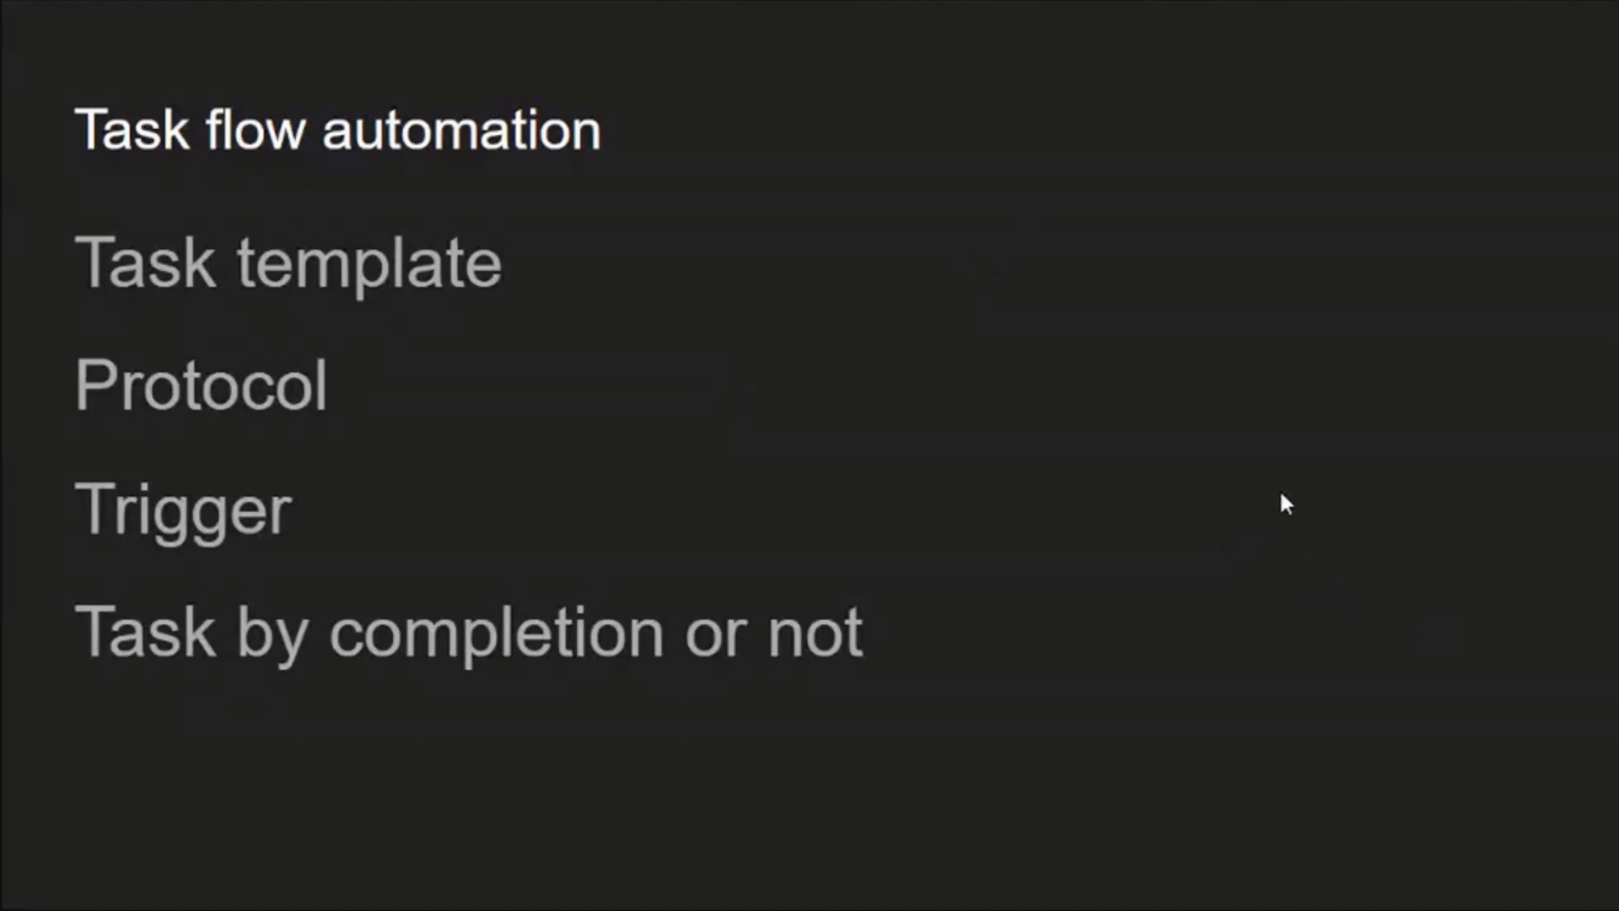
mouse_move(989, 444)
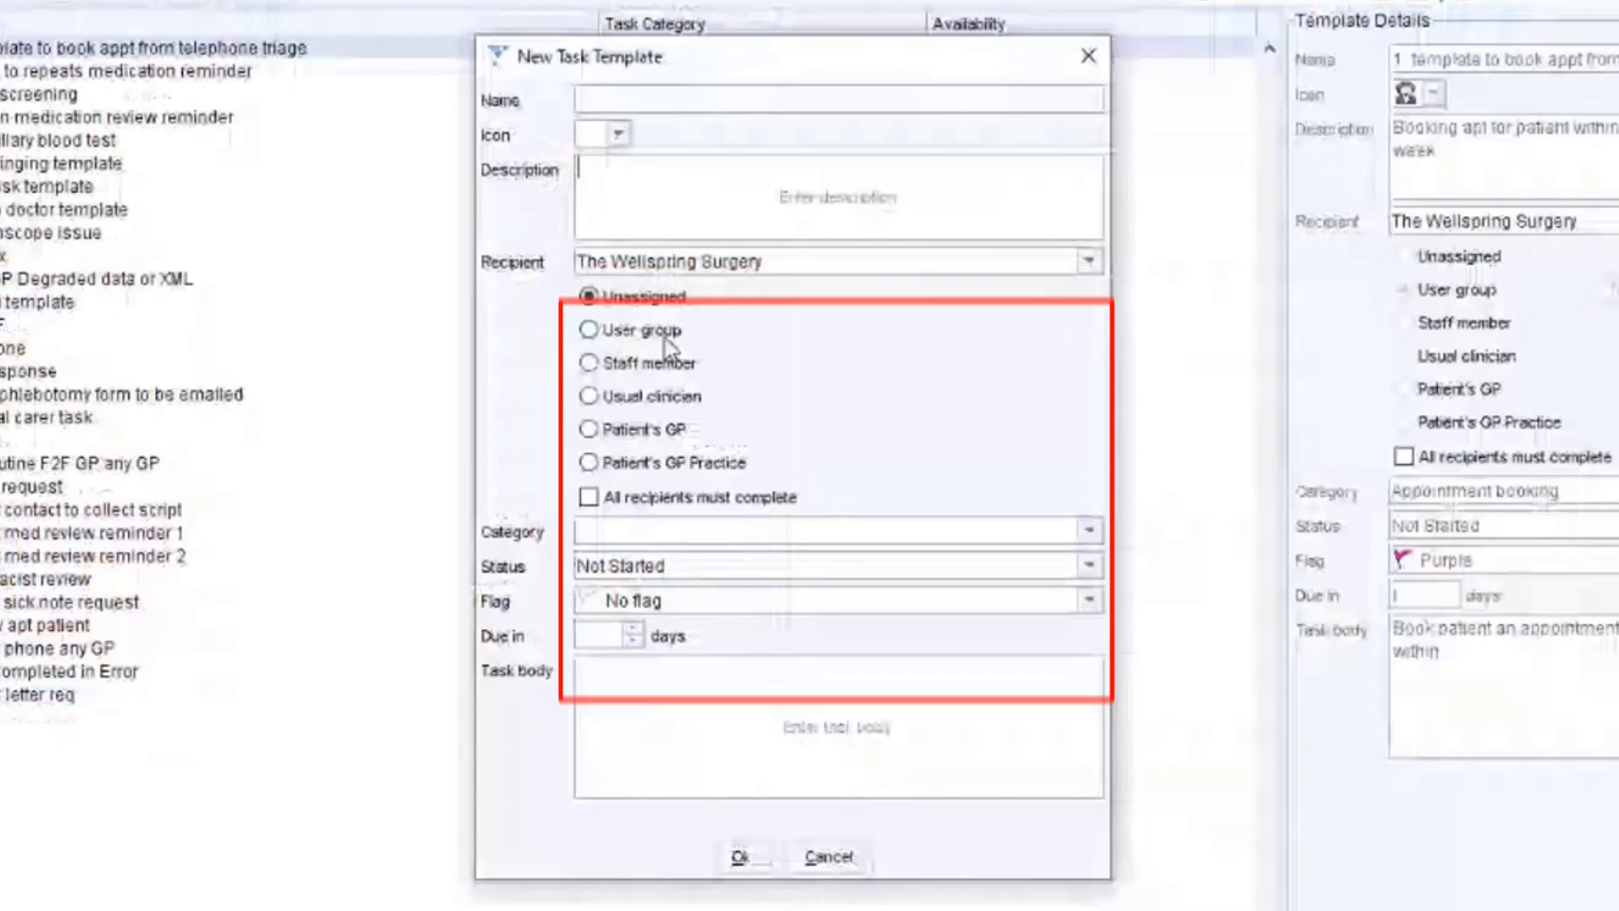
Route the task template to the Reception user group with category Appointment booking.
left_click(589, 331)
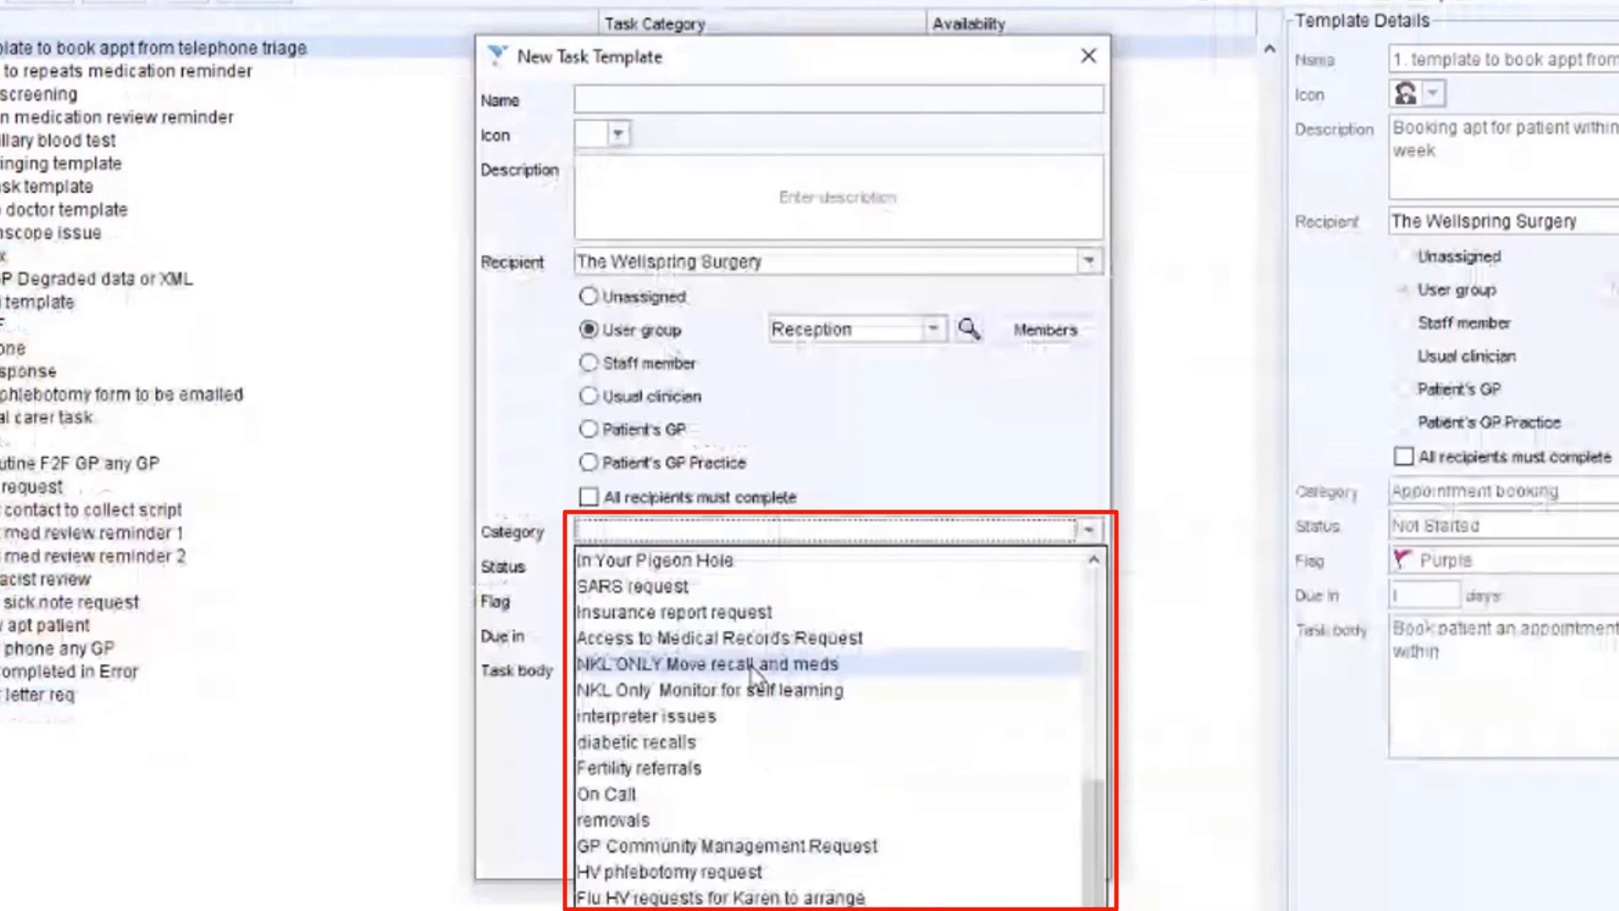
mouse_move(902, 498)
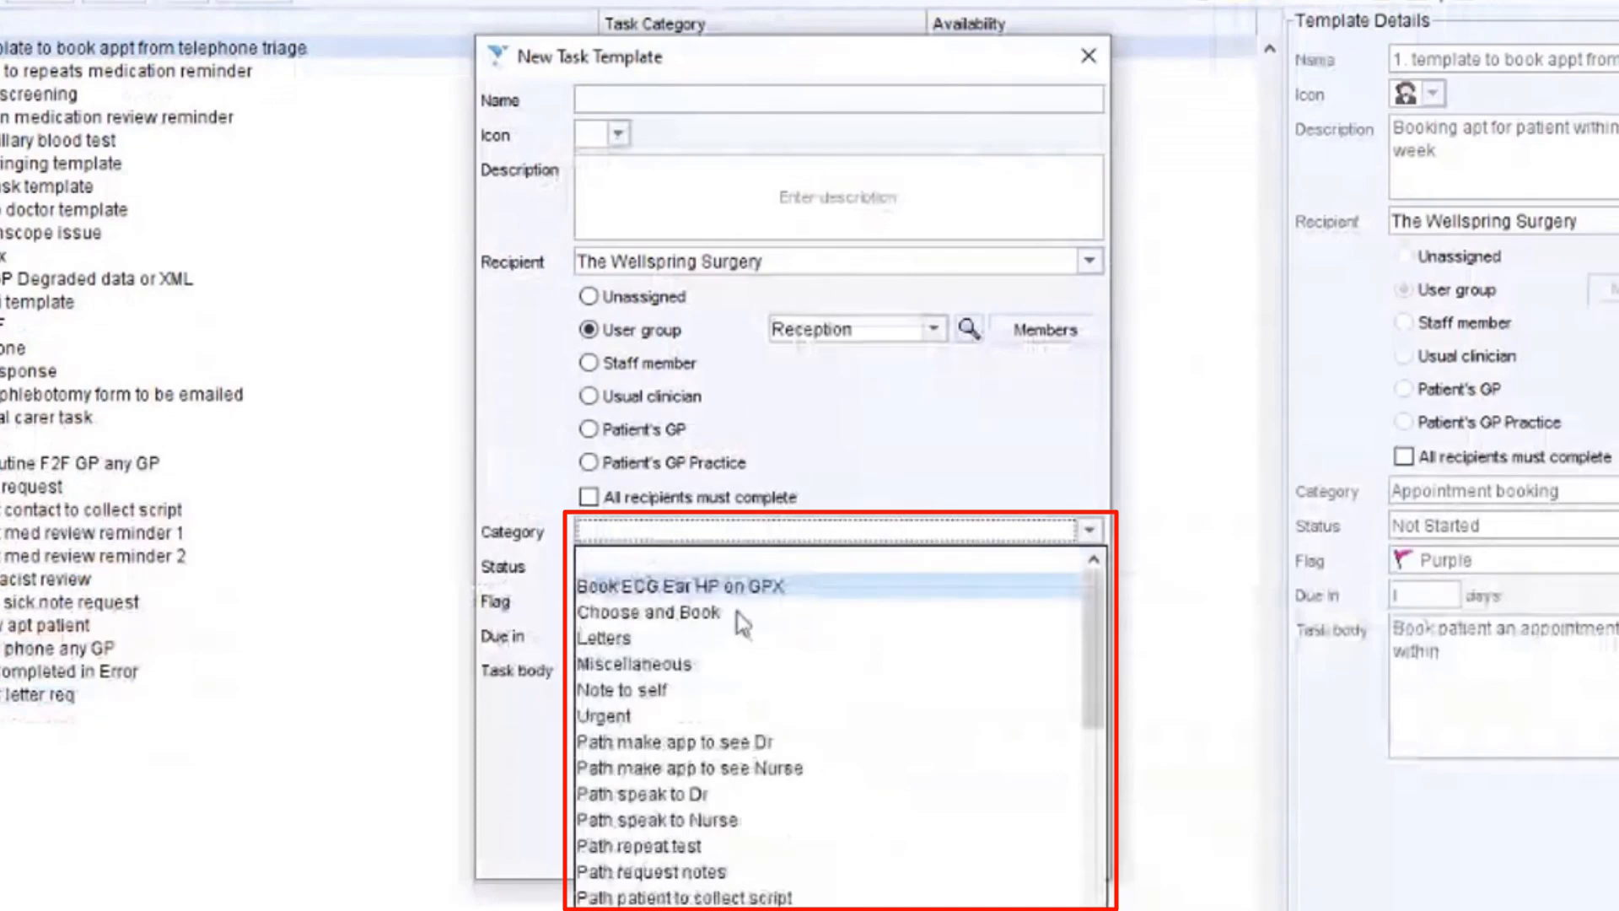
scroll("down", 3)
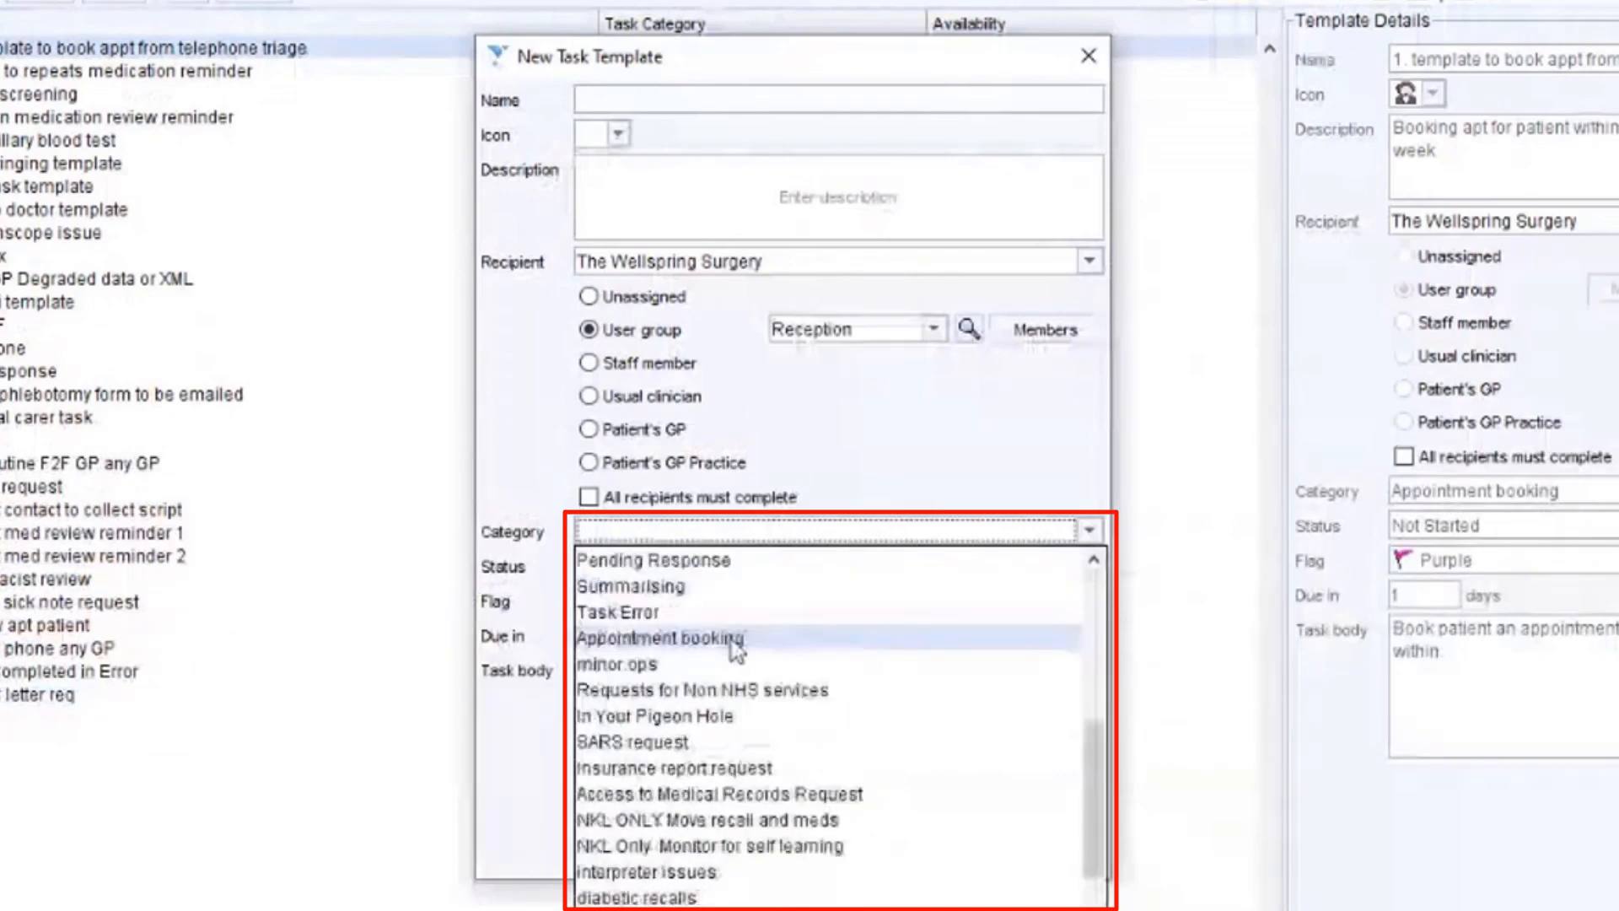
left_click(671, 637)
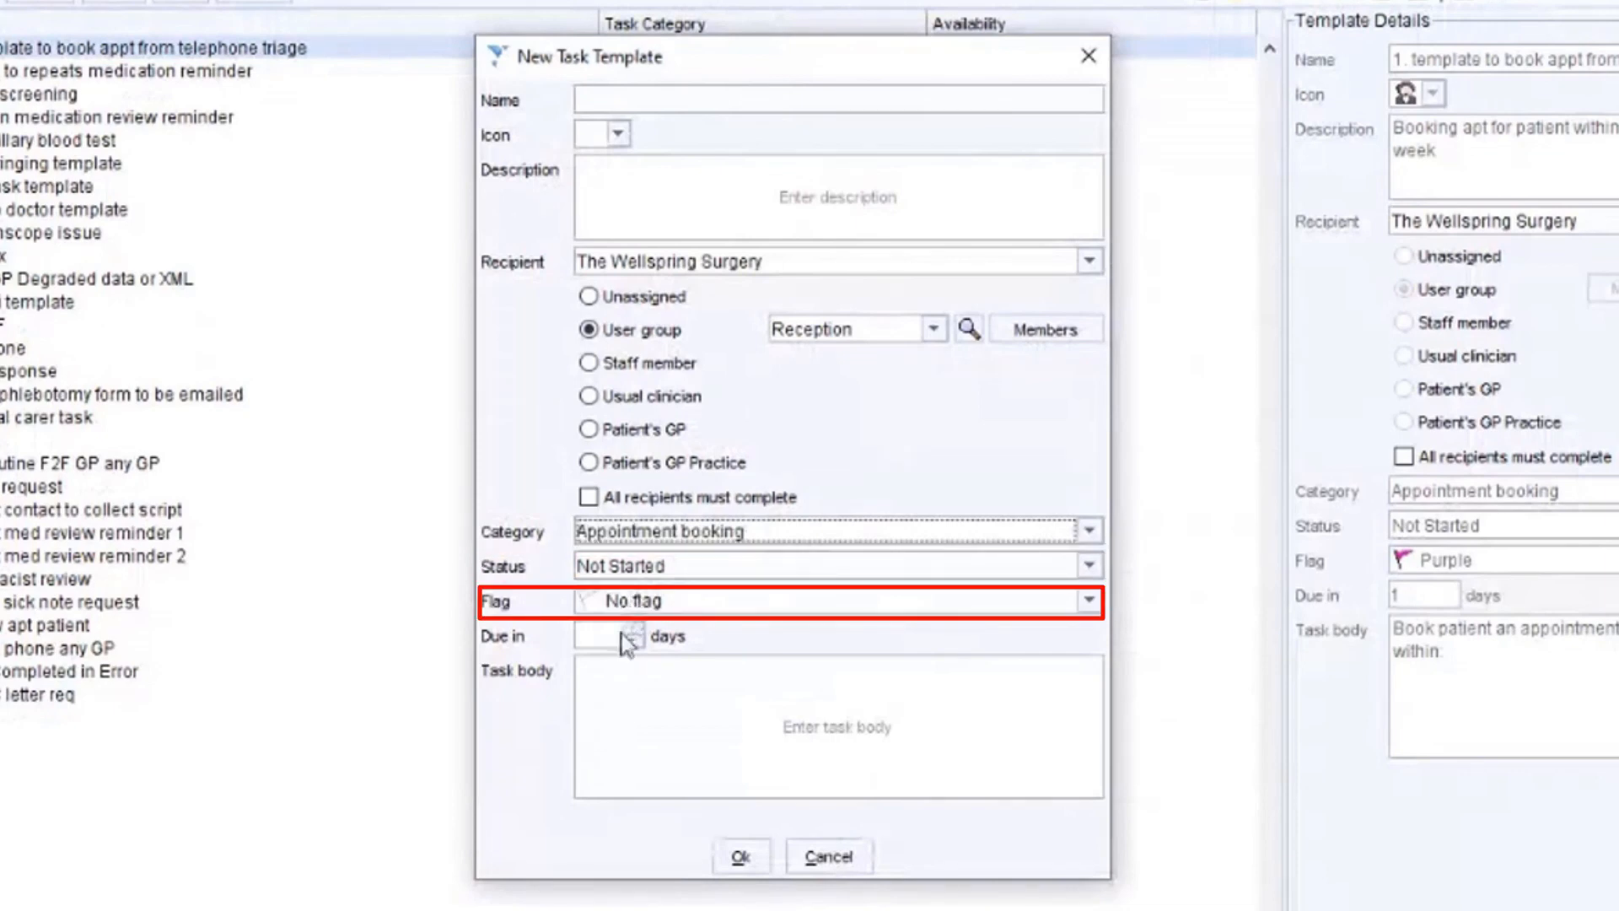
left_click(836, 726)
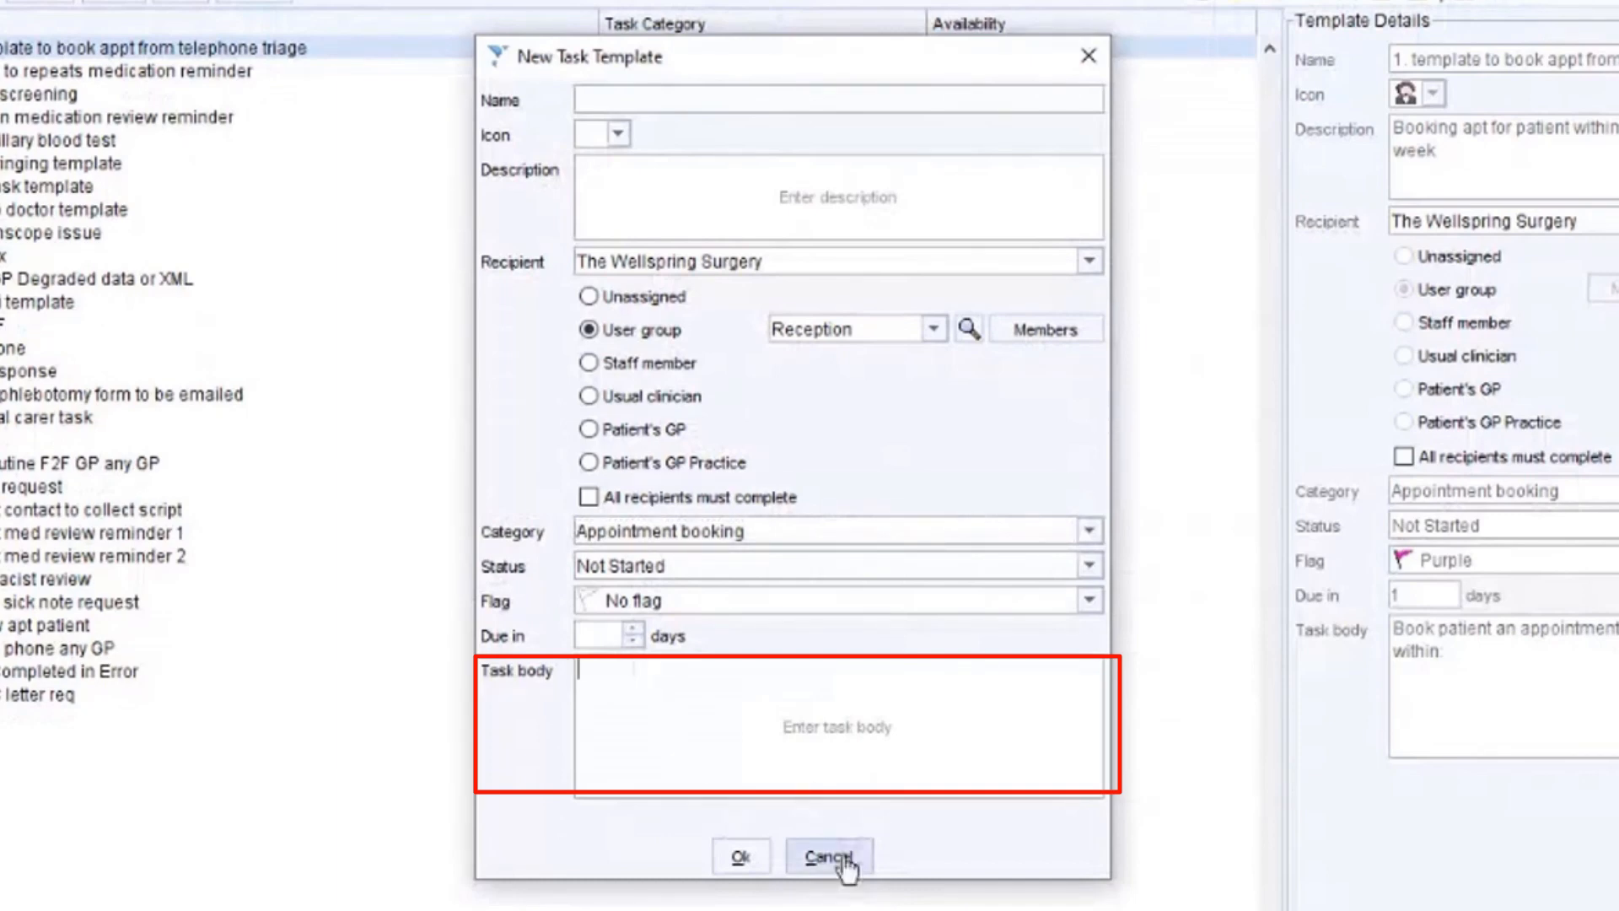
Discard the new template and open the existing HG phone template for amending.
left_click(827, 855)
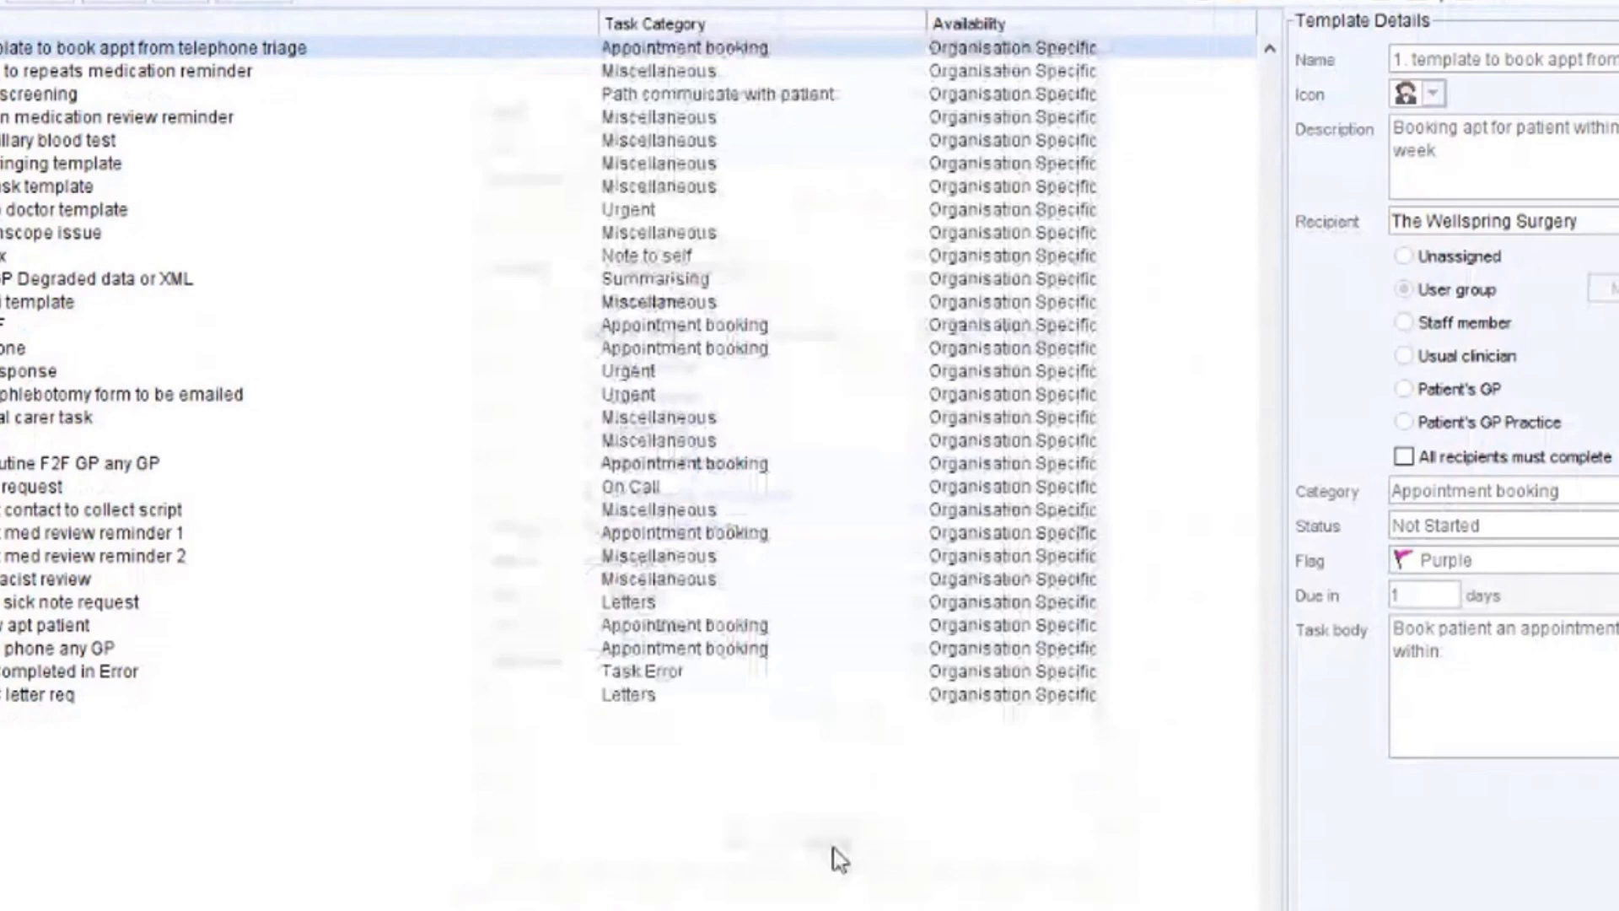
double_click(51, 331)
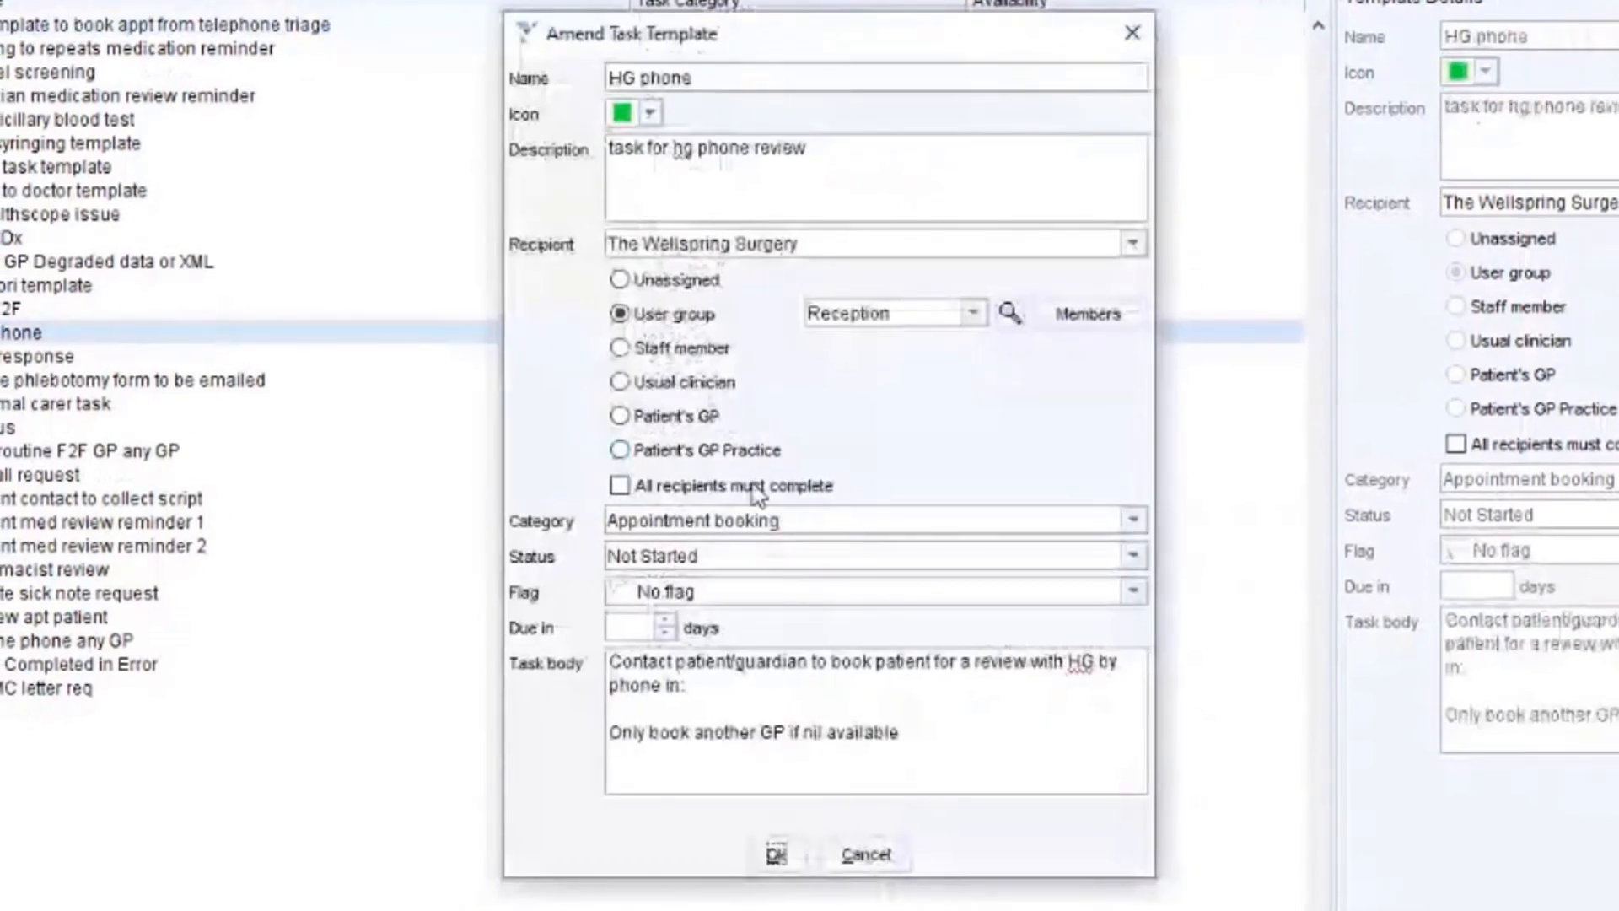
mouse_move(762, 543)
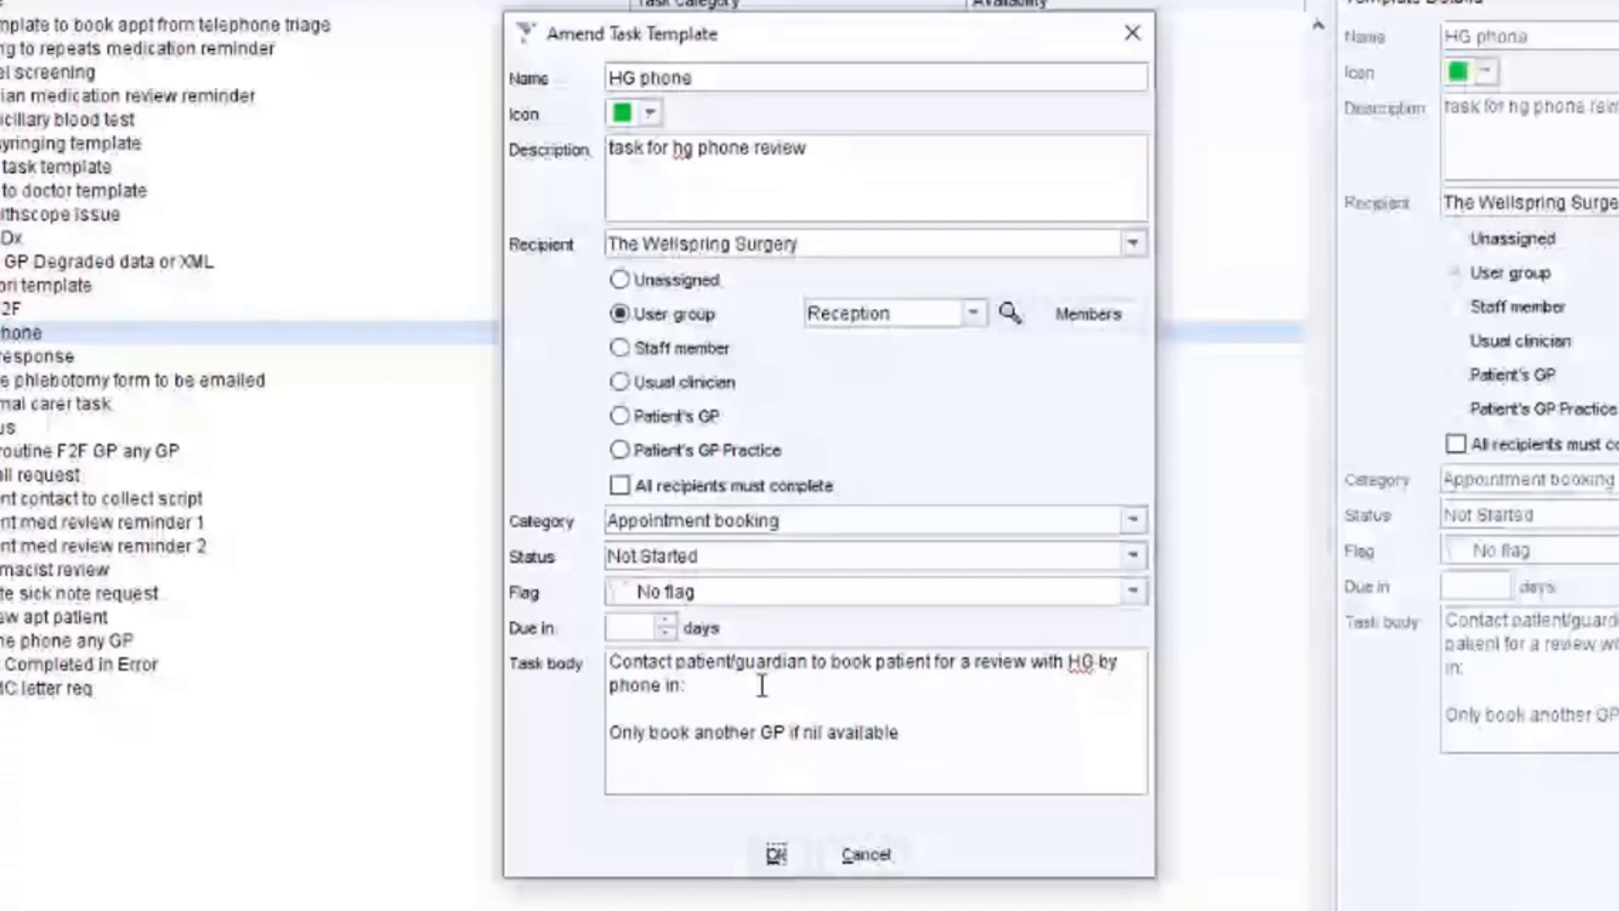
mouse_move(816, 820)
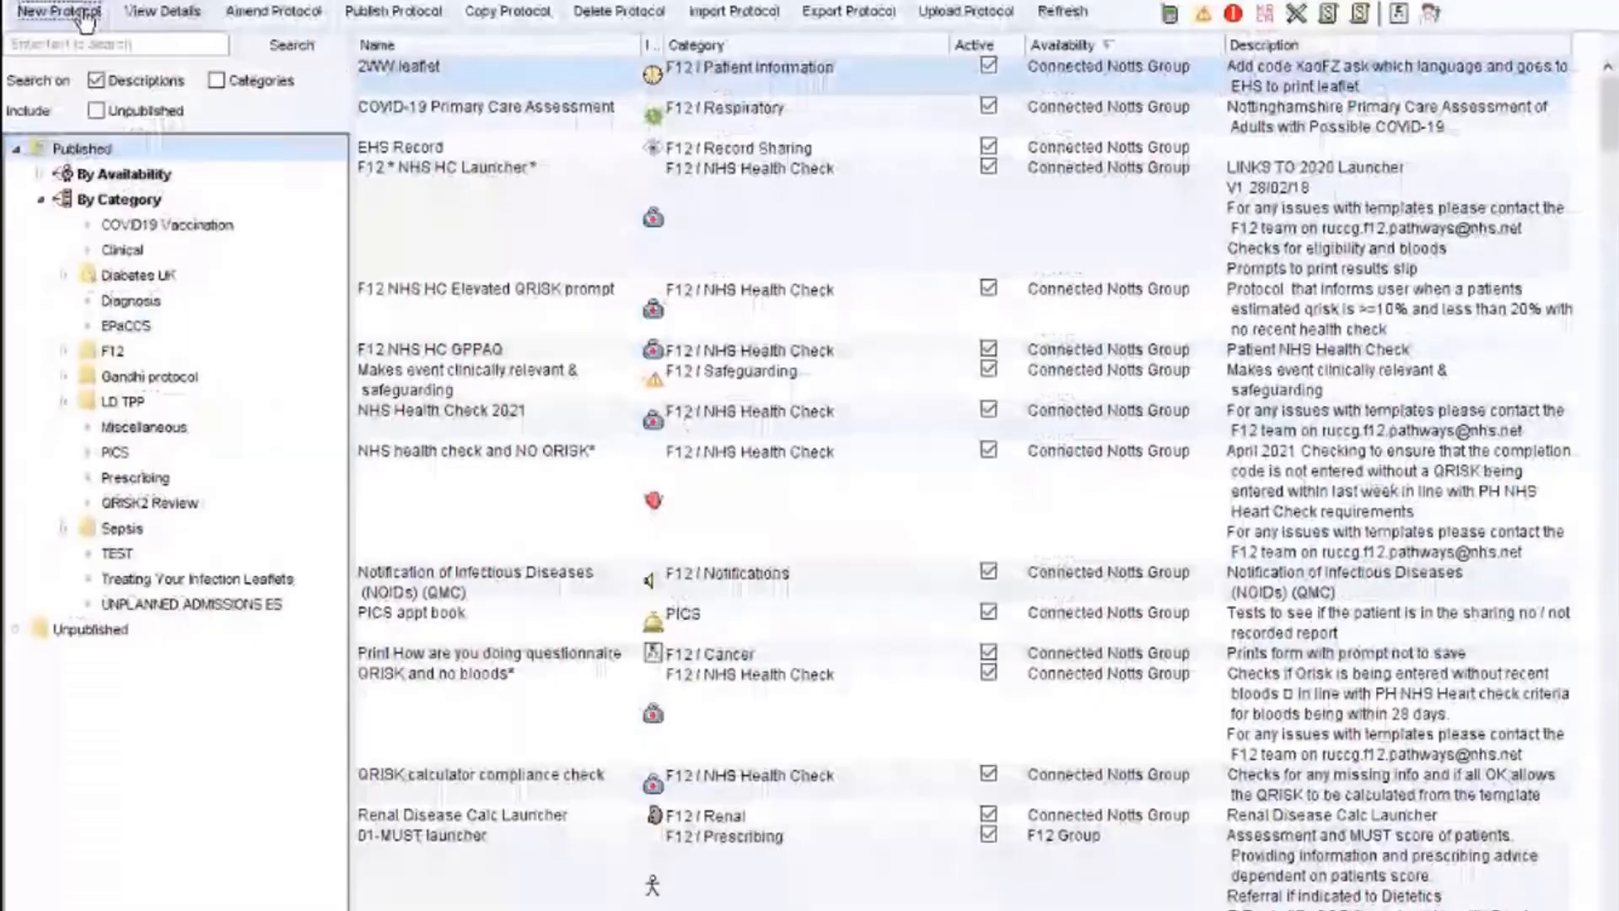
Start a new protocol named HG phone booking under the Gandhi protocol category.
left_click(58, 11)
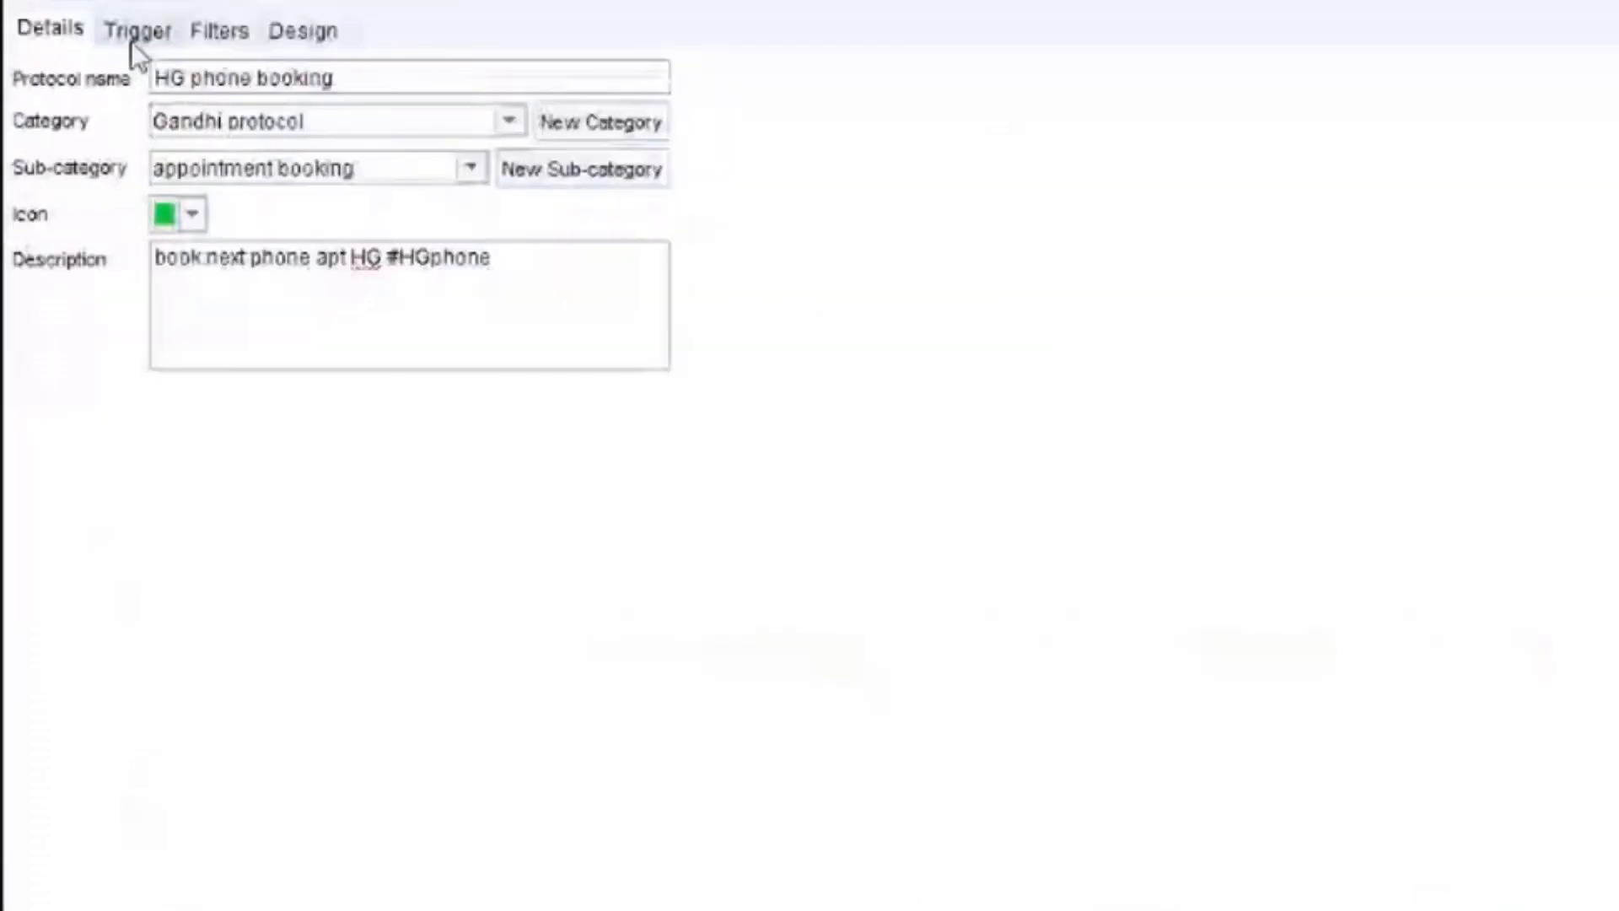
Show the trigger settings: free text #HGphone, restricted to Dr Gandhi.
left_click(137, 31)
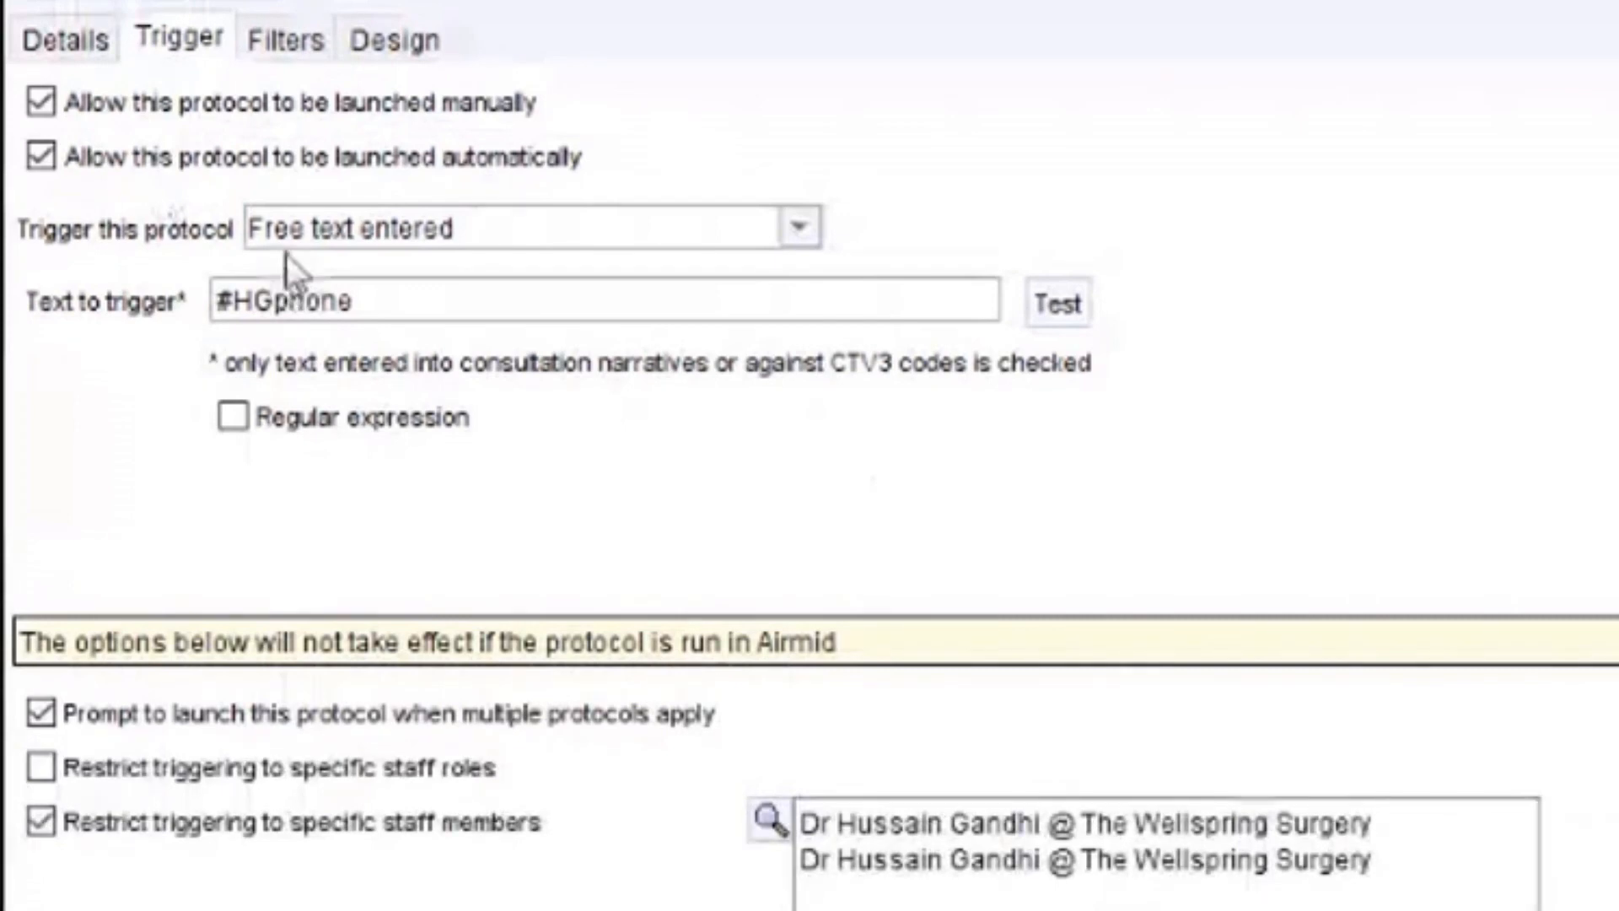
mouse_move(341, 243)
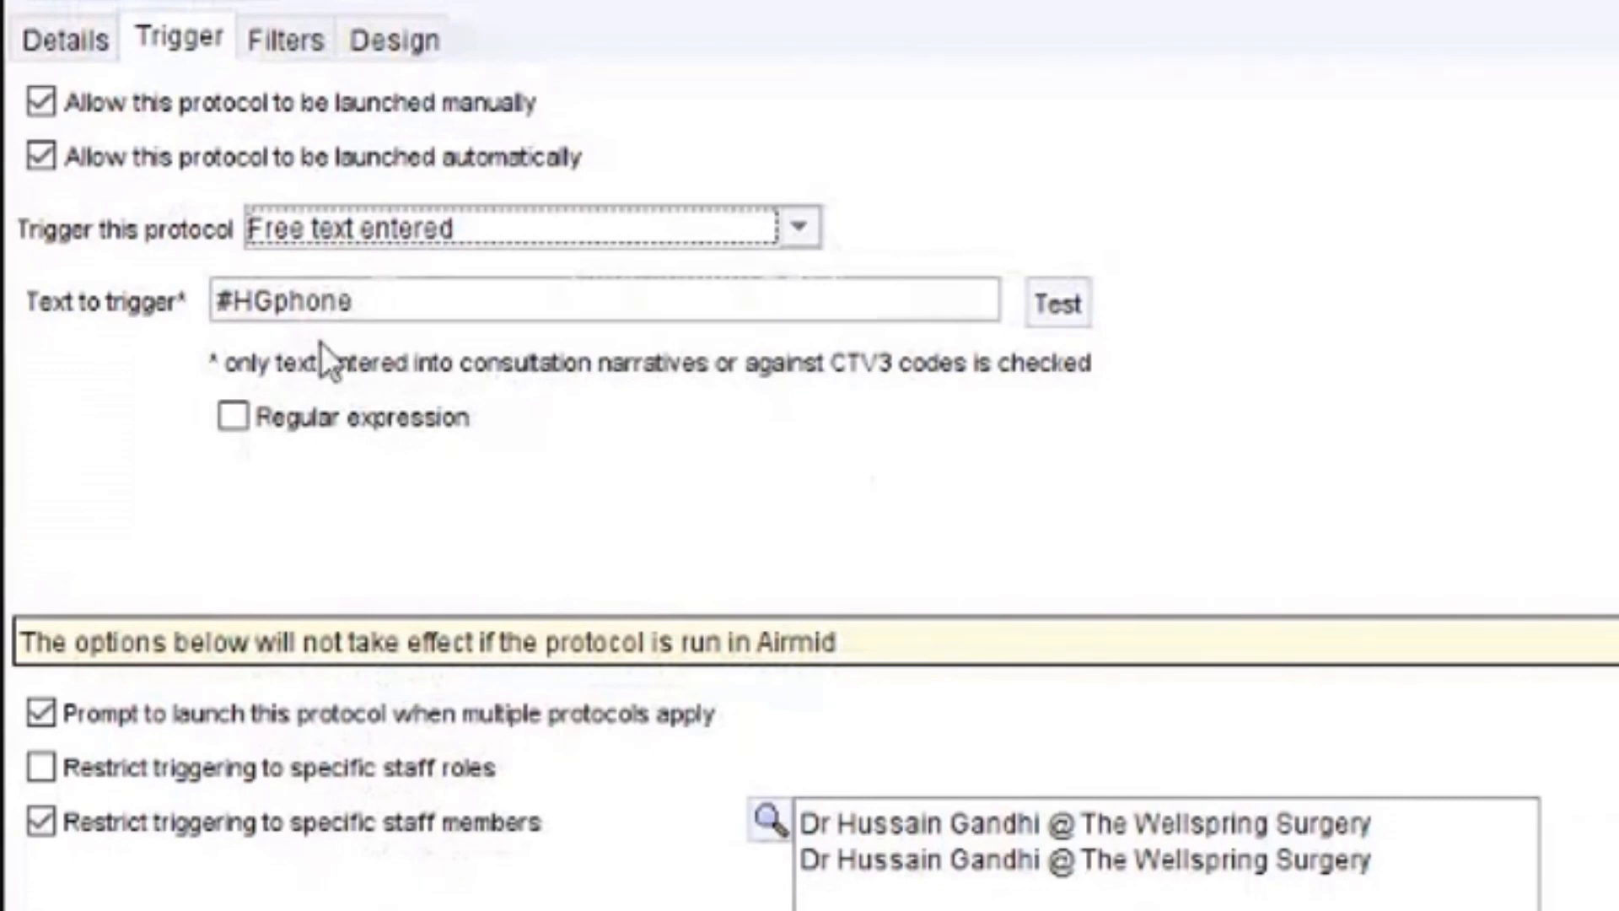
left_click(413, 300)
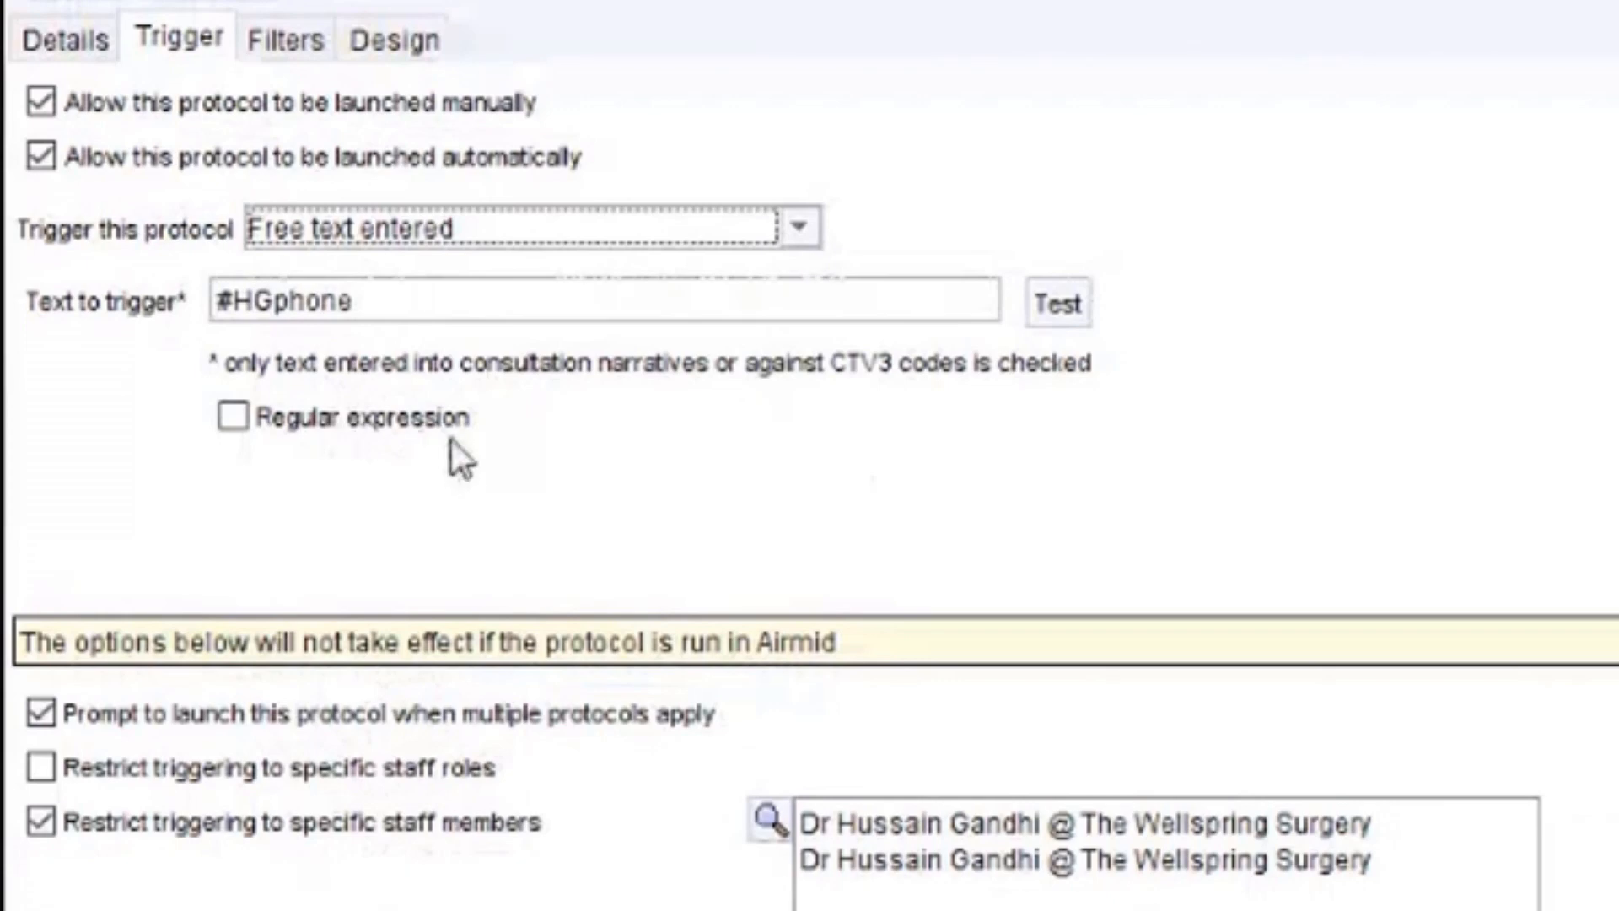
mouse_move(438, 473)
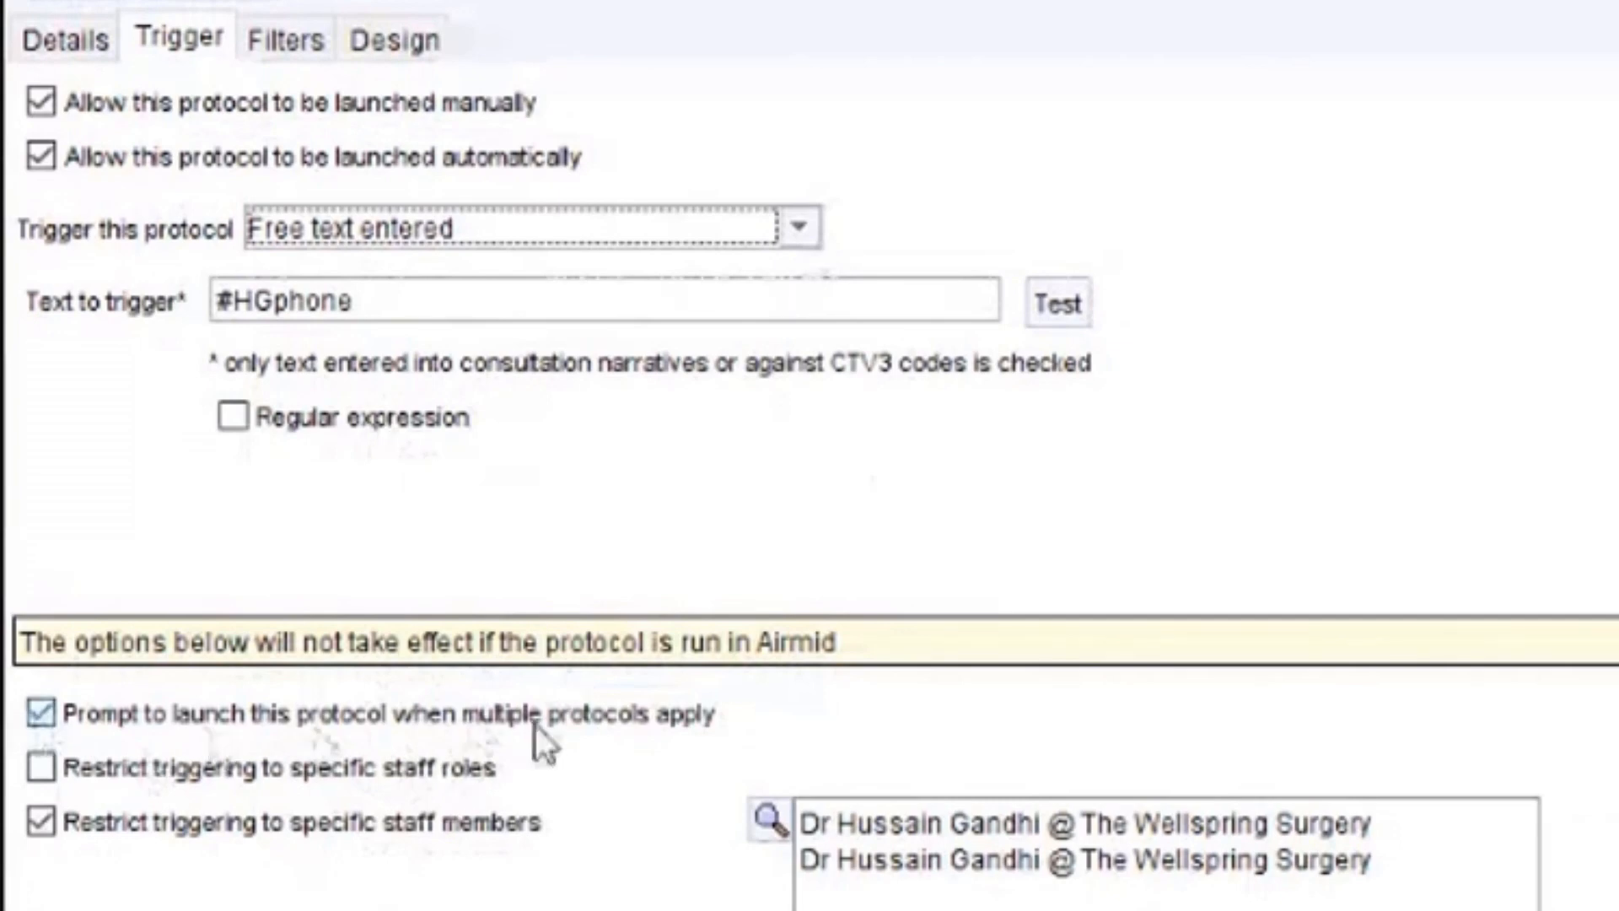
mouse_move(687, 740)
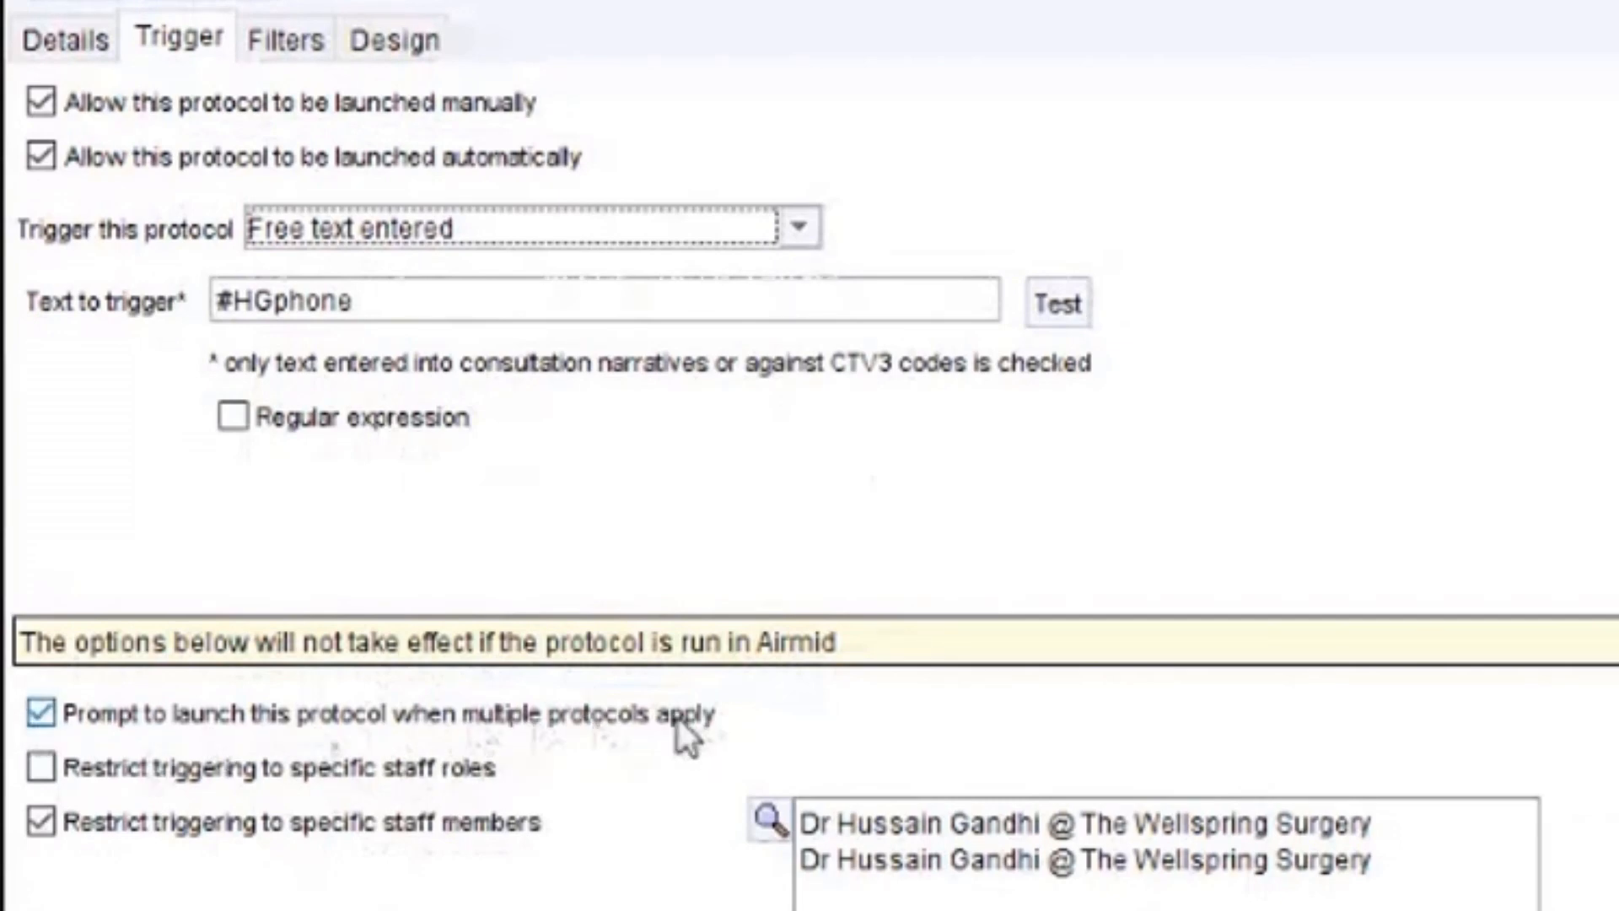
mouse_move(604, 732)
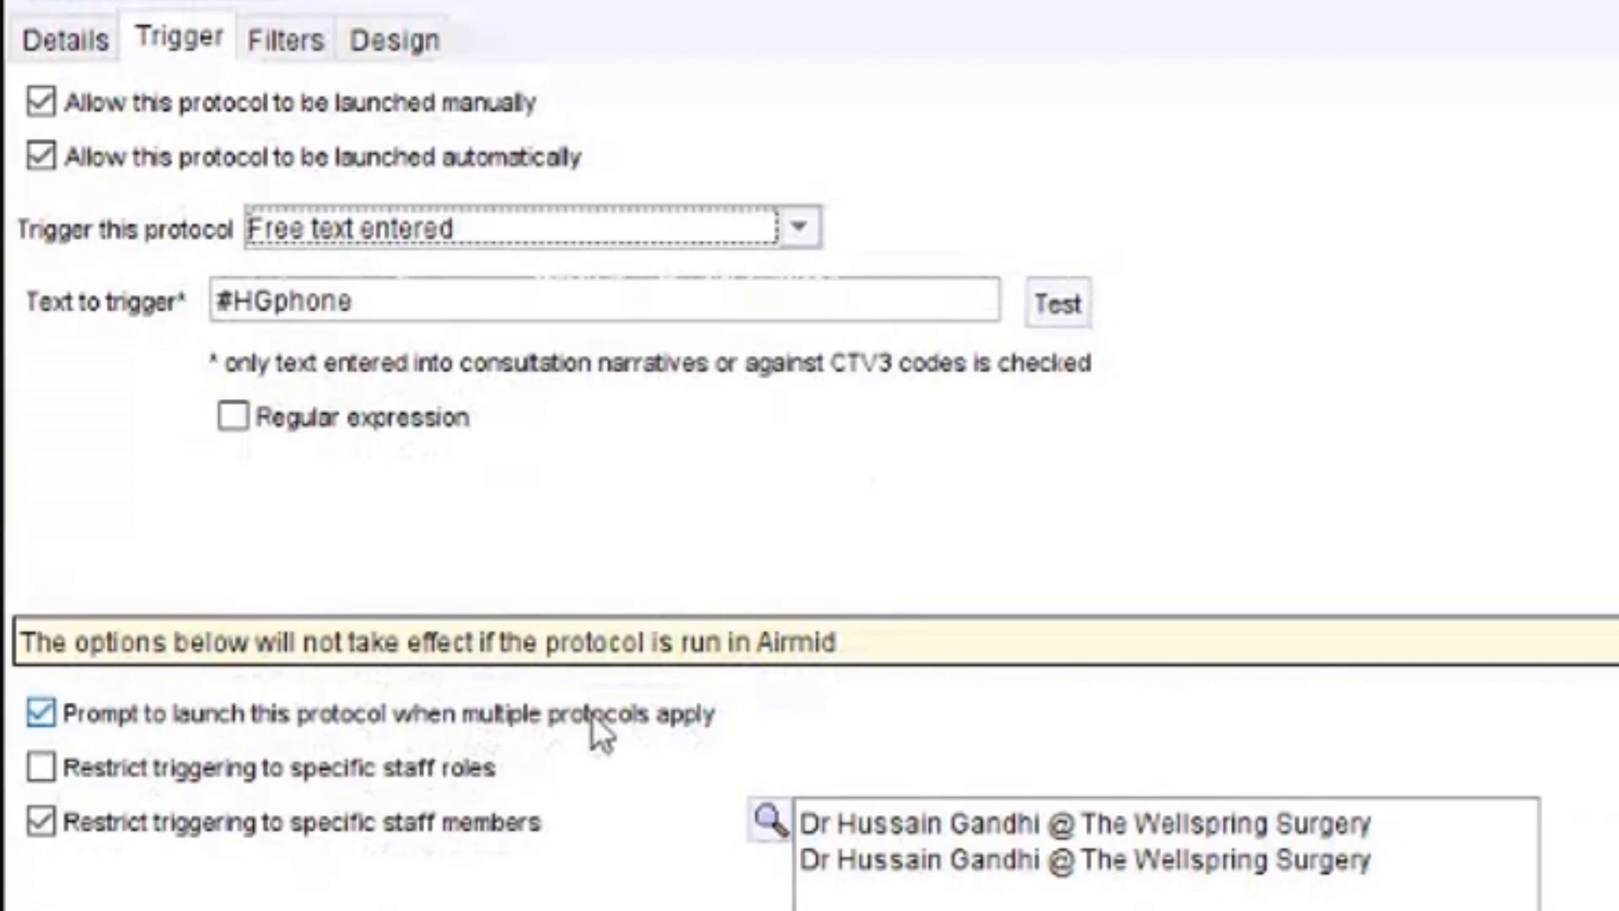
mouse_move(500, 891)
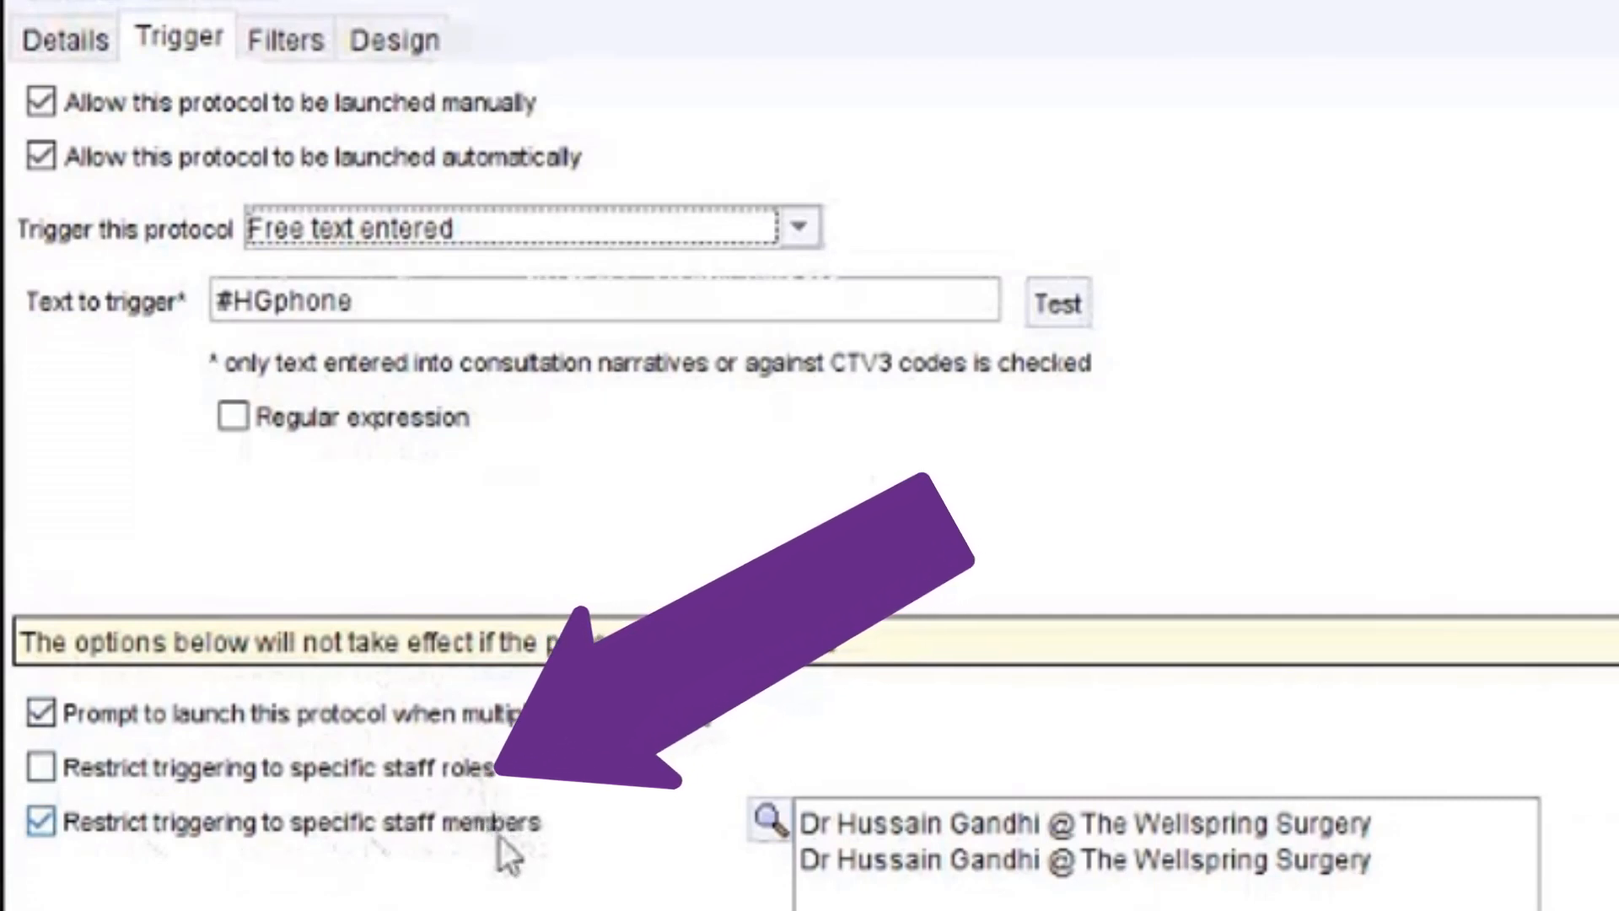
mouse_move(555, 865)
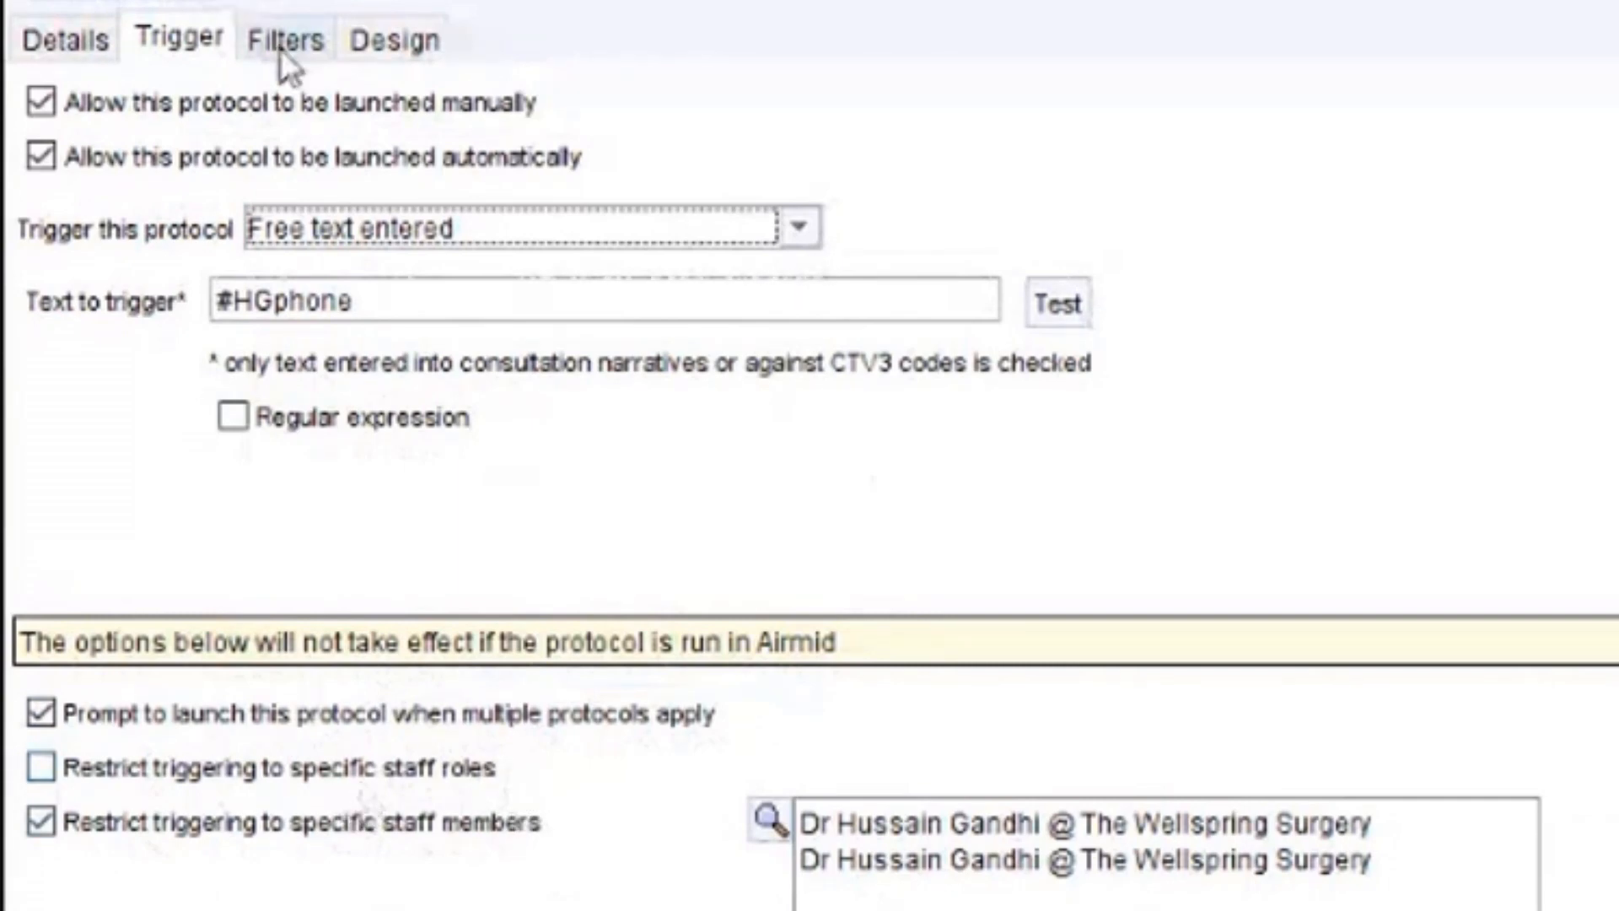
Review the Filters tab, leaving gender, age, report, group and QOF filters empty.
left_click(309, 41)
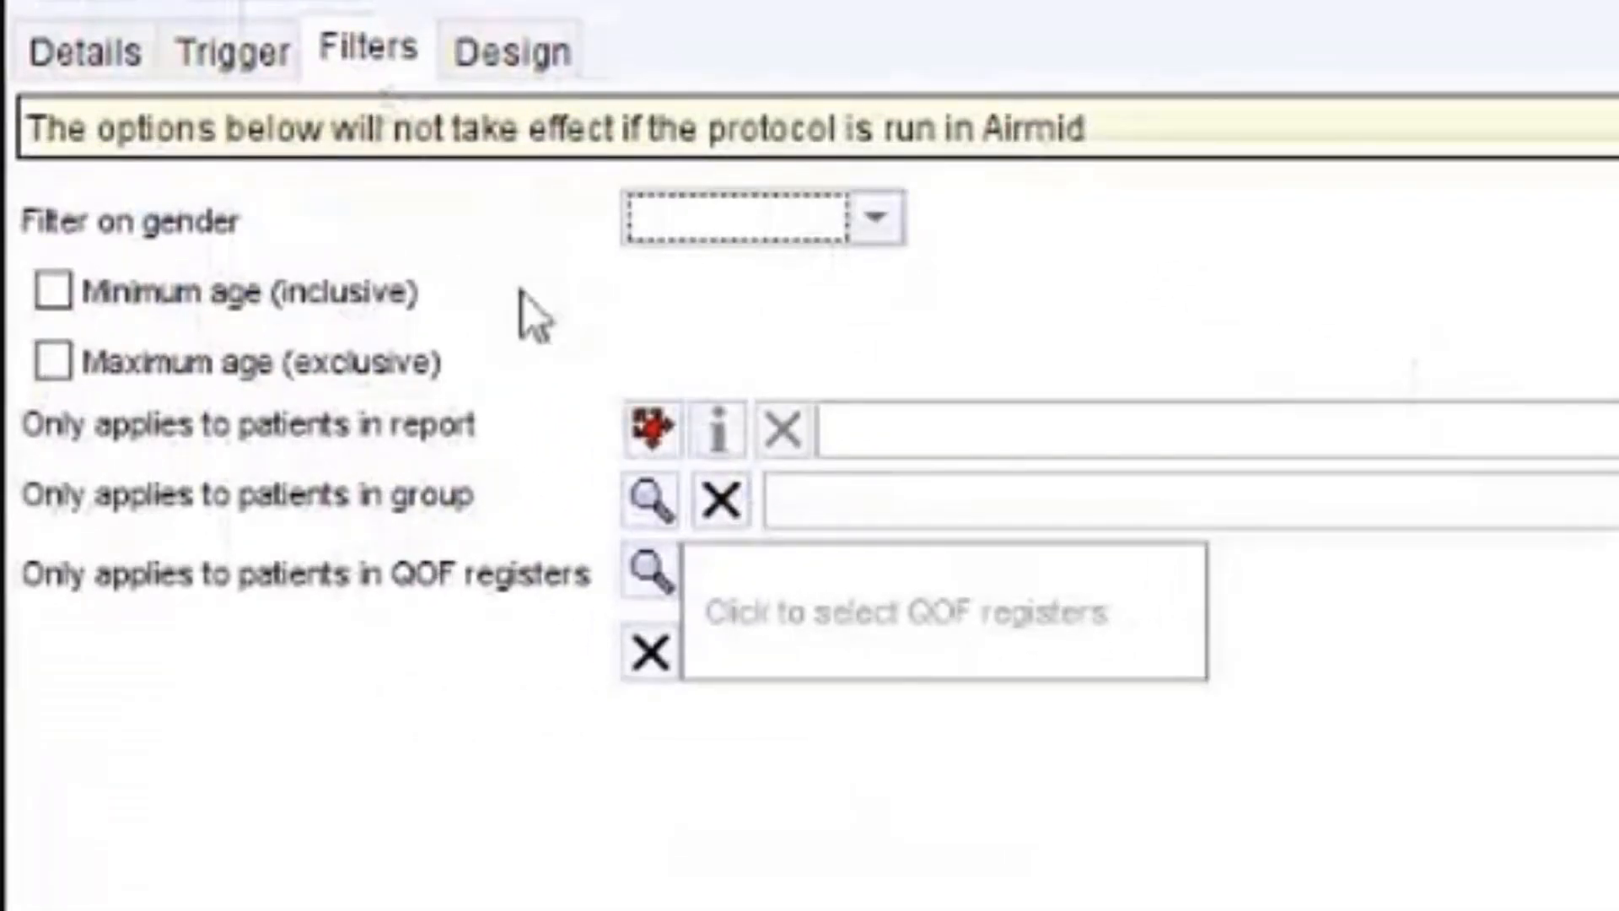
mouse_move(996, 302)
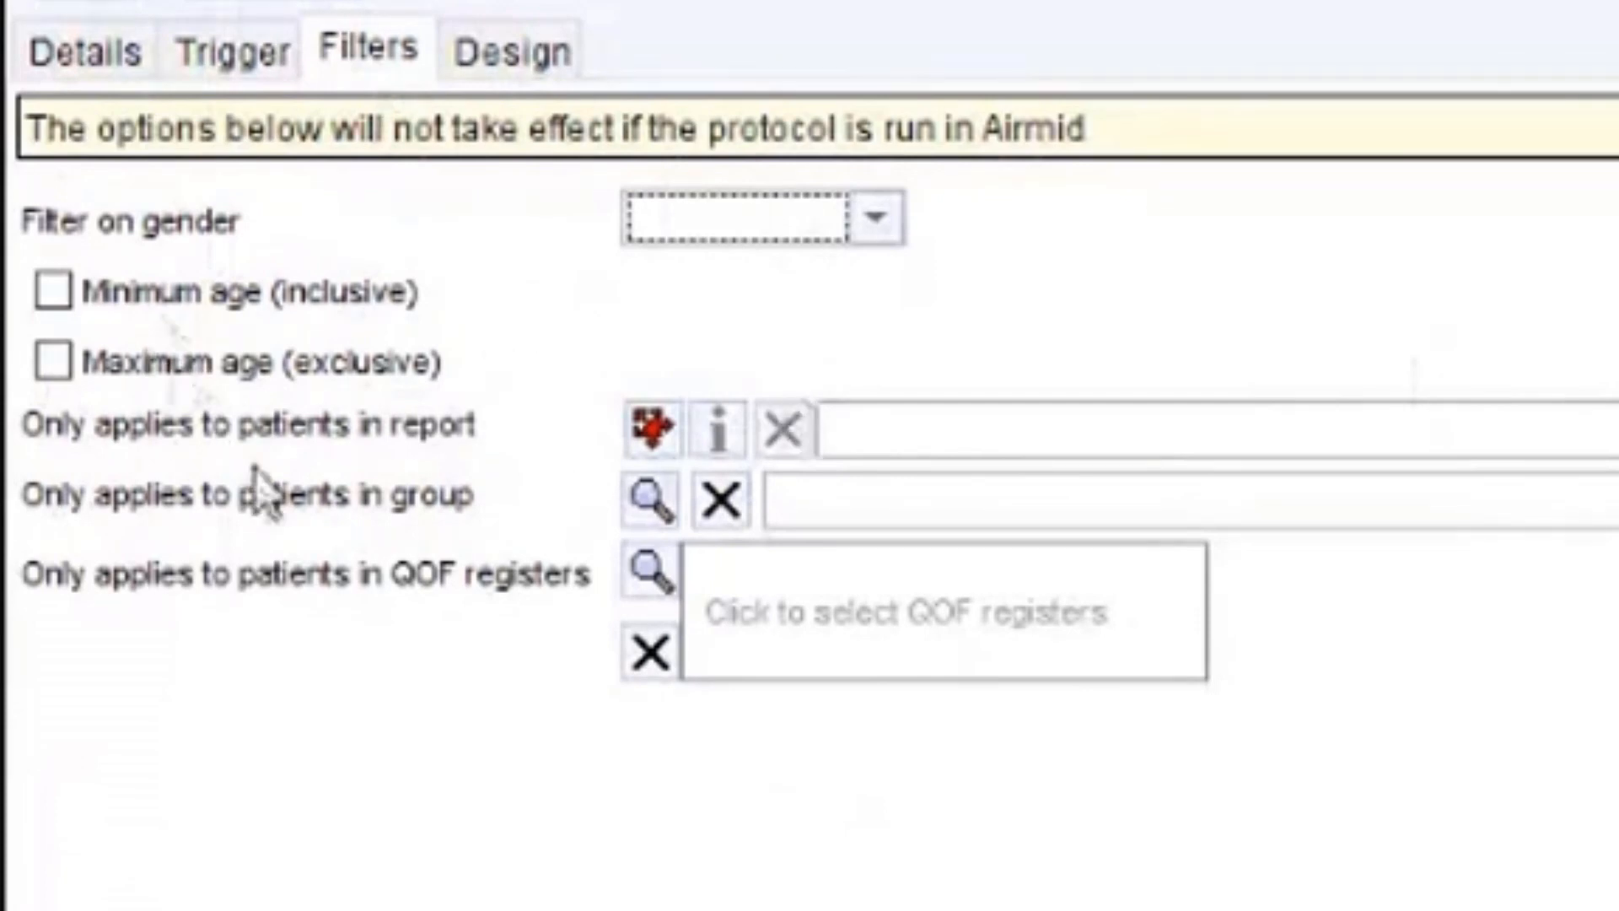
mouse_move(558, 423)
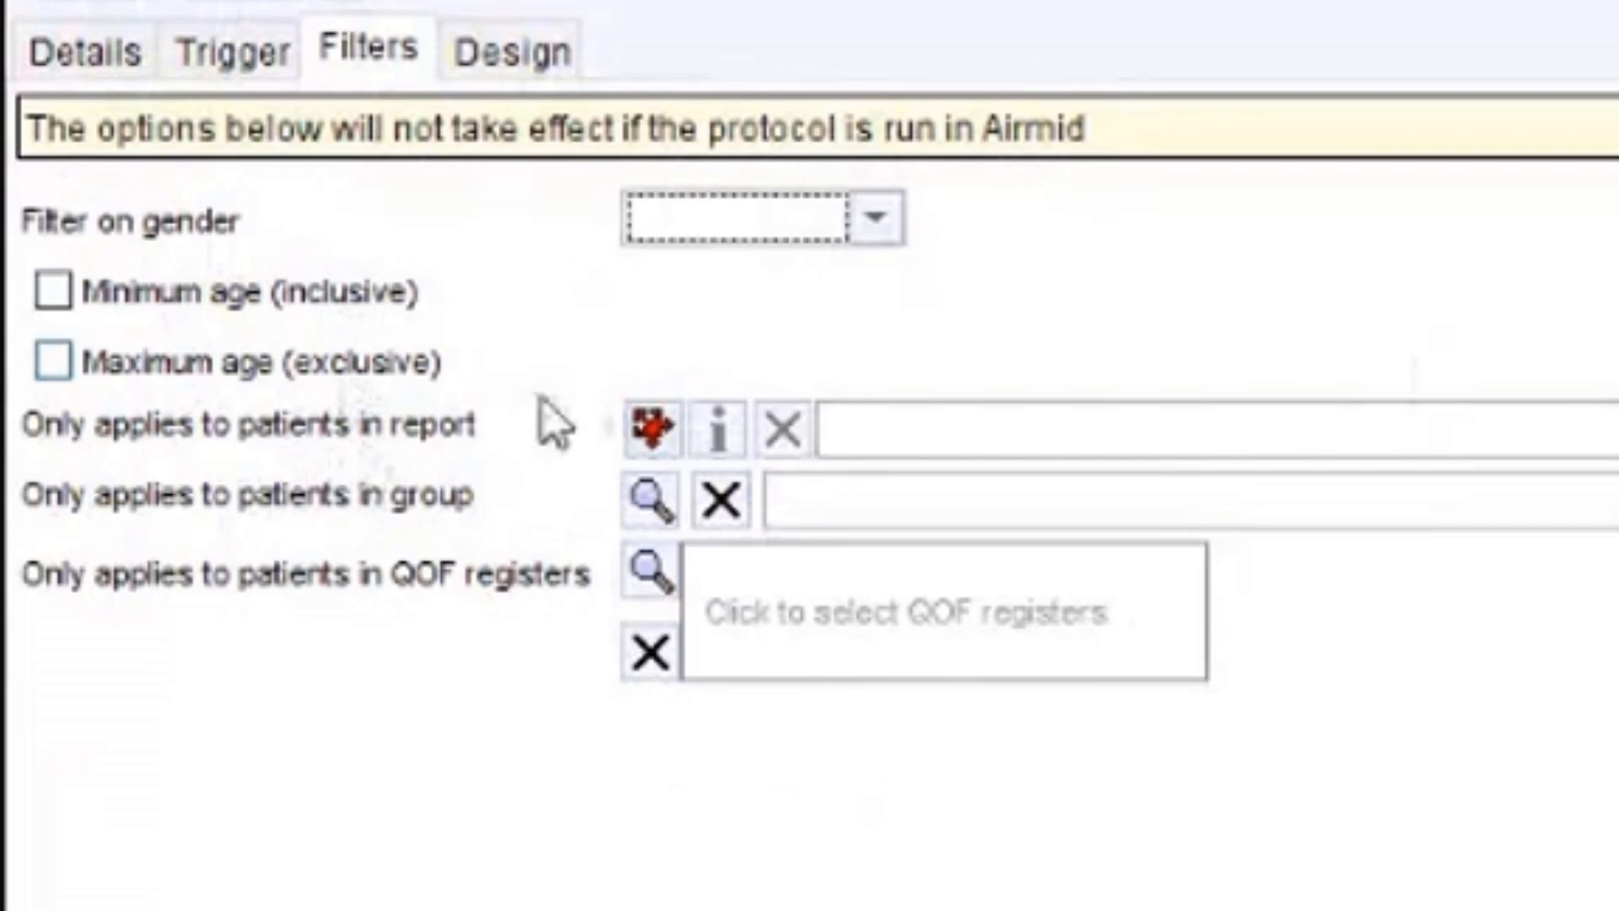
mouse_move(445, 372)
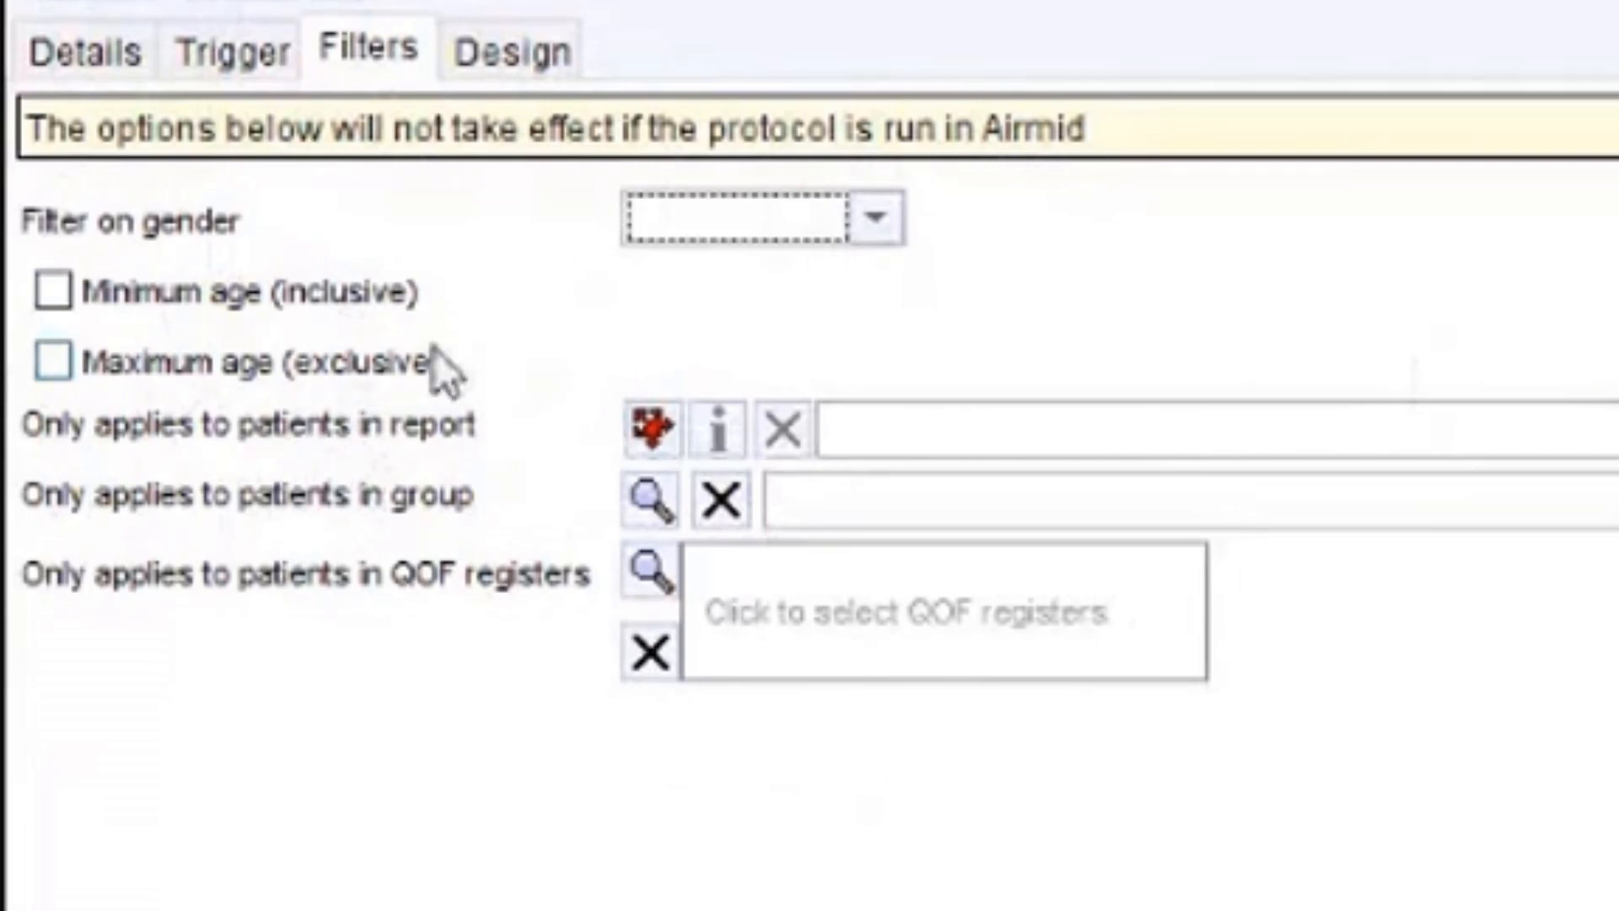
mouse_move(438, 170)
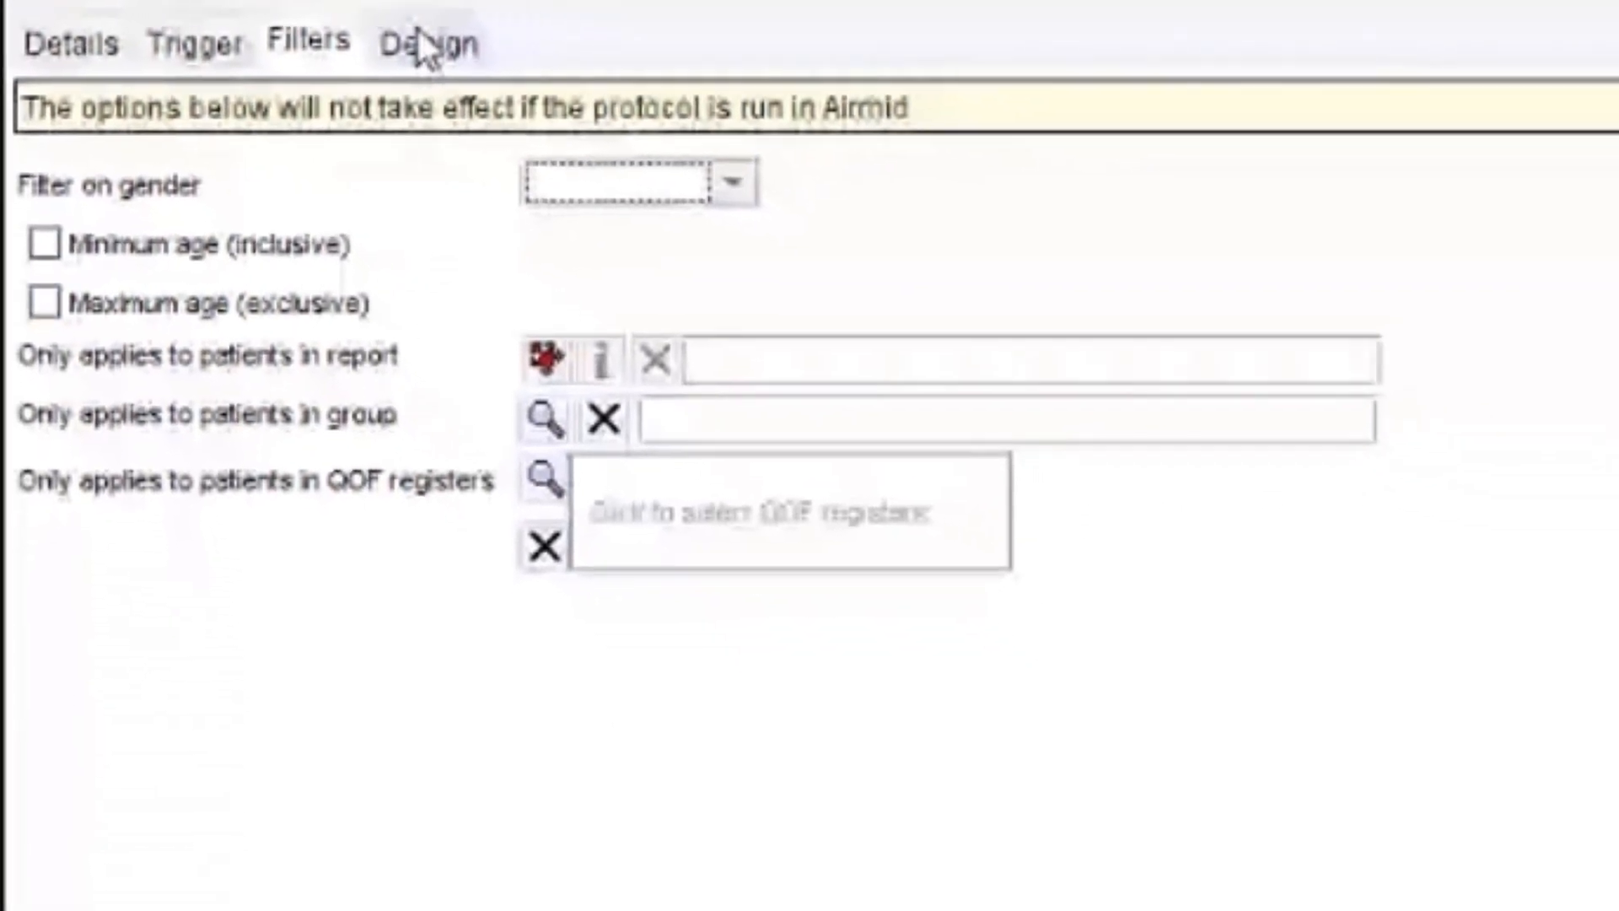
Show the protocol design flow and search quick actions for 'task'.
left_click(426, 43)
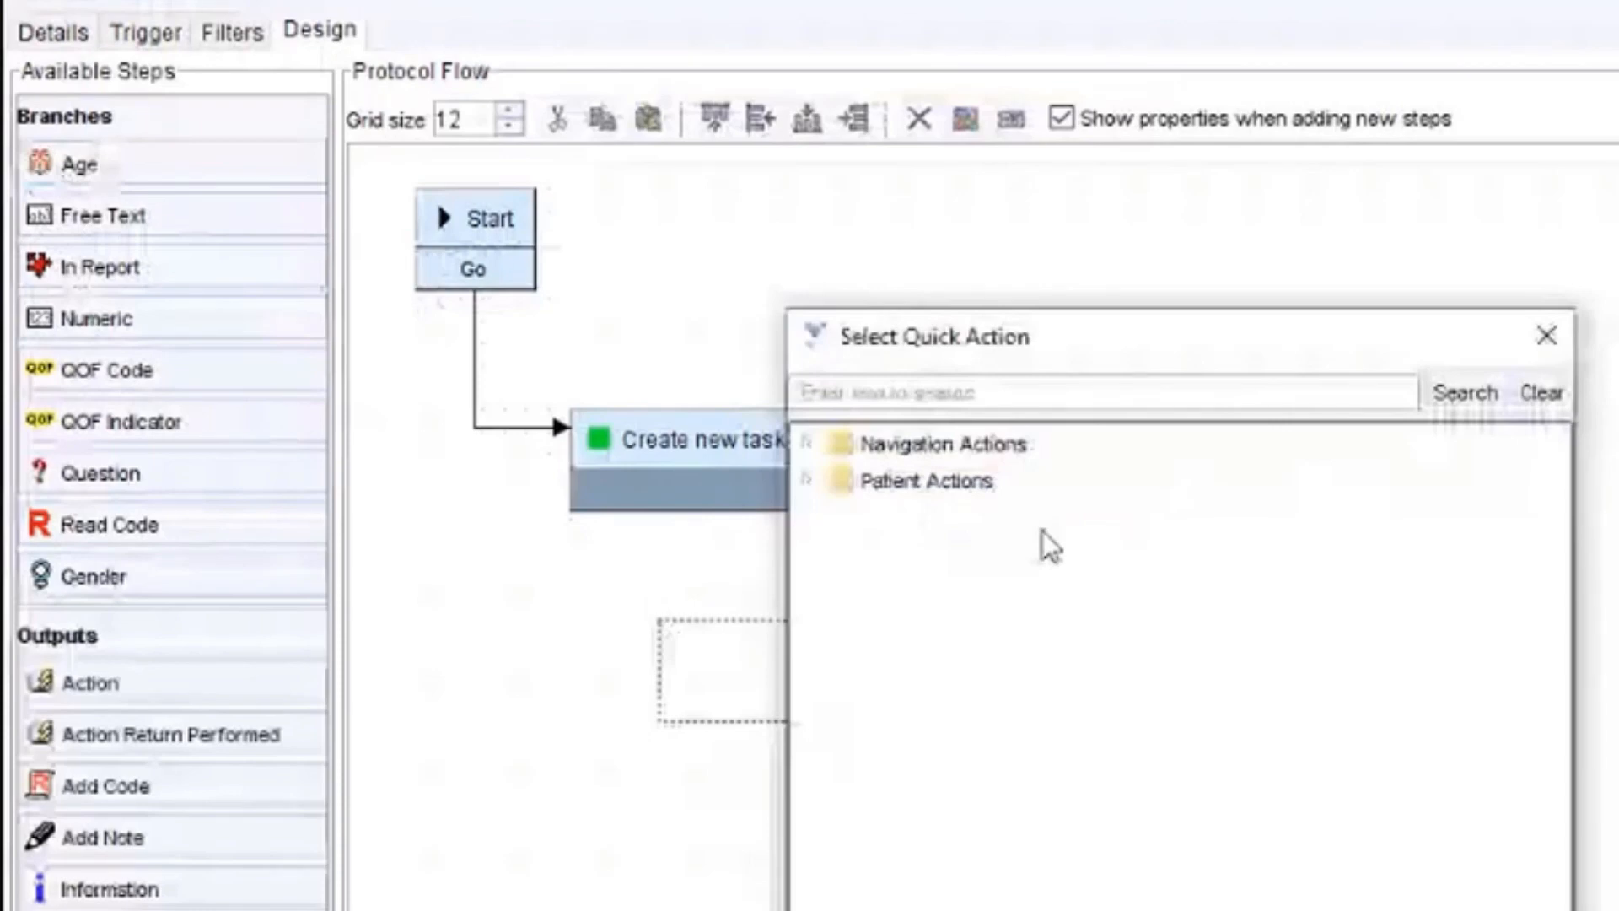
type("task")
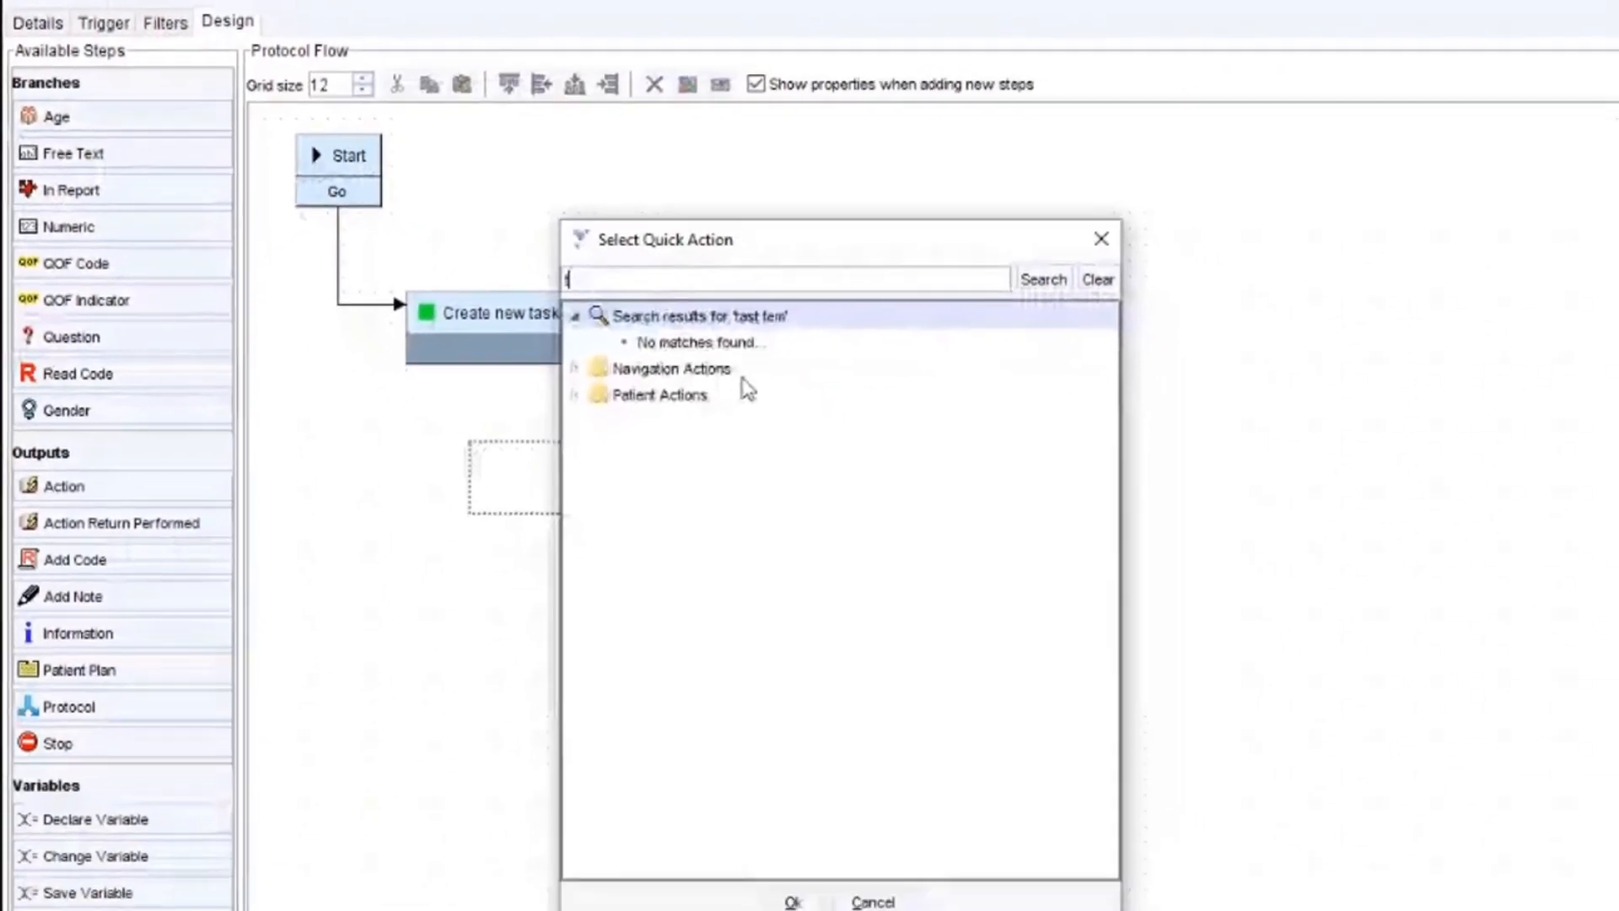
List New Task quick actions, including applying the 'HG phone' task template.
left_click(1043, 279)
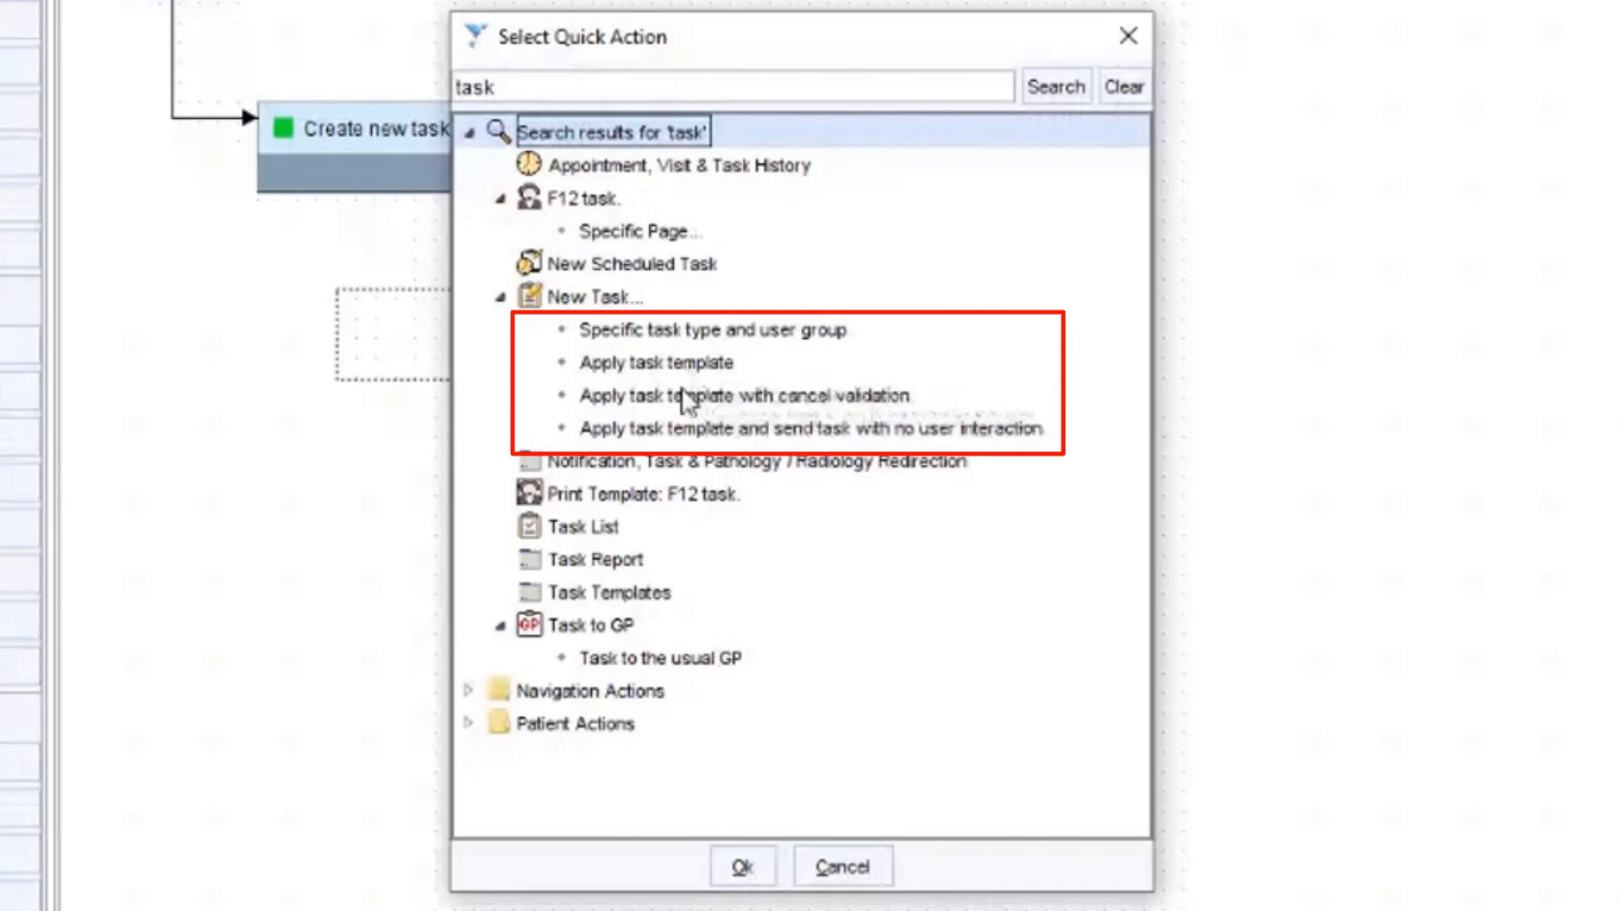
mouse_move(908, 438)
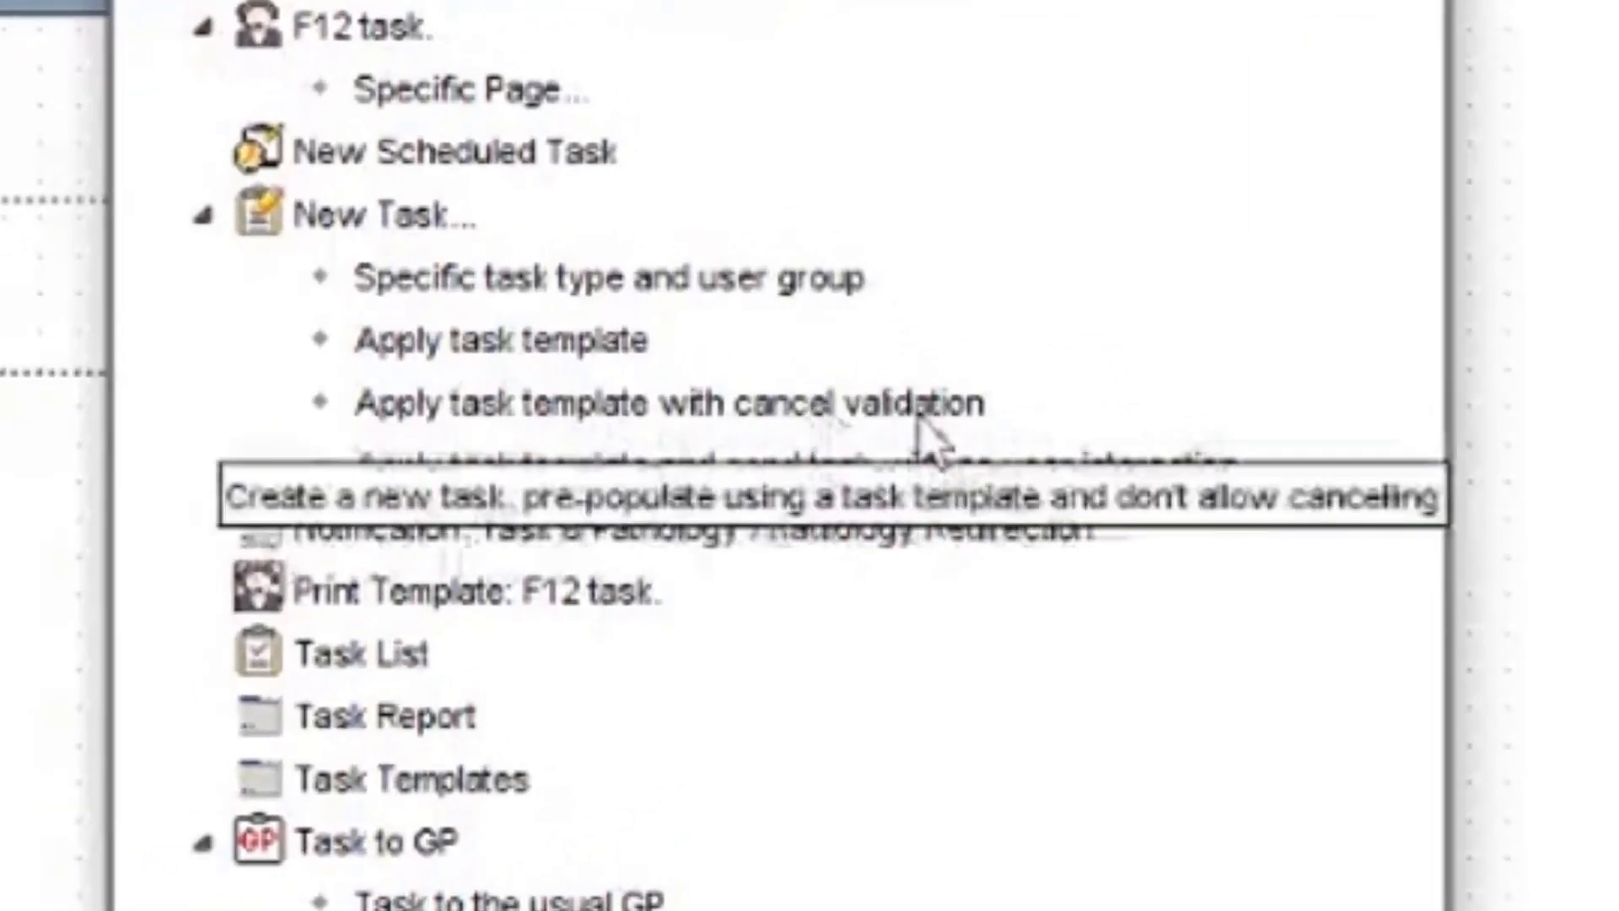
mouse_move(526, 356)
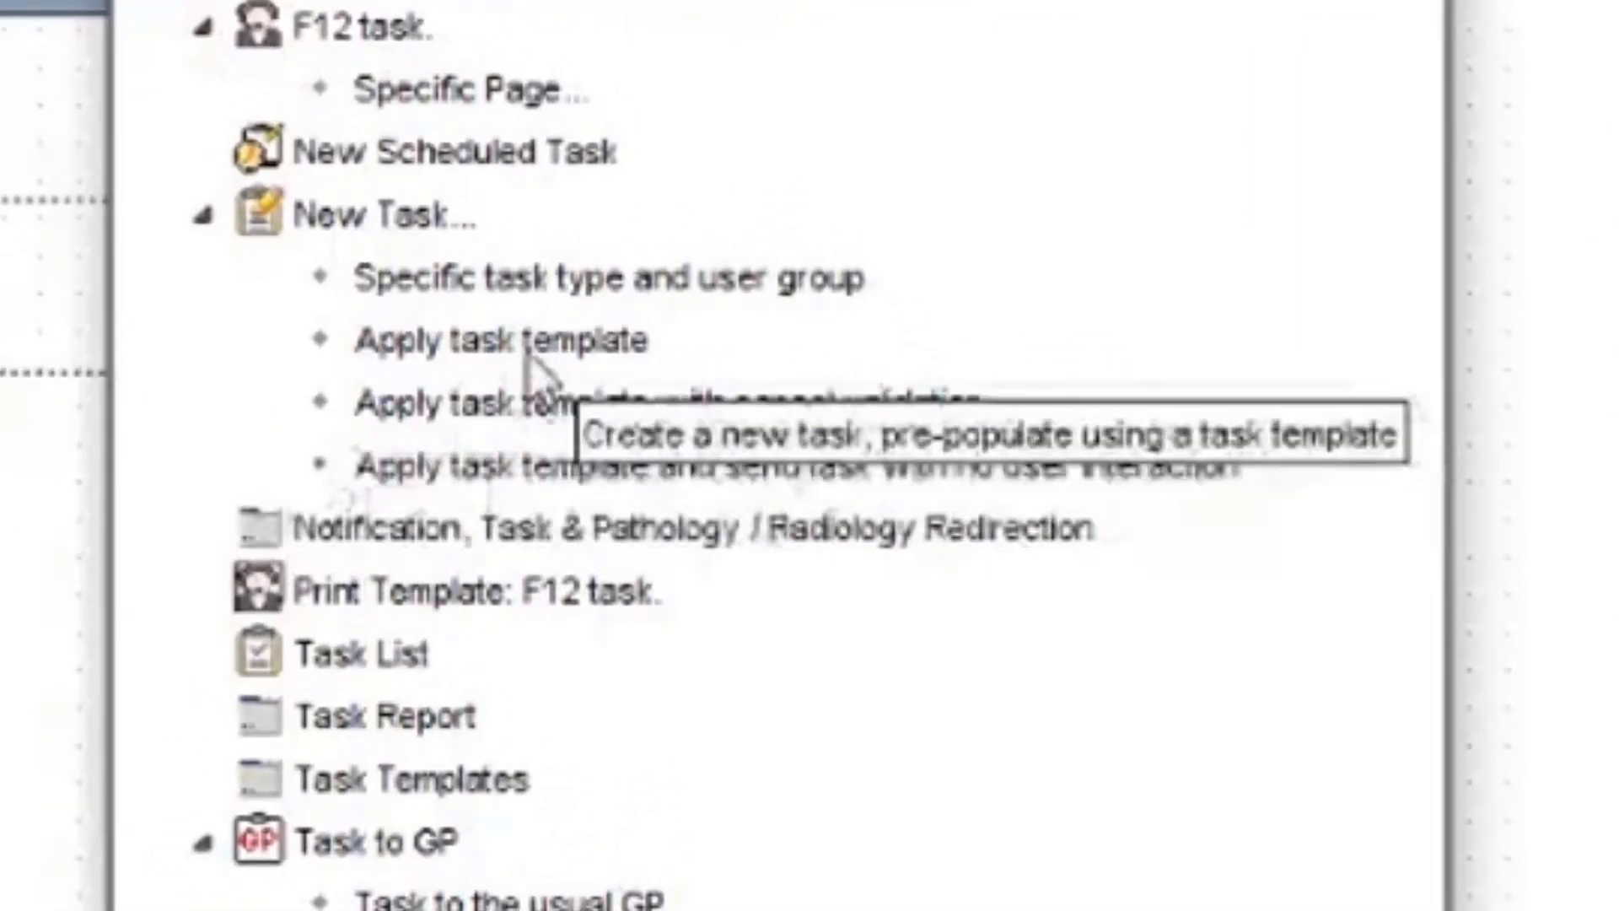
mouse_move(599, 397)
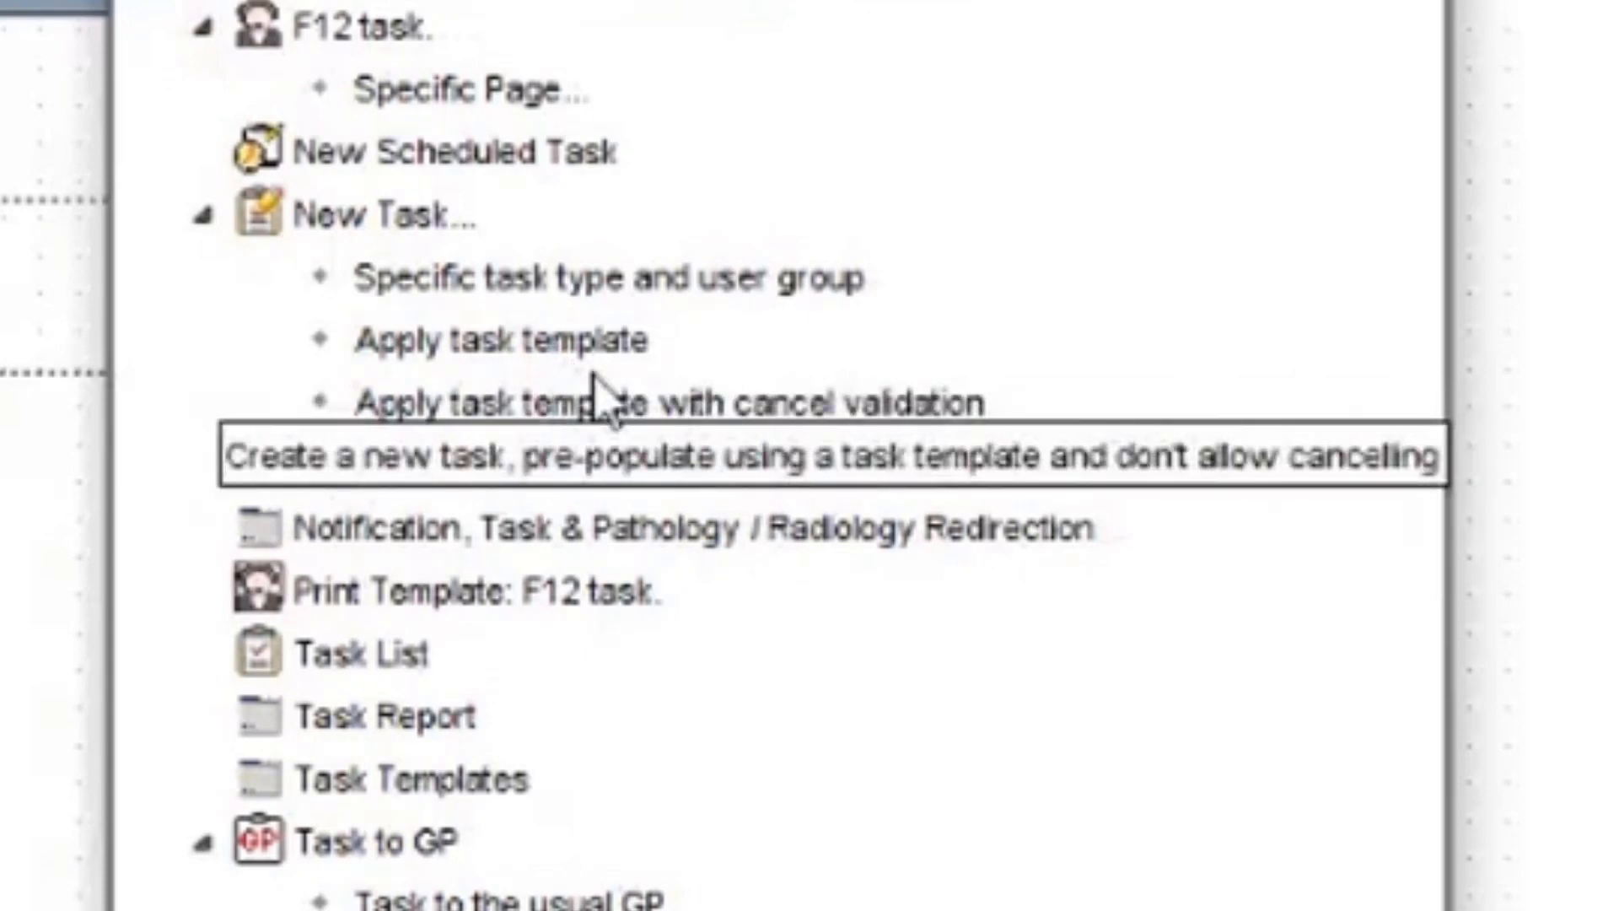
mouse_move(593, 480)
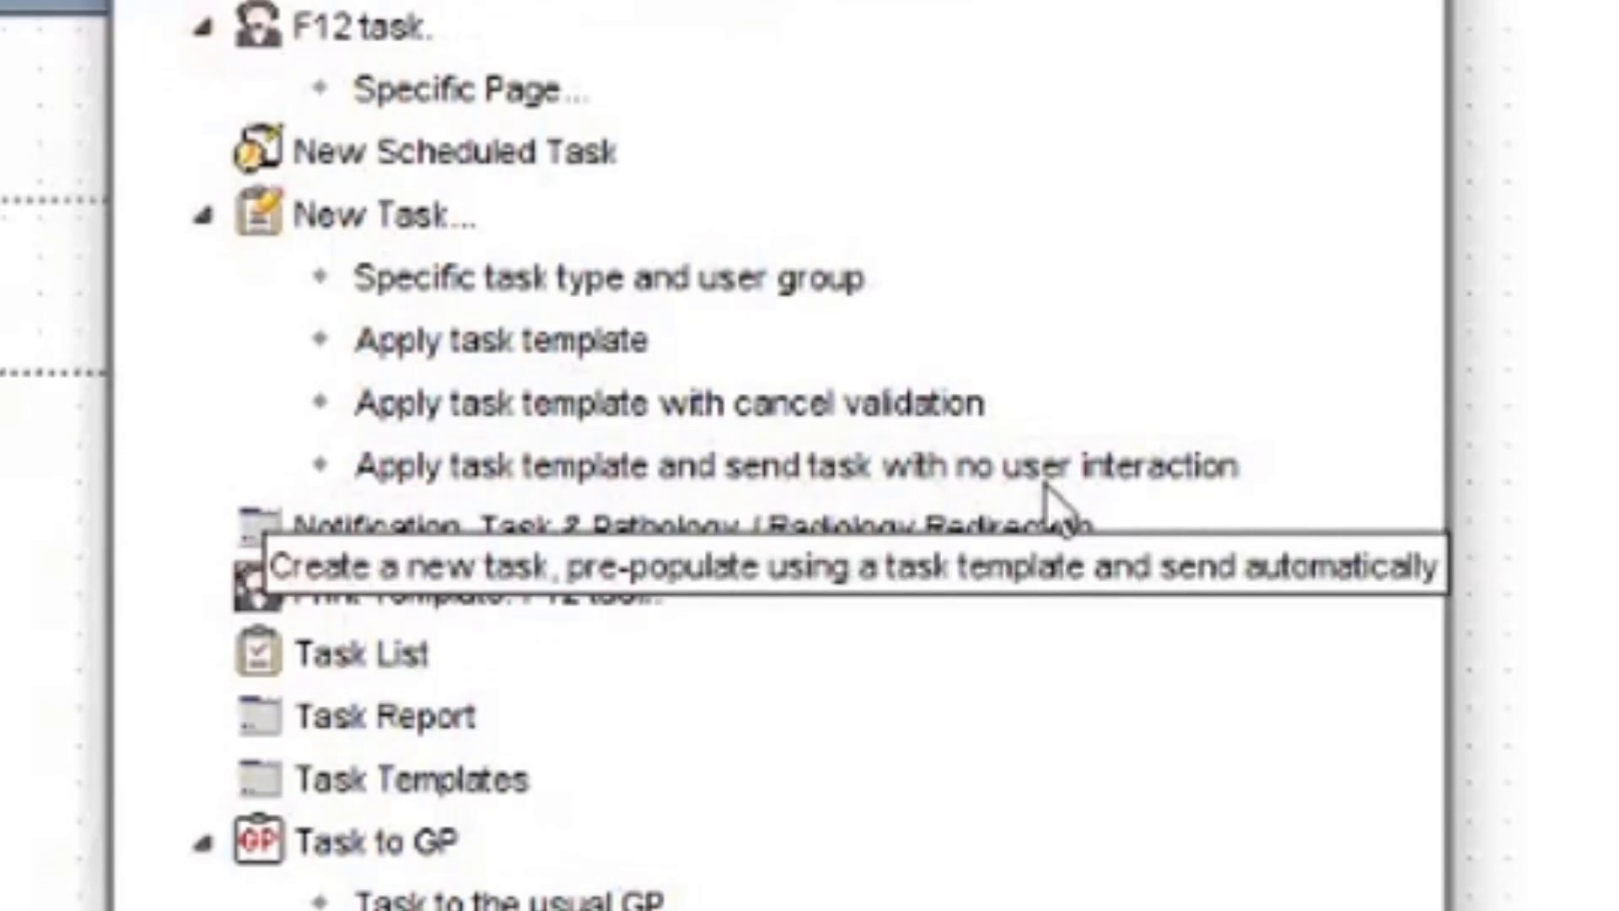
mouse_move(1053, 495)
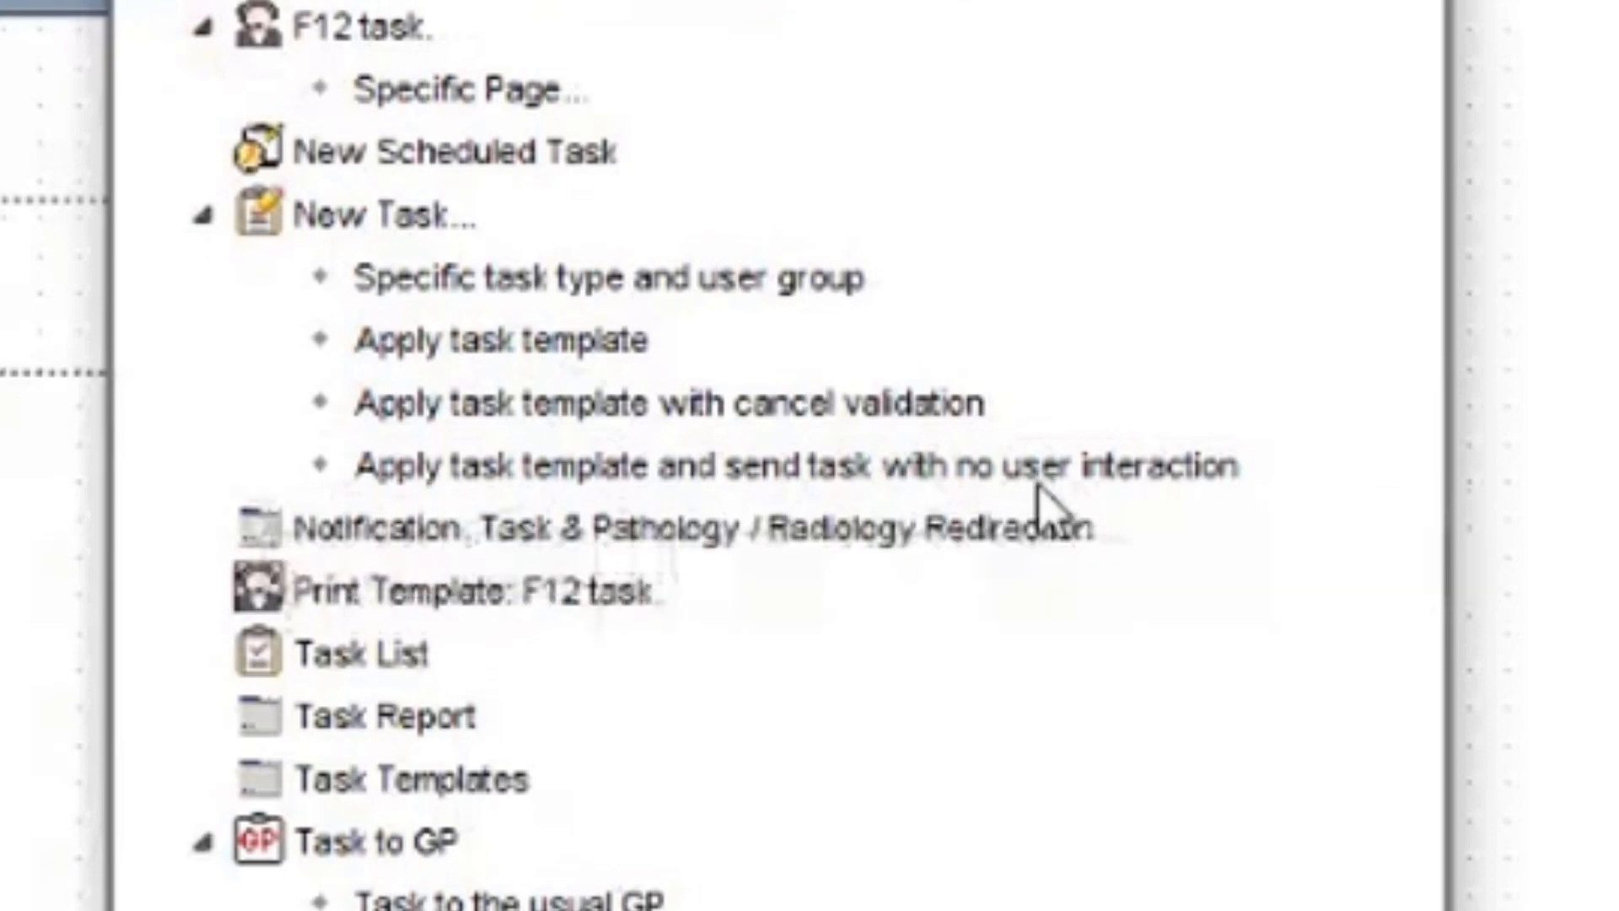
mouse_move(1032, 485)
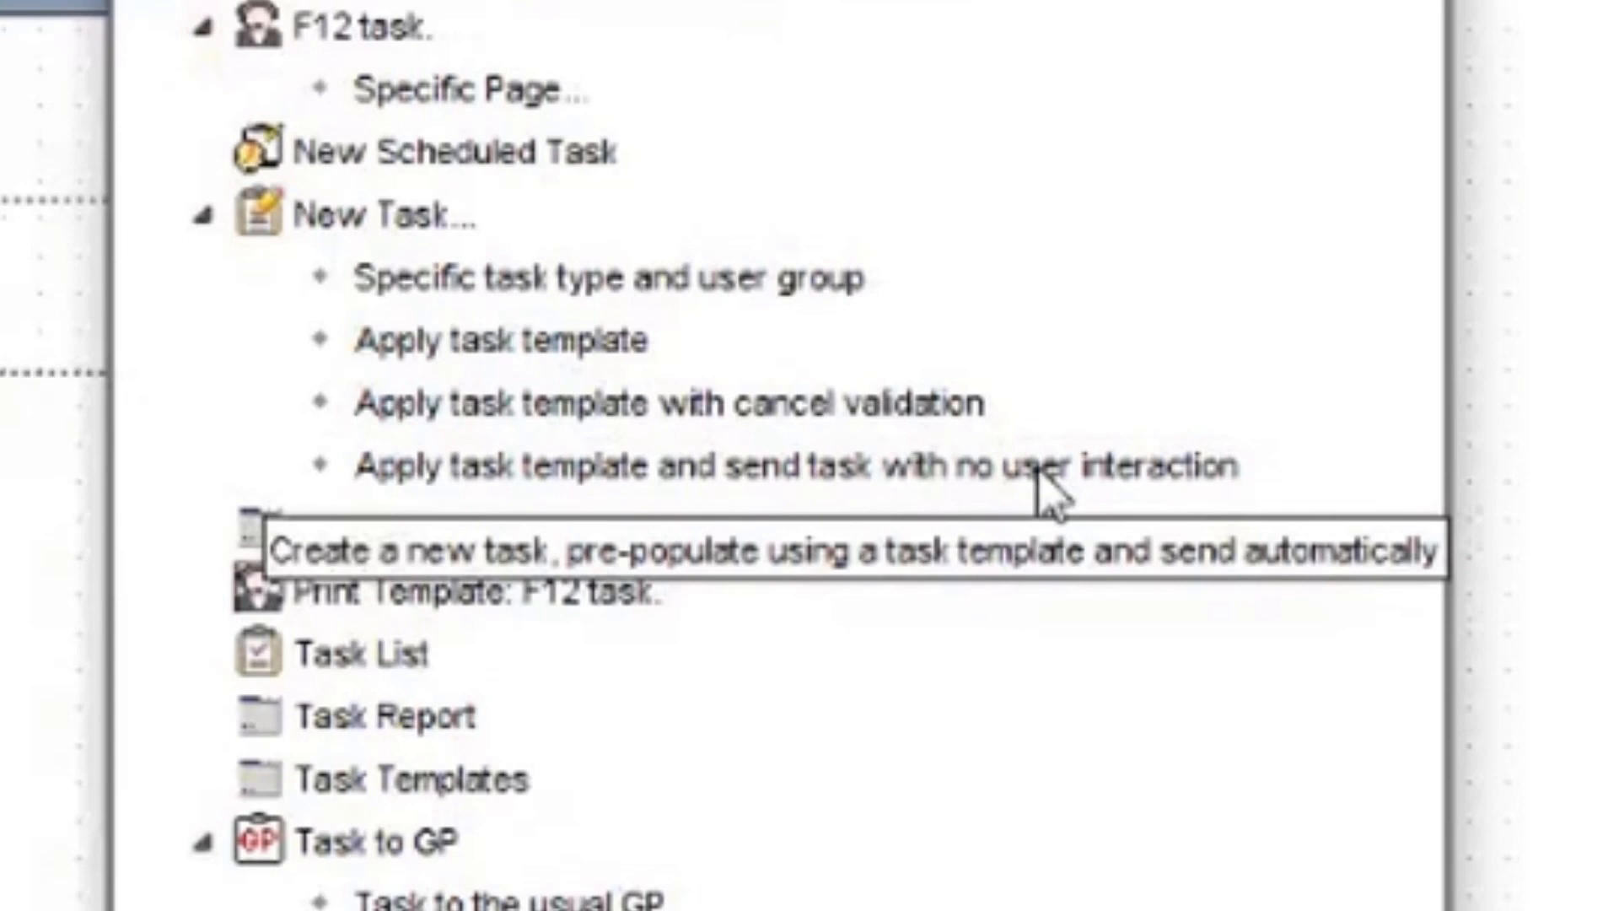
mouse_move(666, 449)
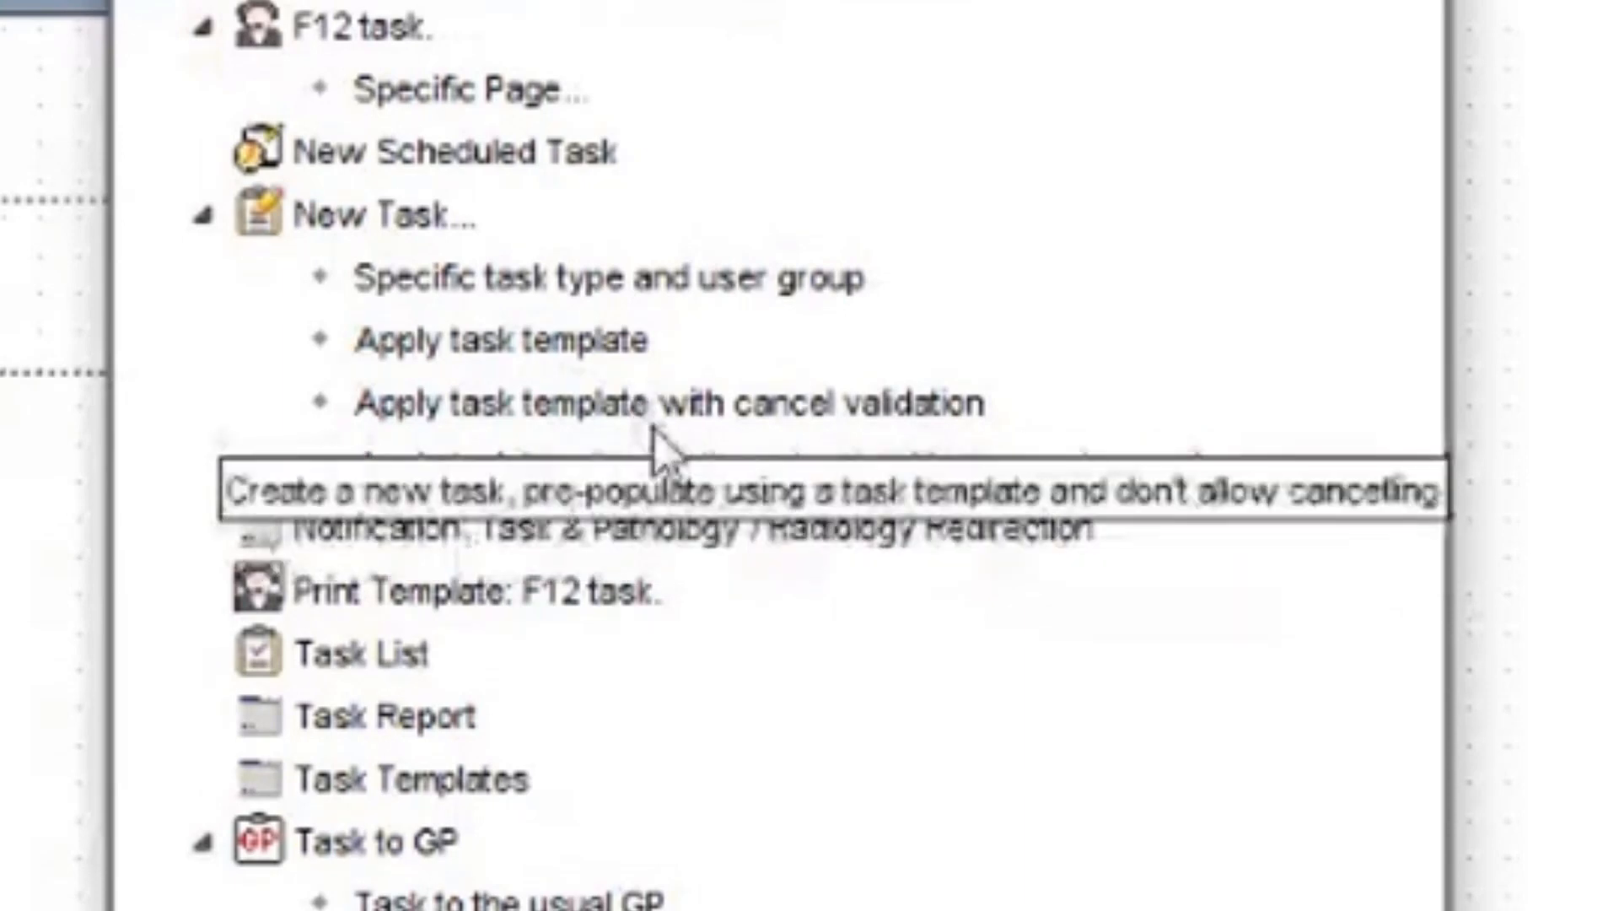
mouse_move(847, 496)
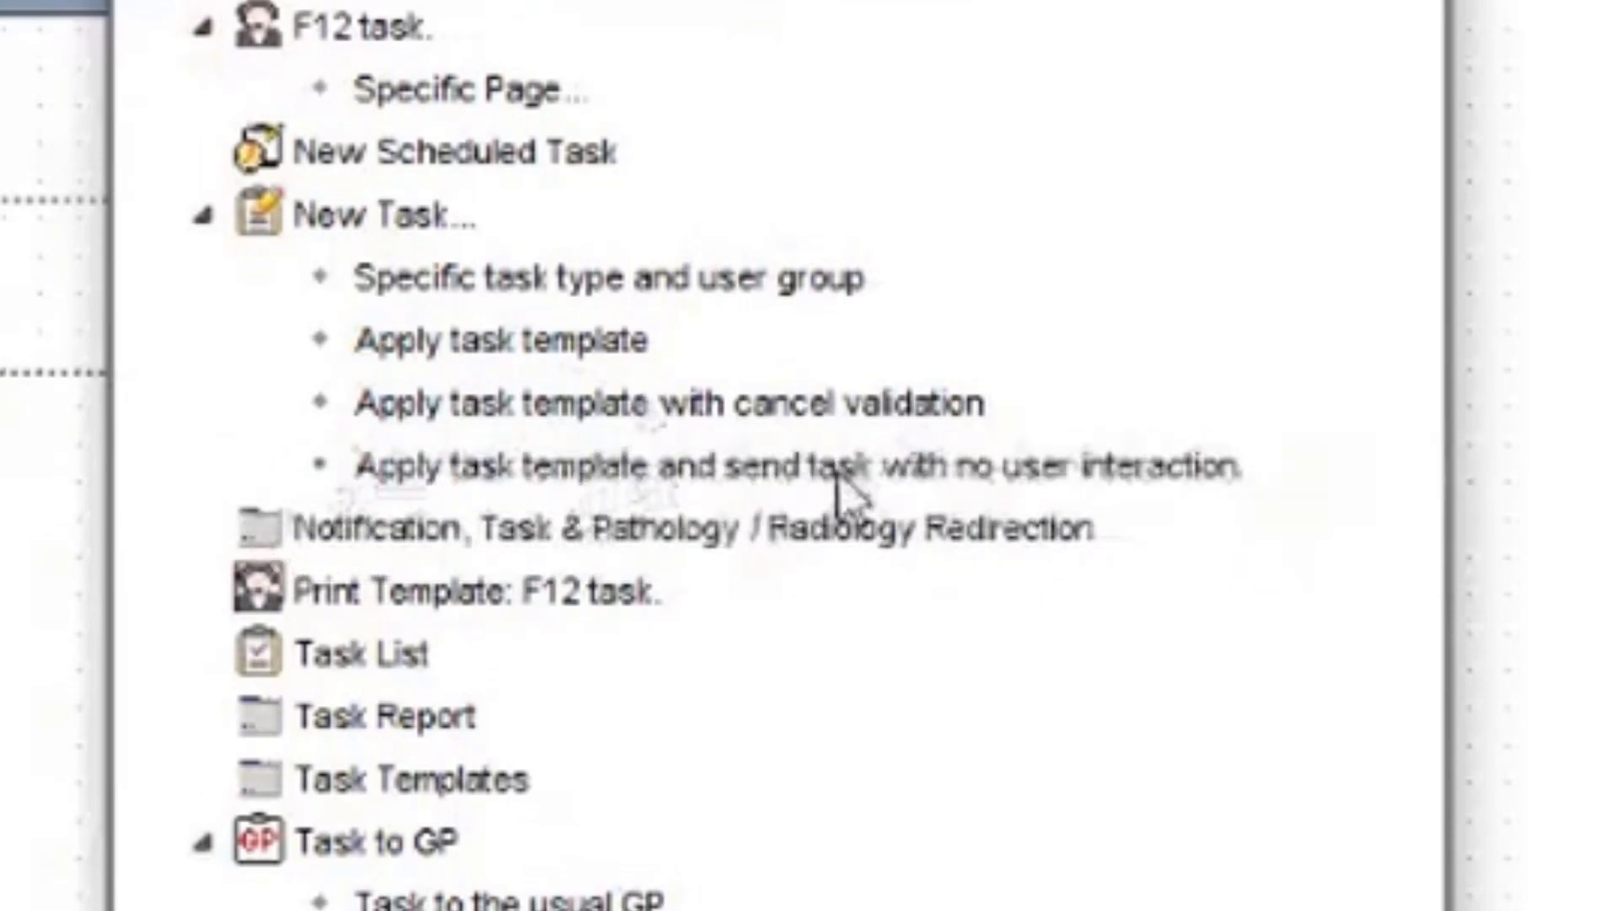
mouse_move(557, 486)
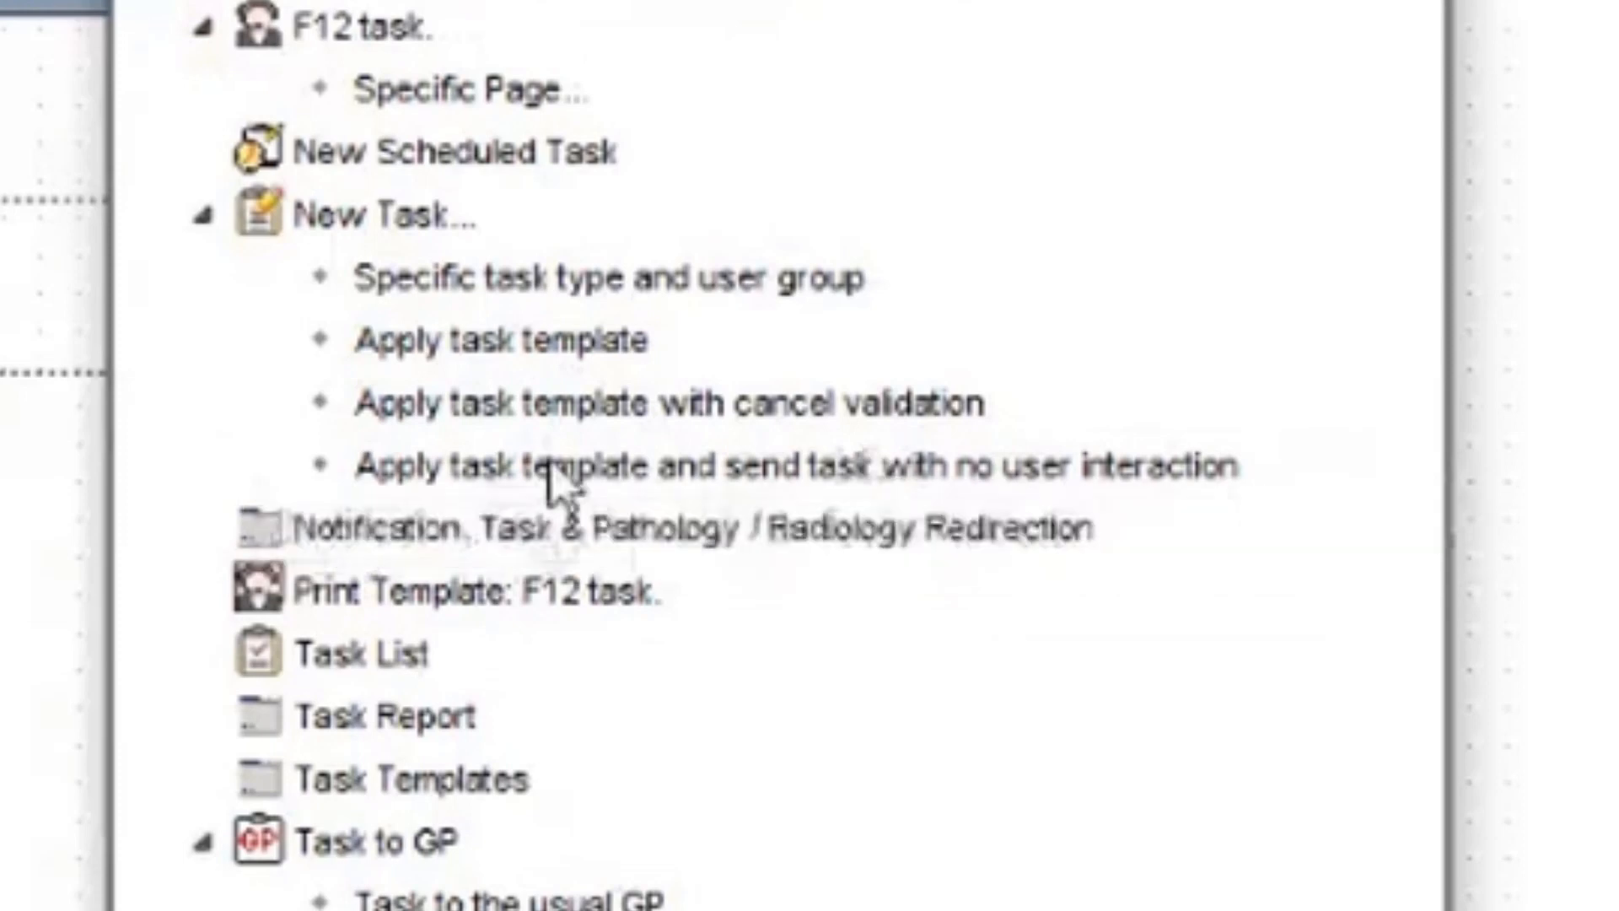
mouse_move(751, 506)
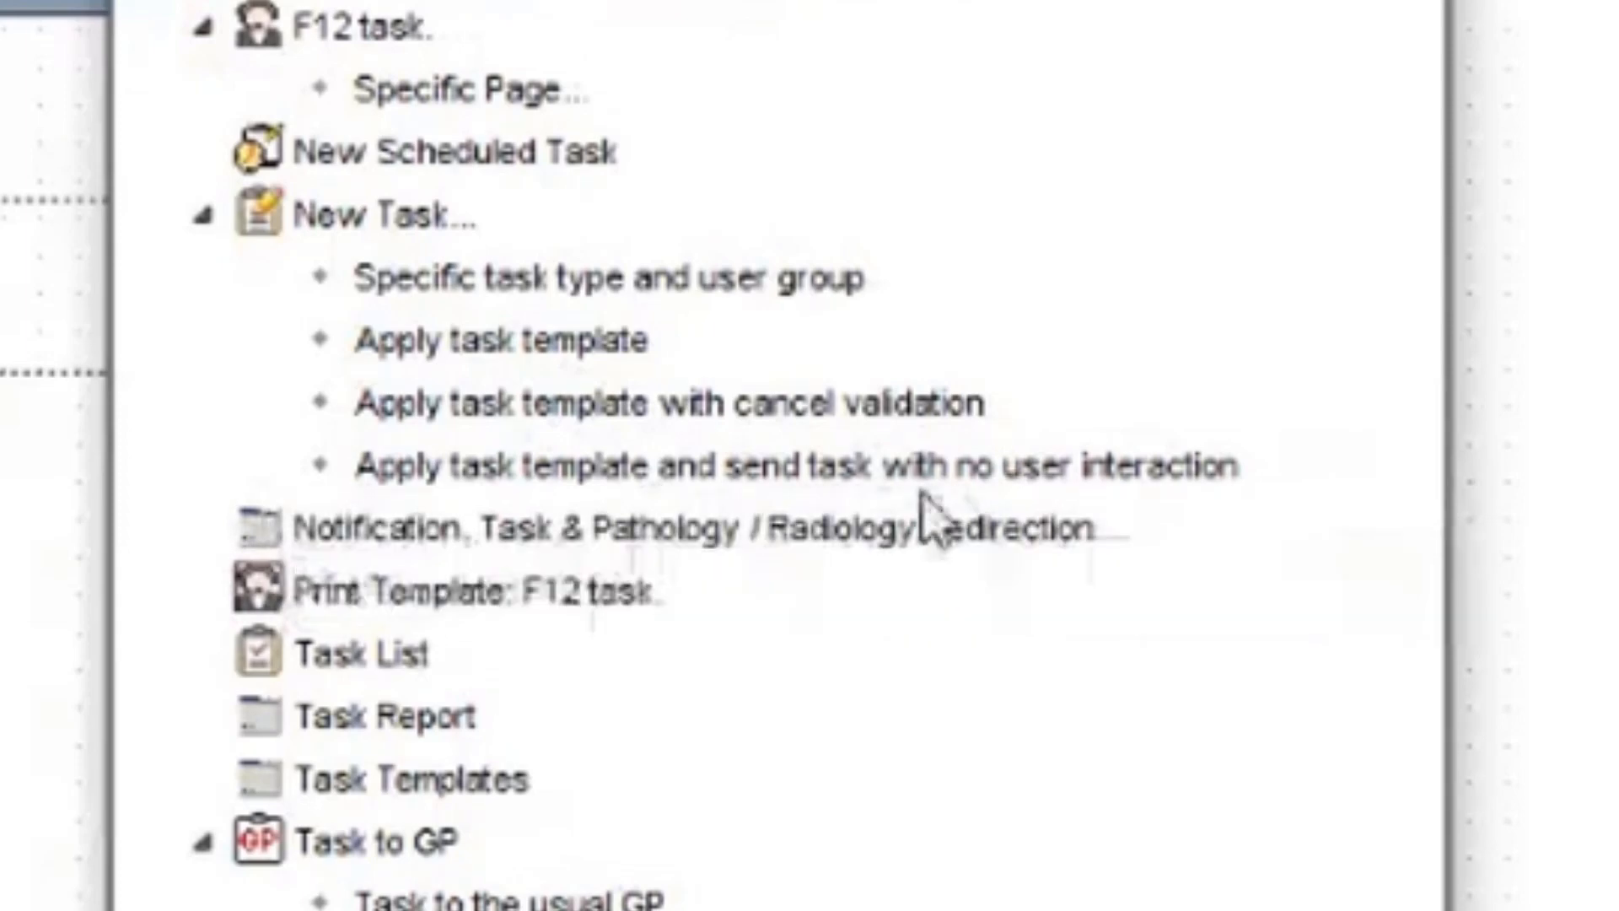
mouse_move(934, 506)
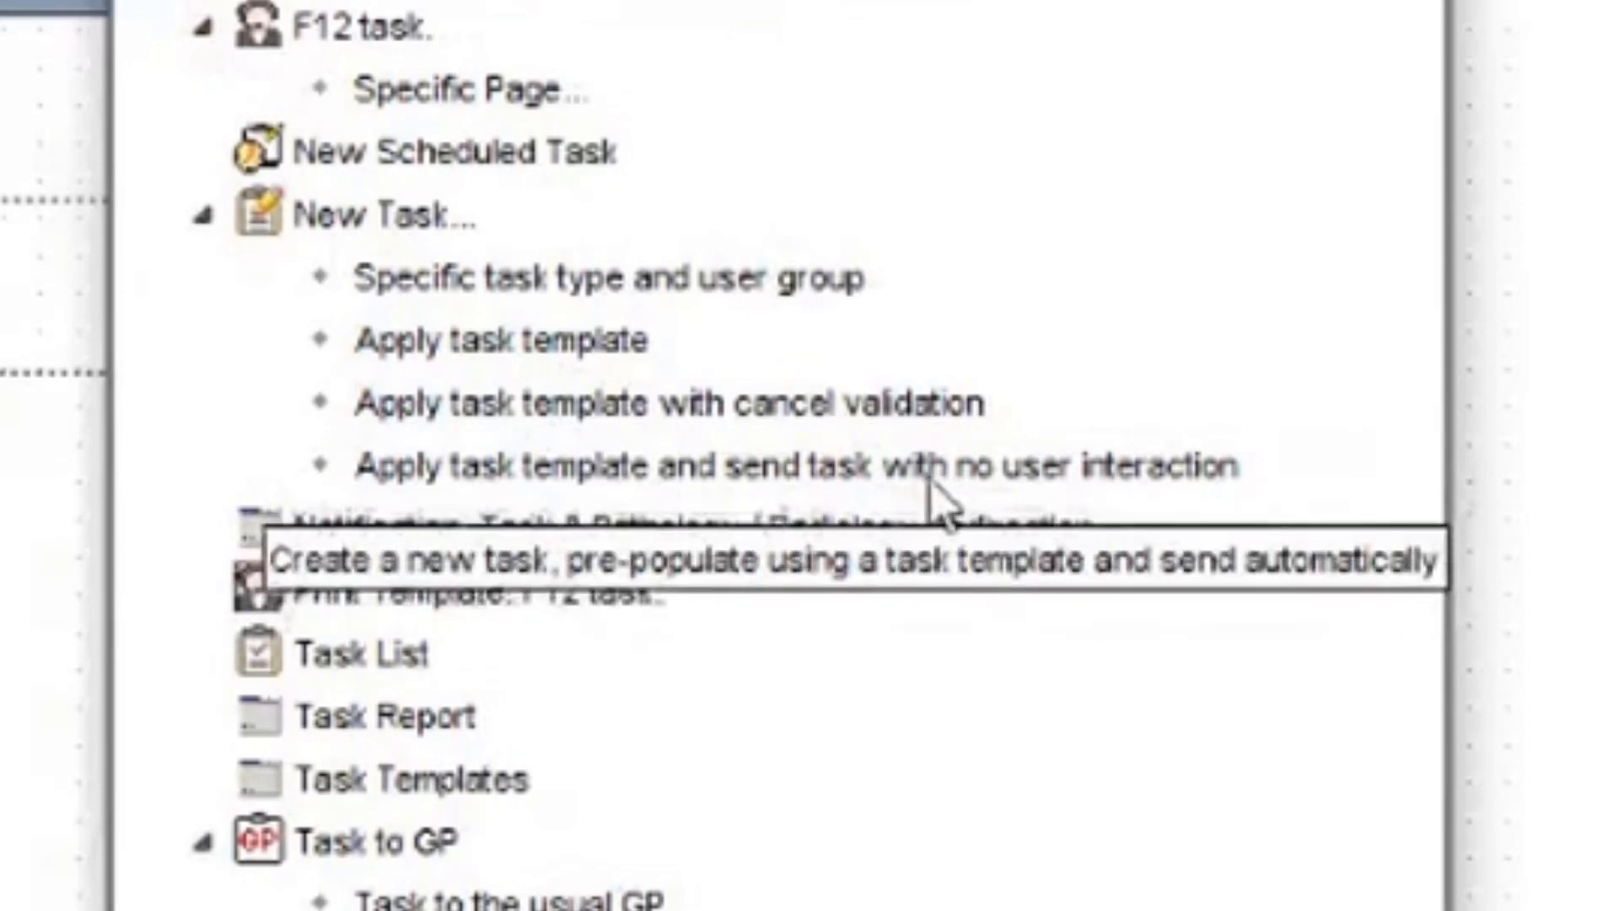
mouse_move(1017, 433)
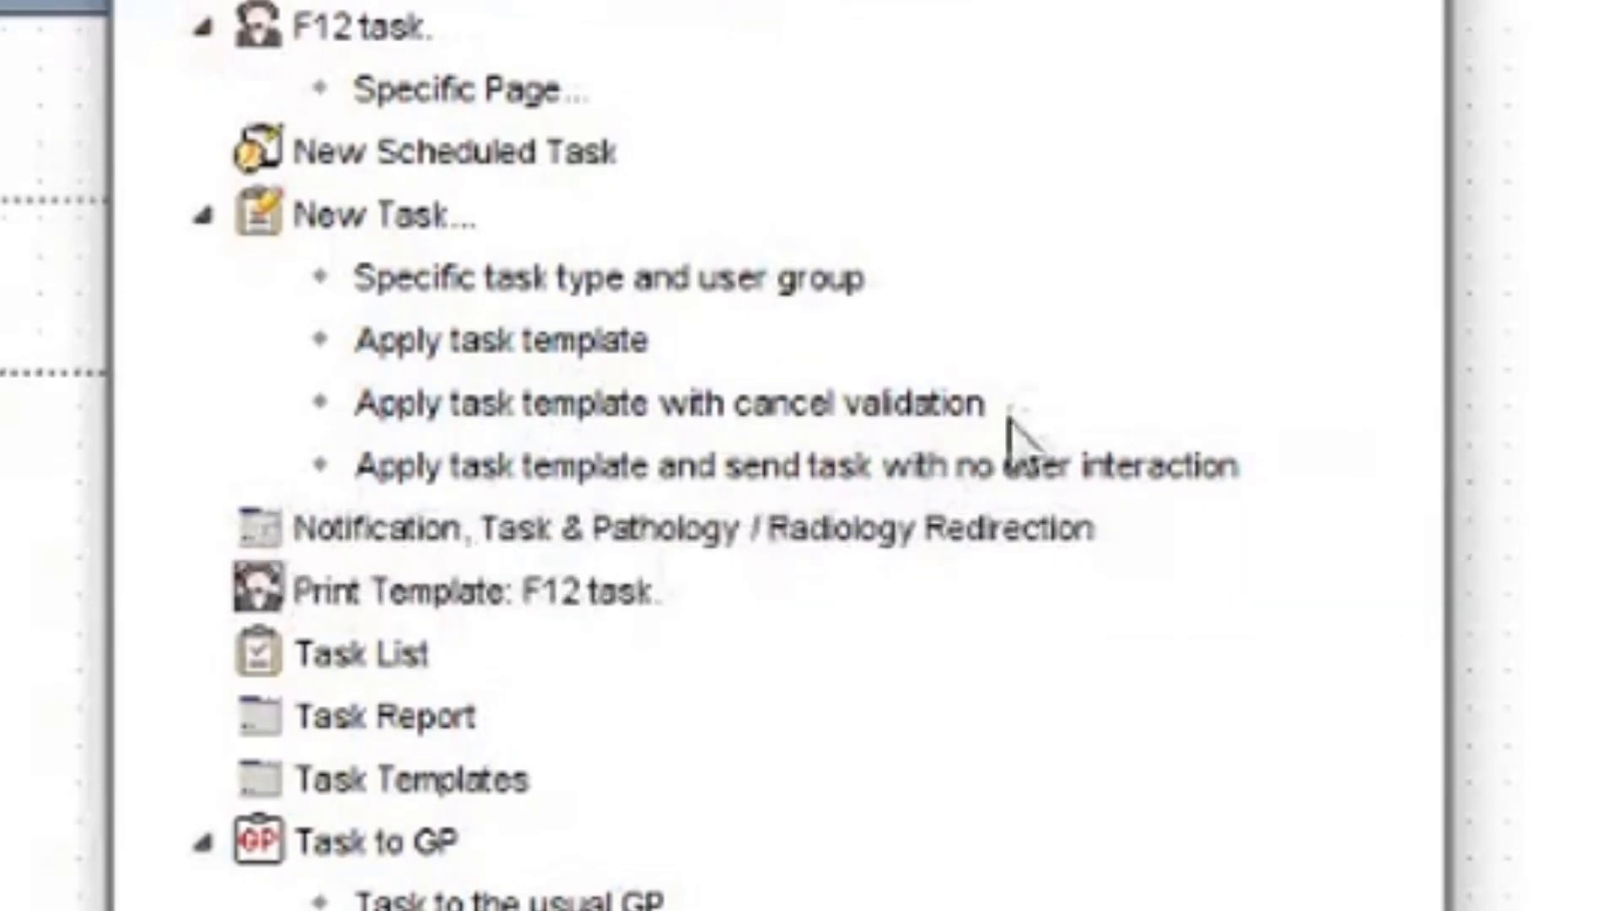
mouse_move(1017, 465)
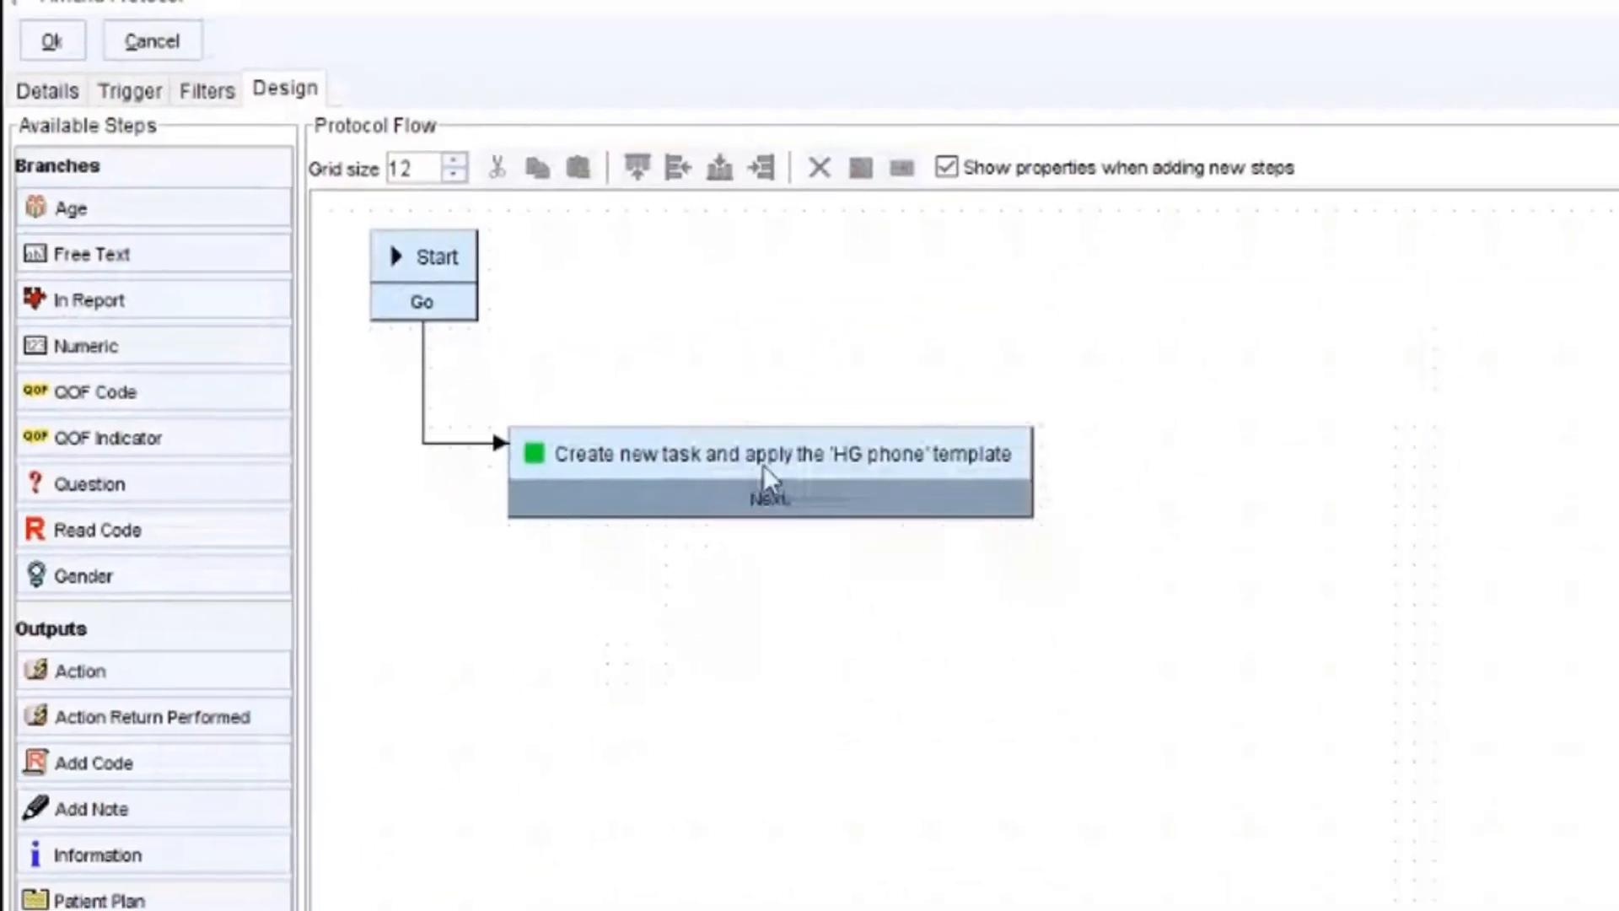
Cancel the protocol design and confirm abandoning it.
left_click(152, 40)
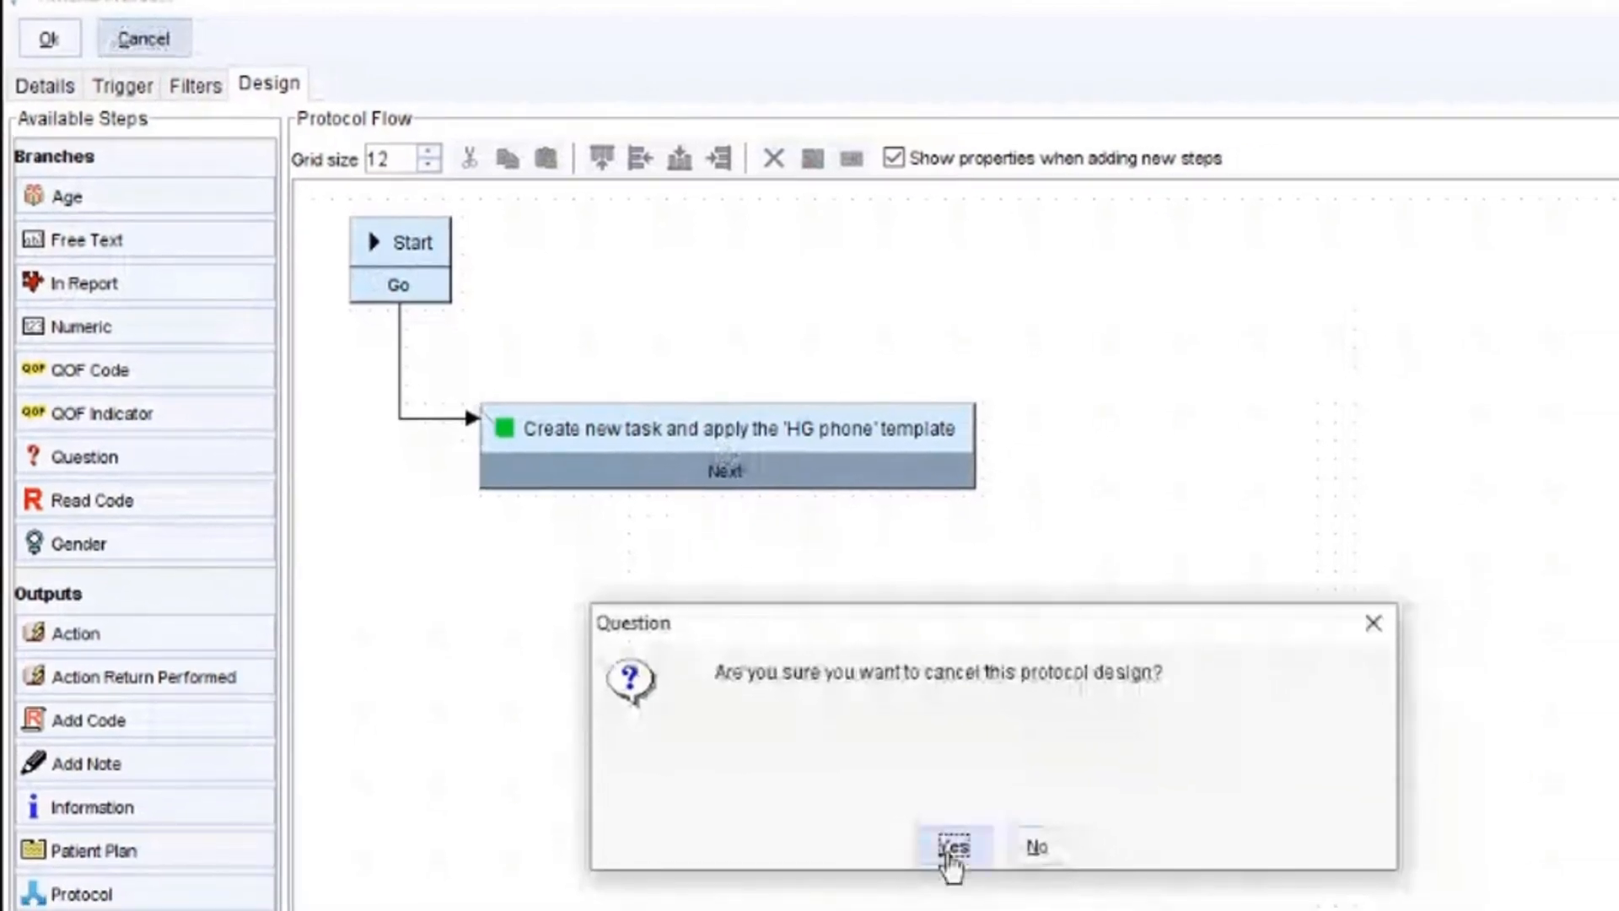
left_click(952, 846)
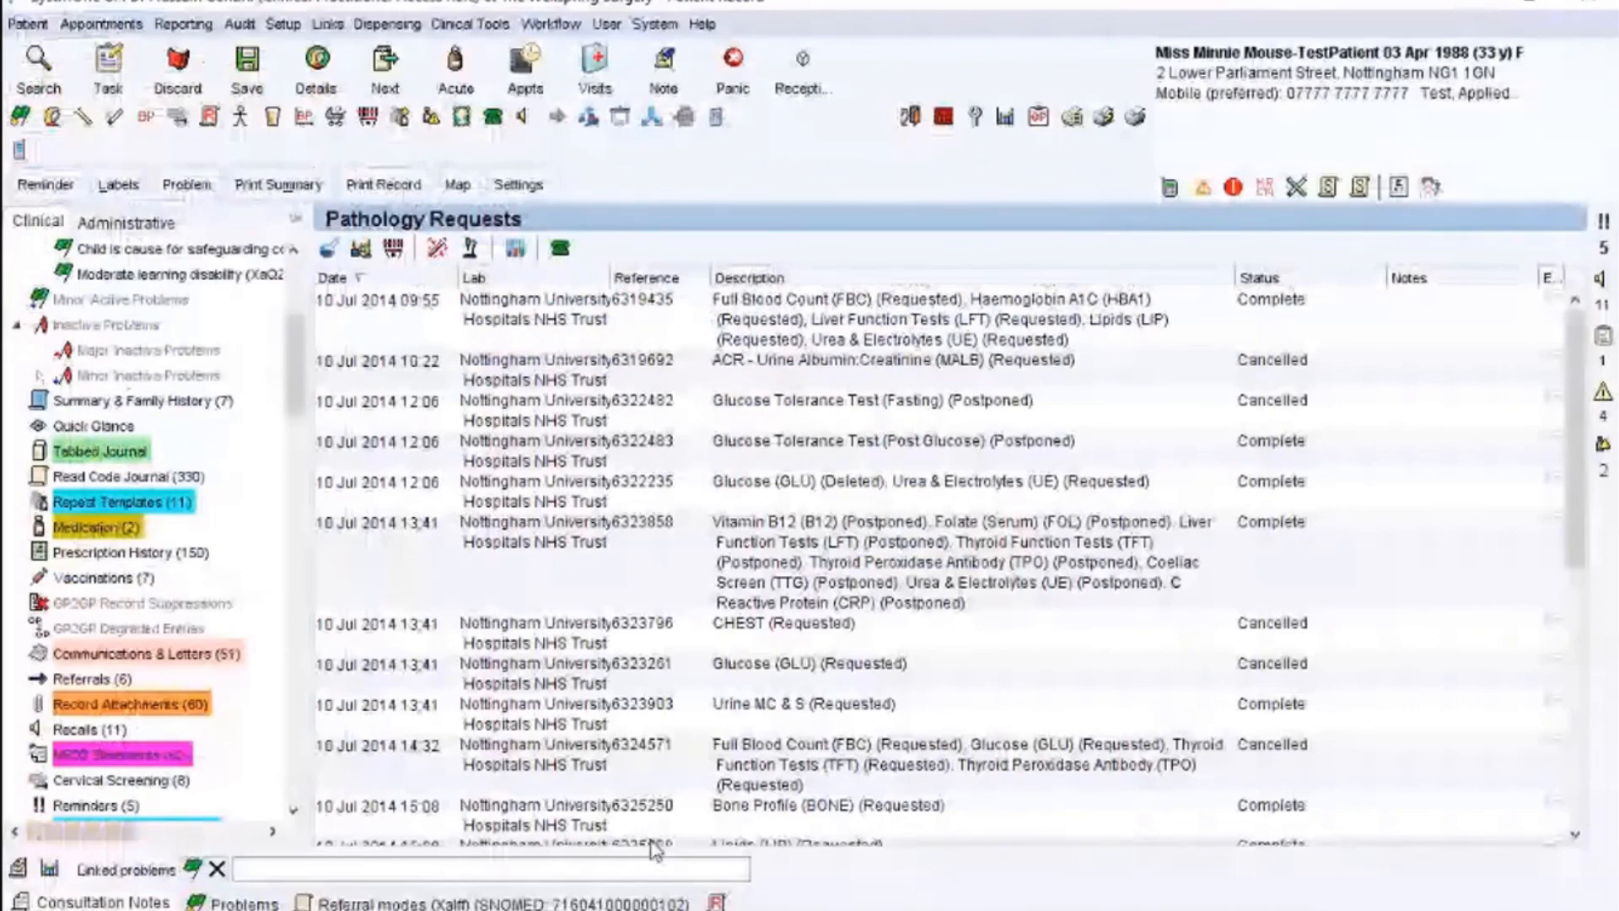
Close the patient record and search test patients for 'min m'.
left_click(107, 70)
type("min m")
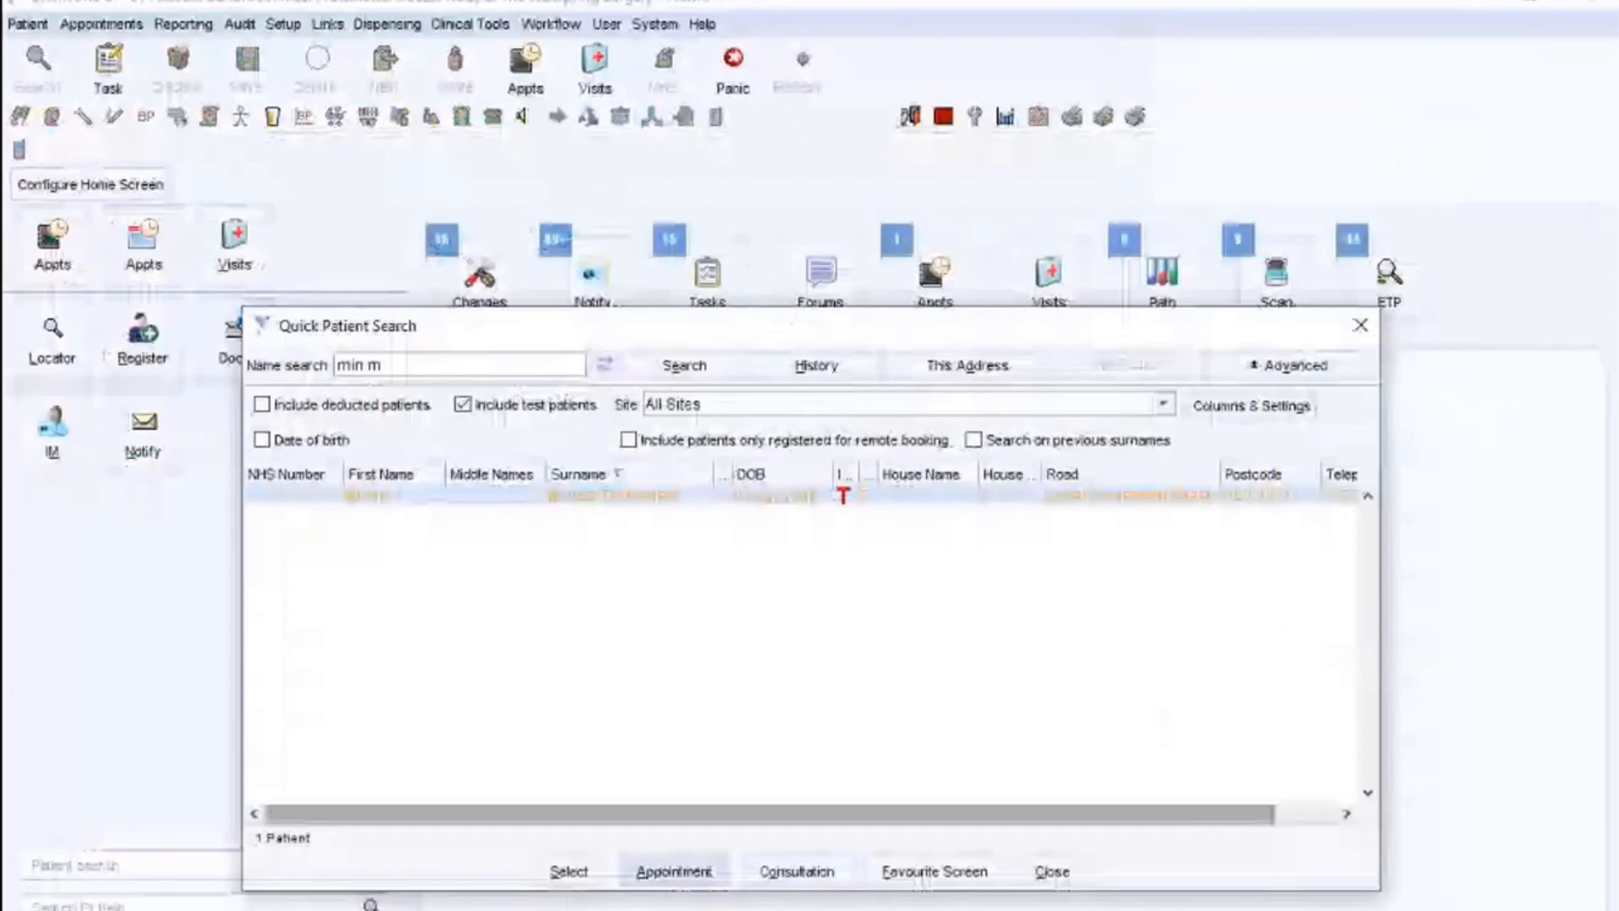
Empty the Name search field and return to the task flow automation slide.
left_click(567, 870)
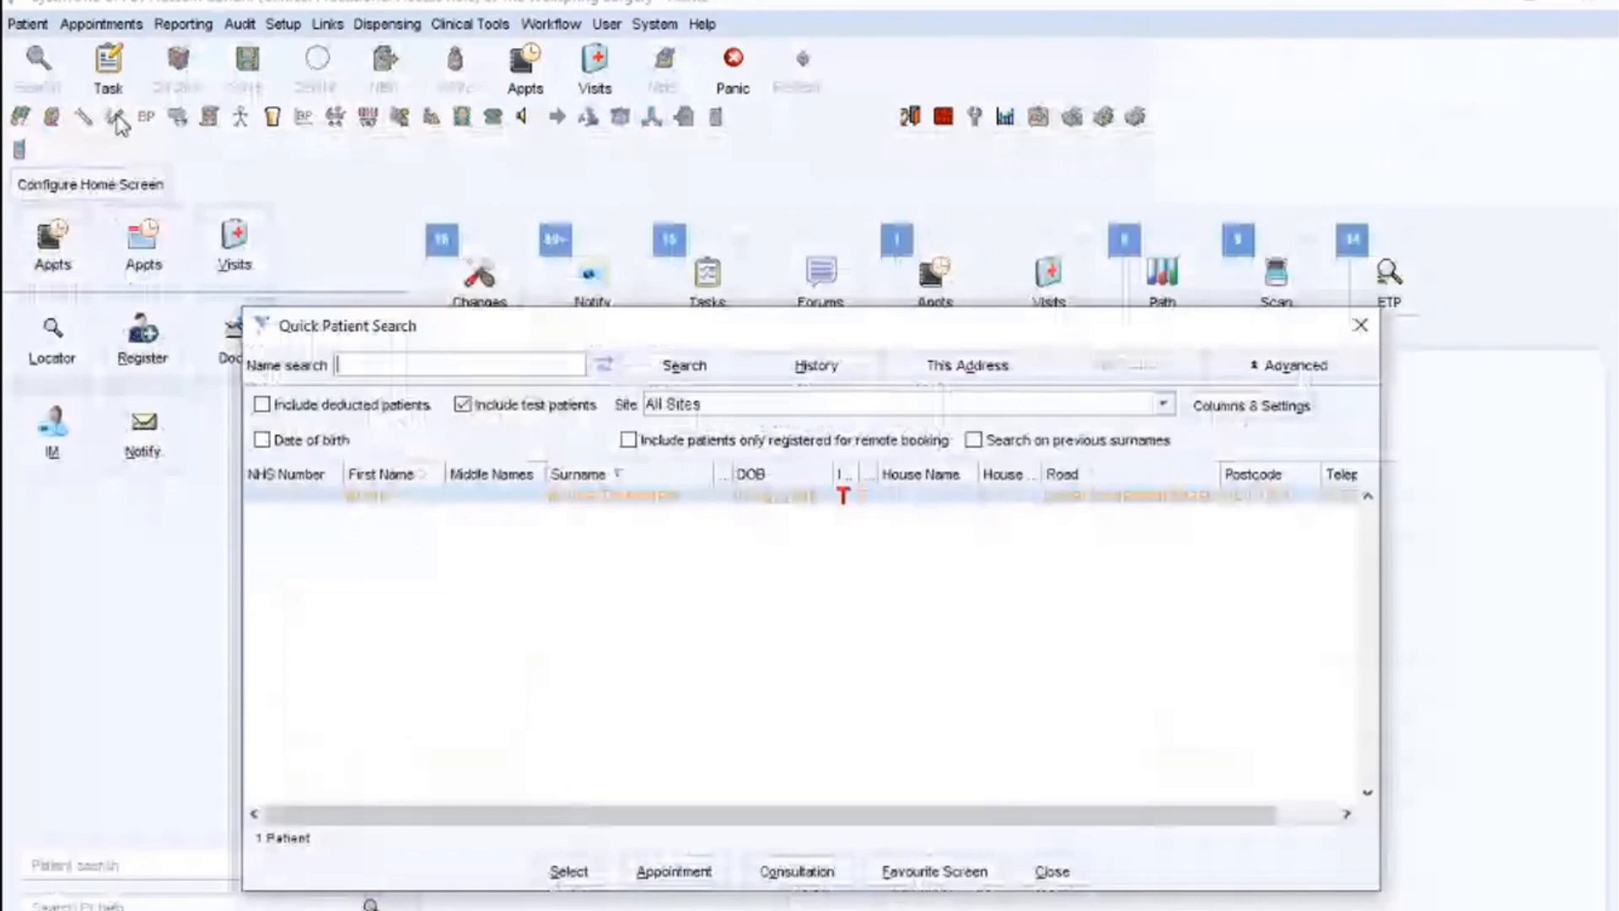
left_click(568, 871)
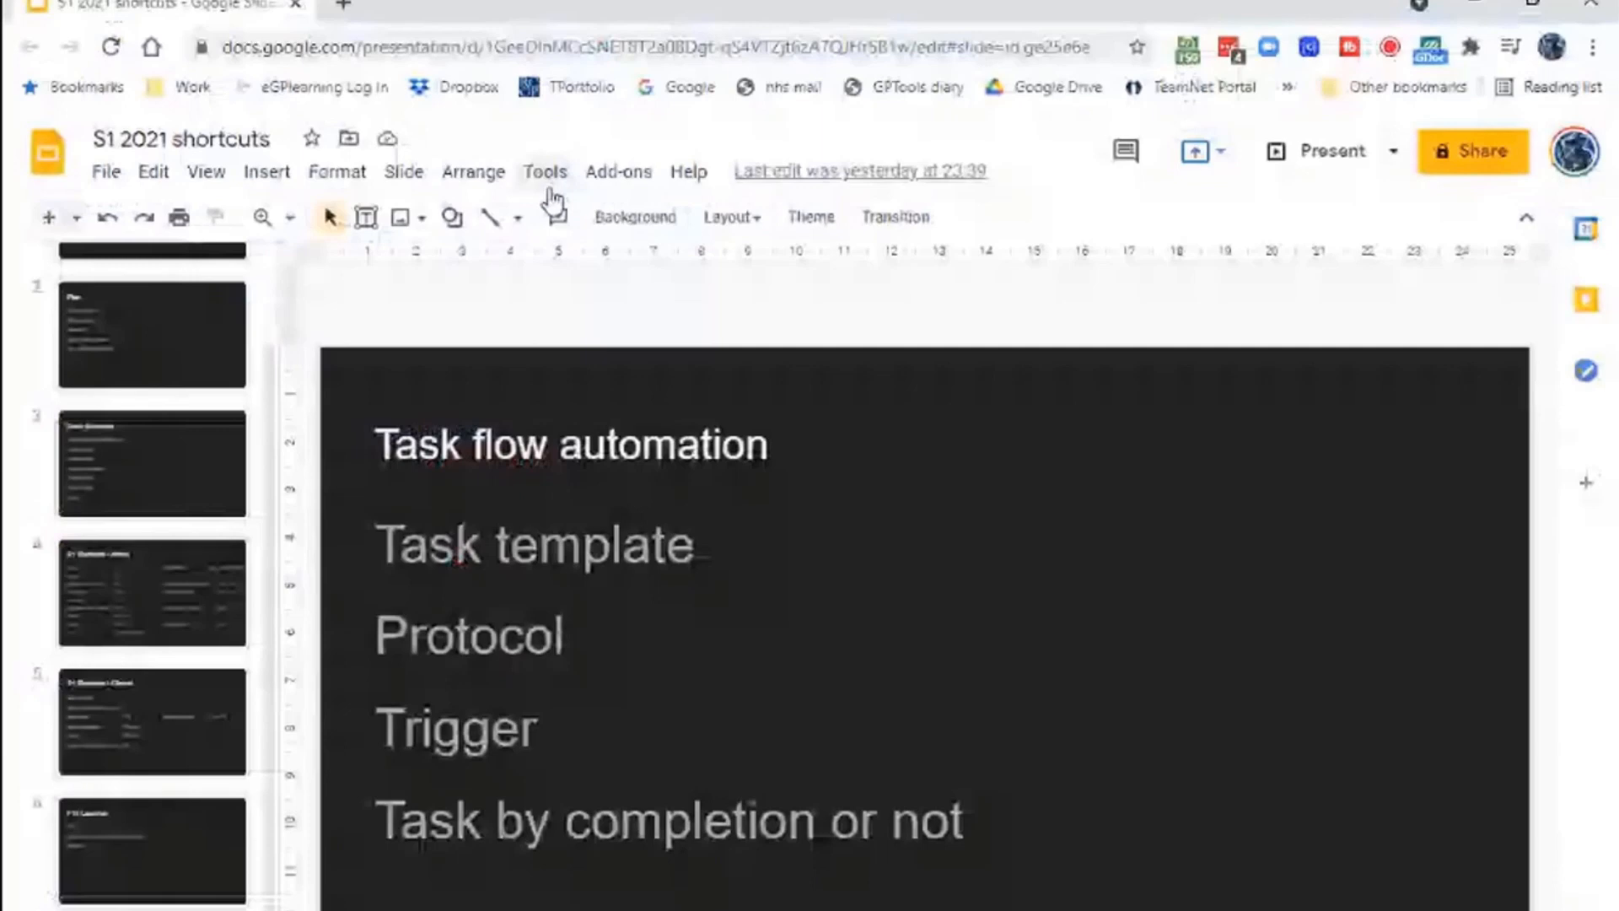
Present the Task flow automation slide full screen, showing its four topics.
left_click(1330, 151)
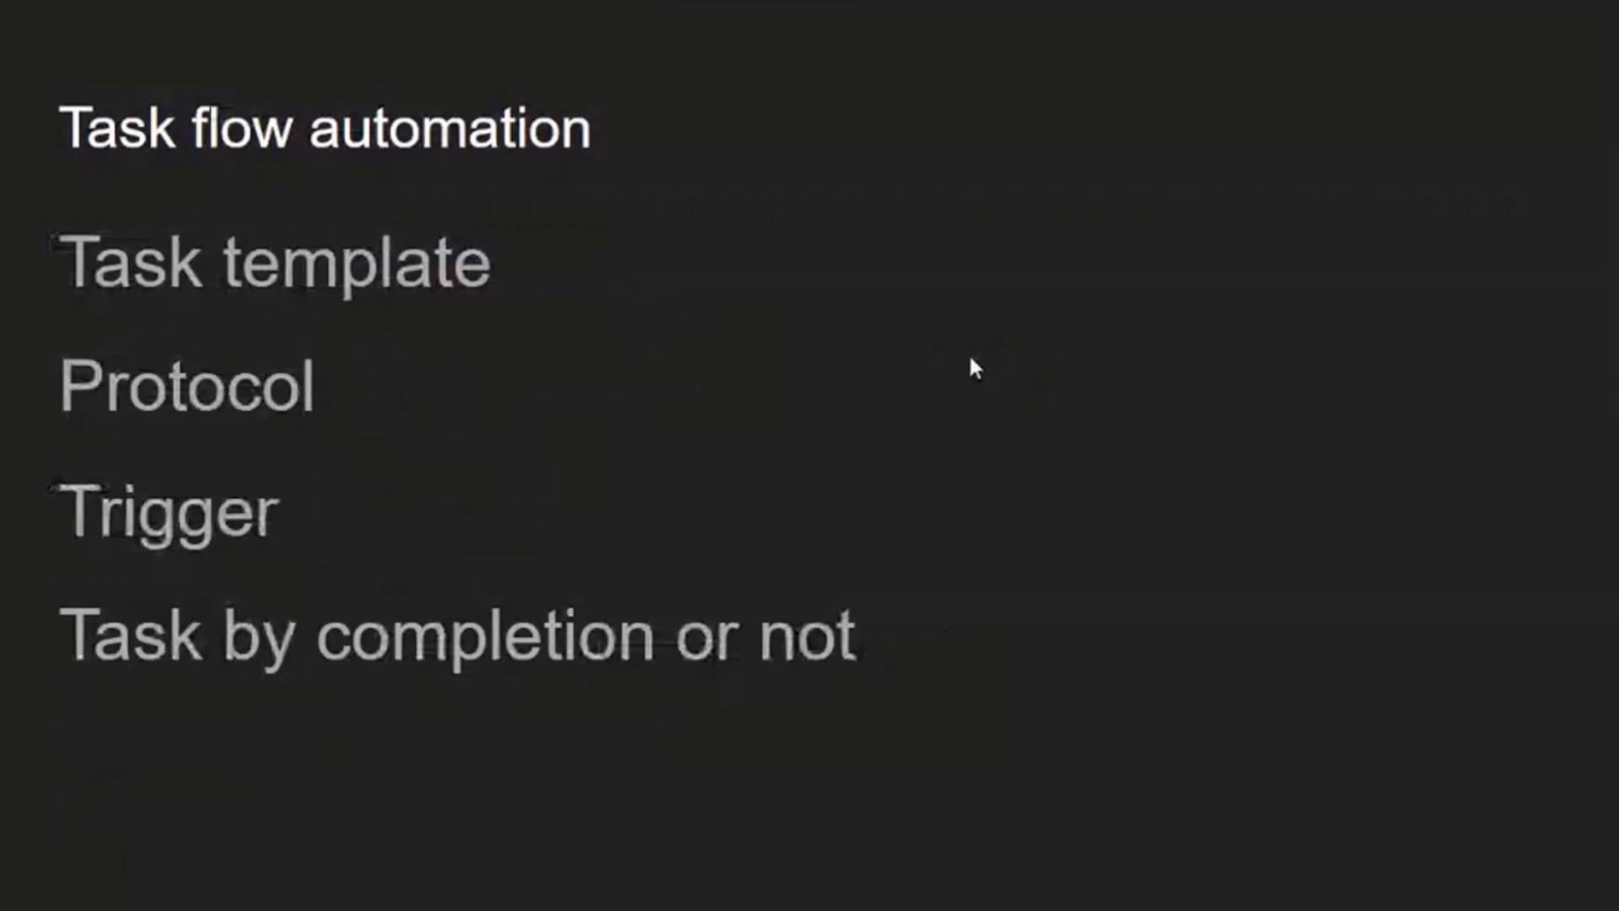
mouse_move(985, 355)
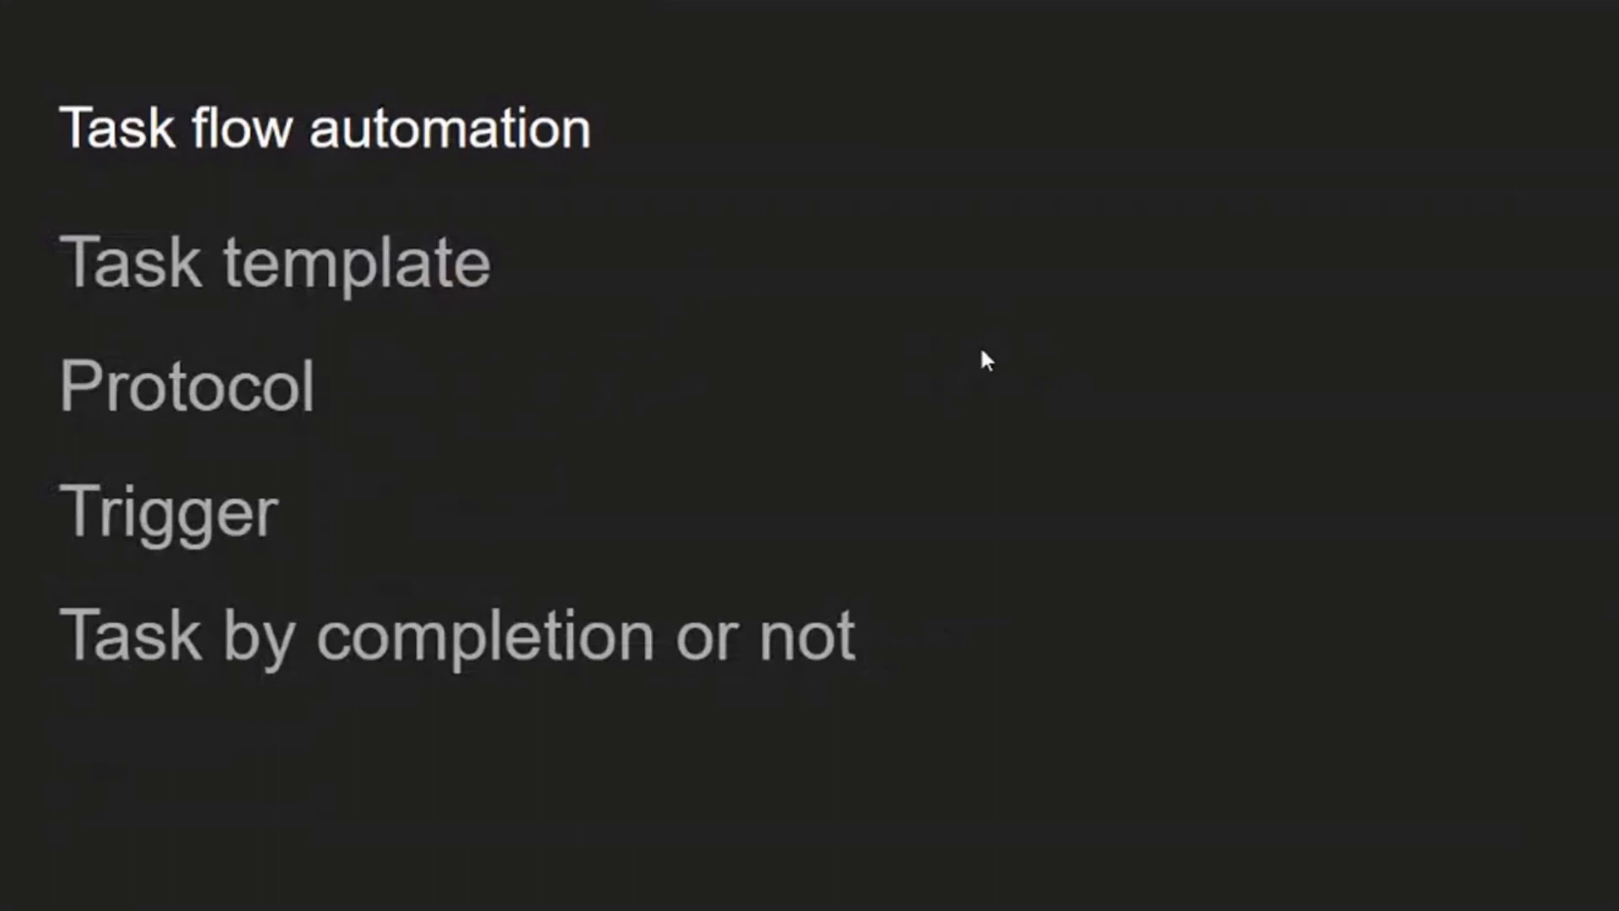
mouse_move(981, 342)
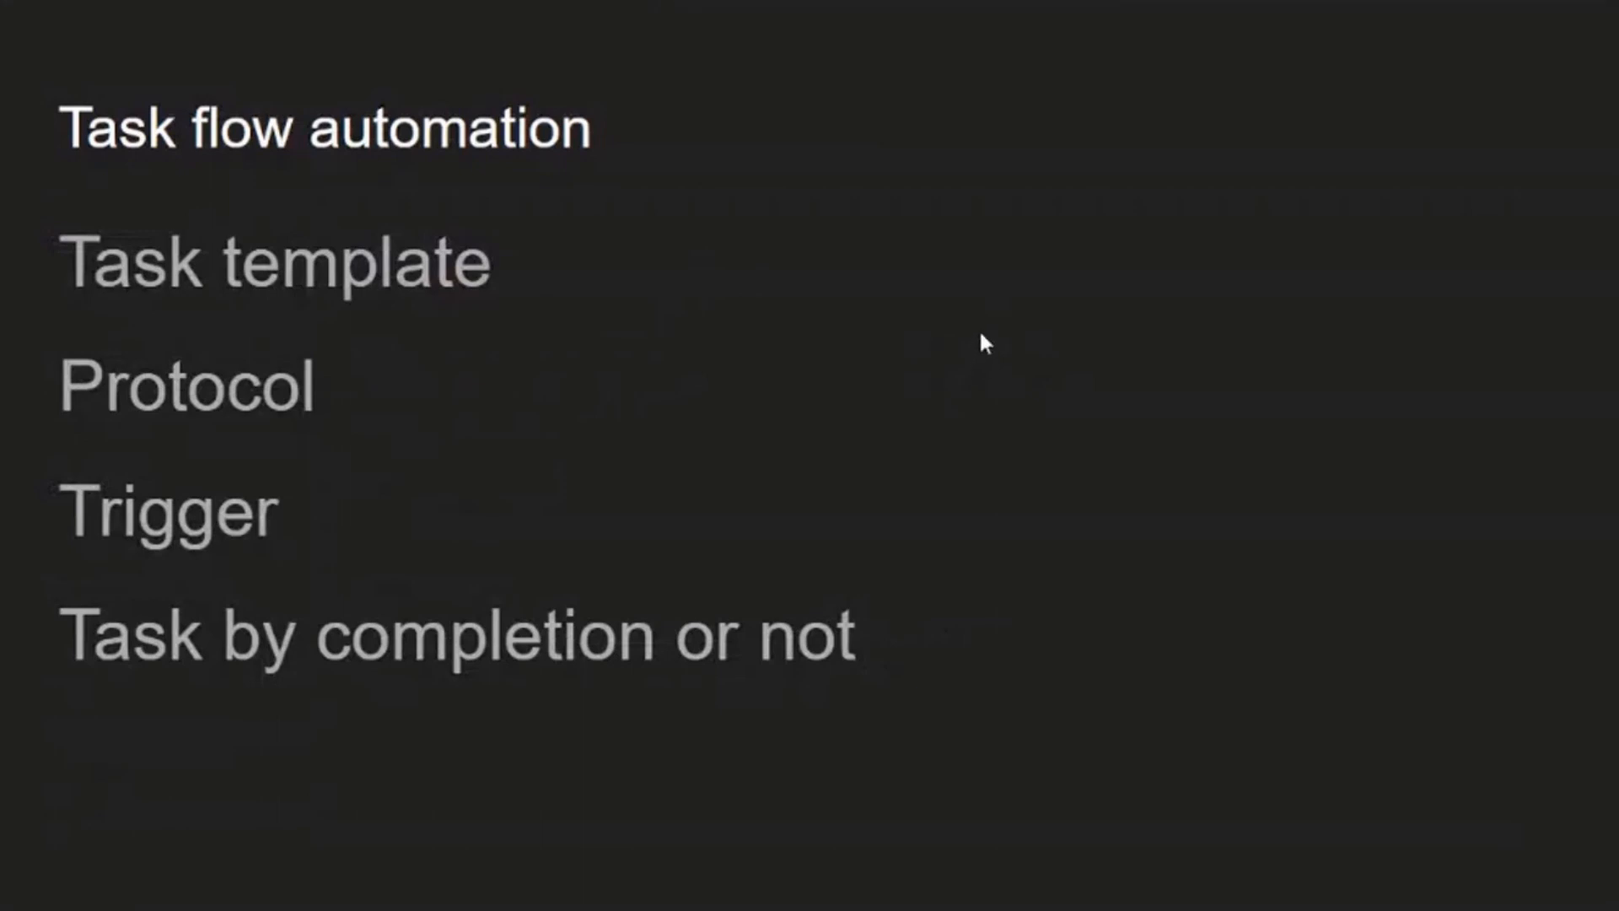